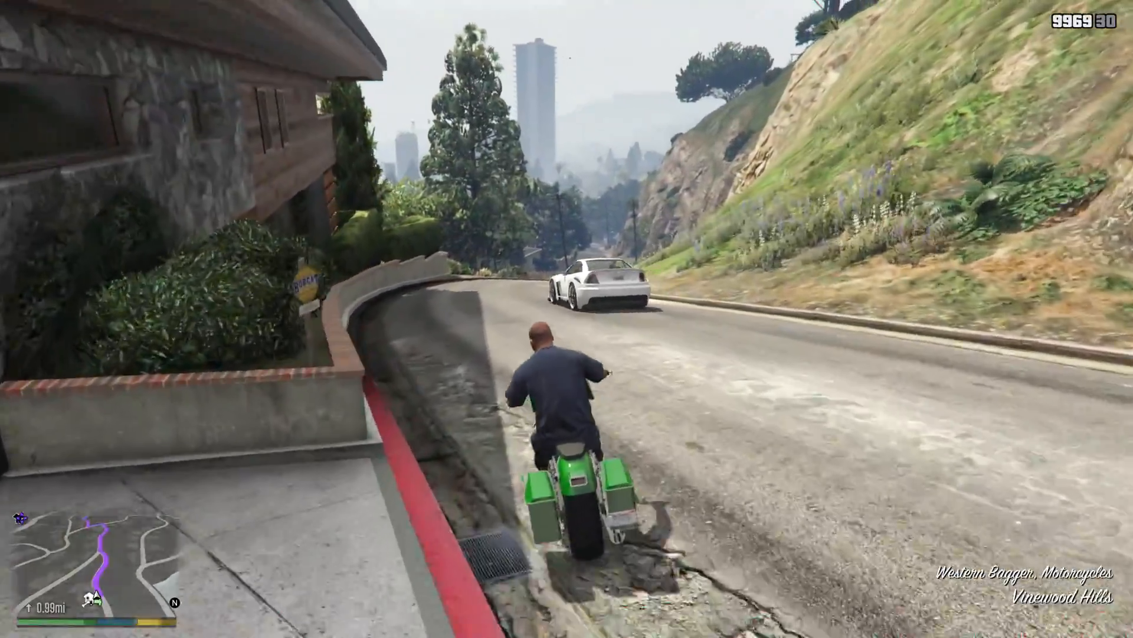
Step: Finish GTA V gameplay and return to the desktop with the FPS pack archive and folder
{"action": "key", "text": "w"}
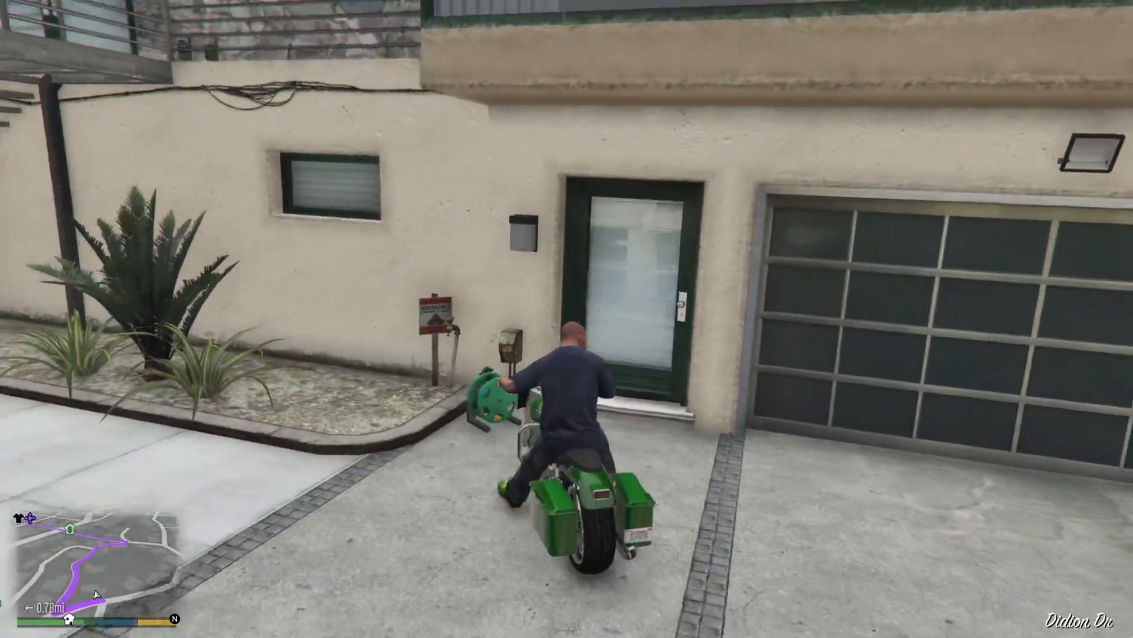
{"action": "key", "text": "w"}
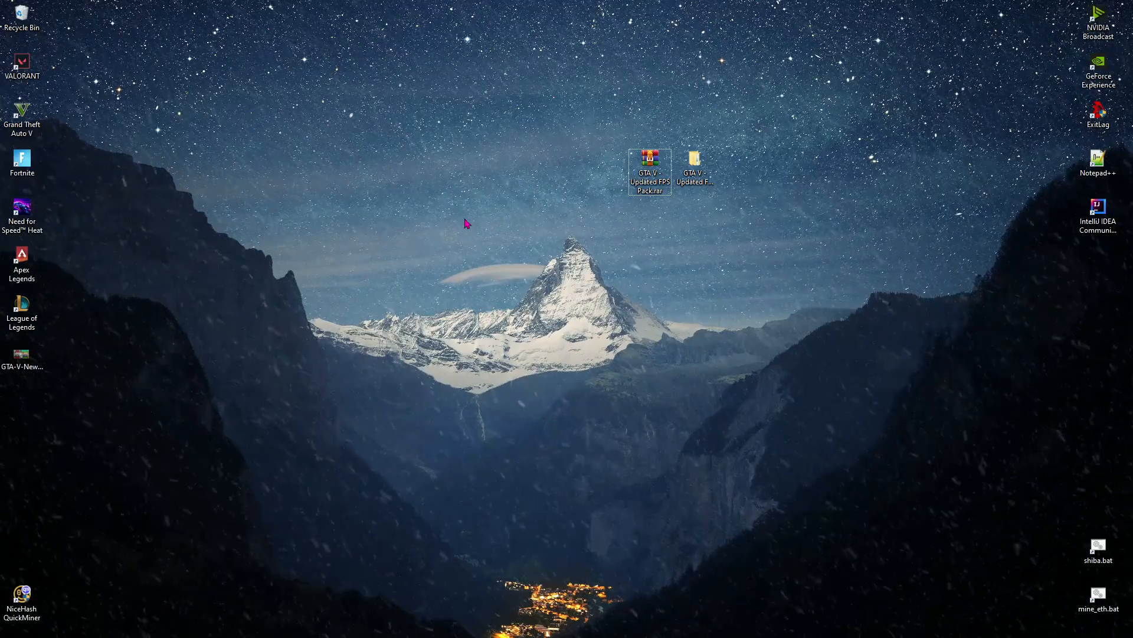
Step: Start a restore point on Local Disk C: named 'GTA V', then search for Background apps
{"action": "left_click", "coordinate": [17, 621]}
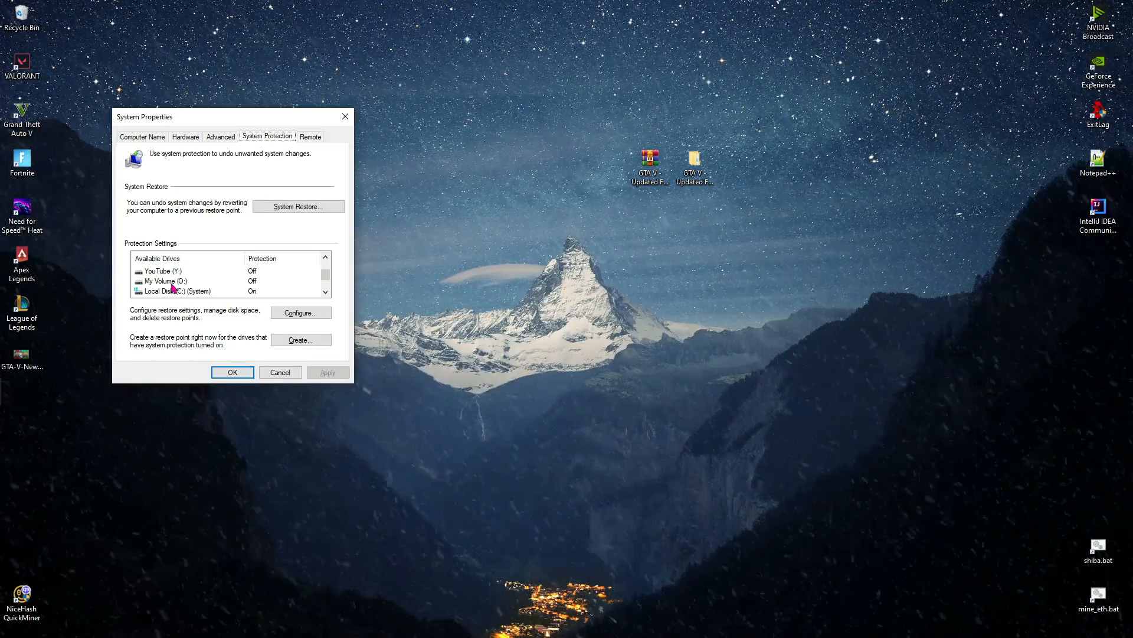
{"action": "left_click", "coordinate": [177, 291]}
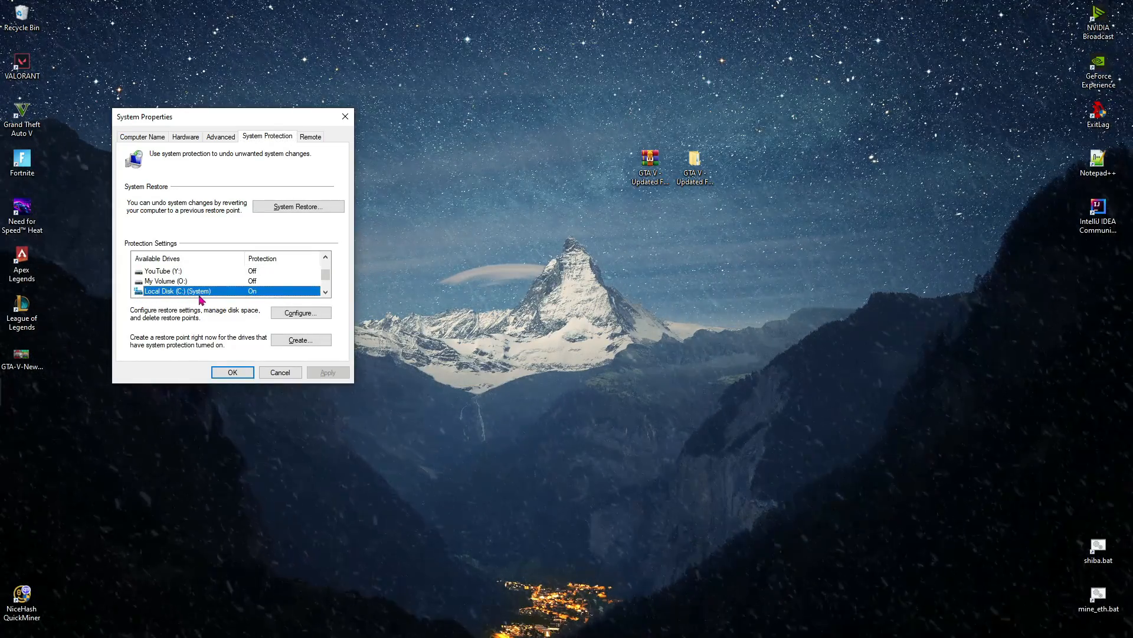
{"action": "left_click", "coordinate": [300, 340]}
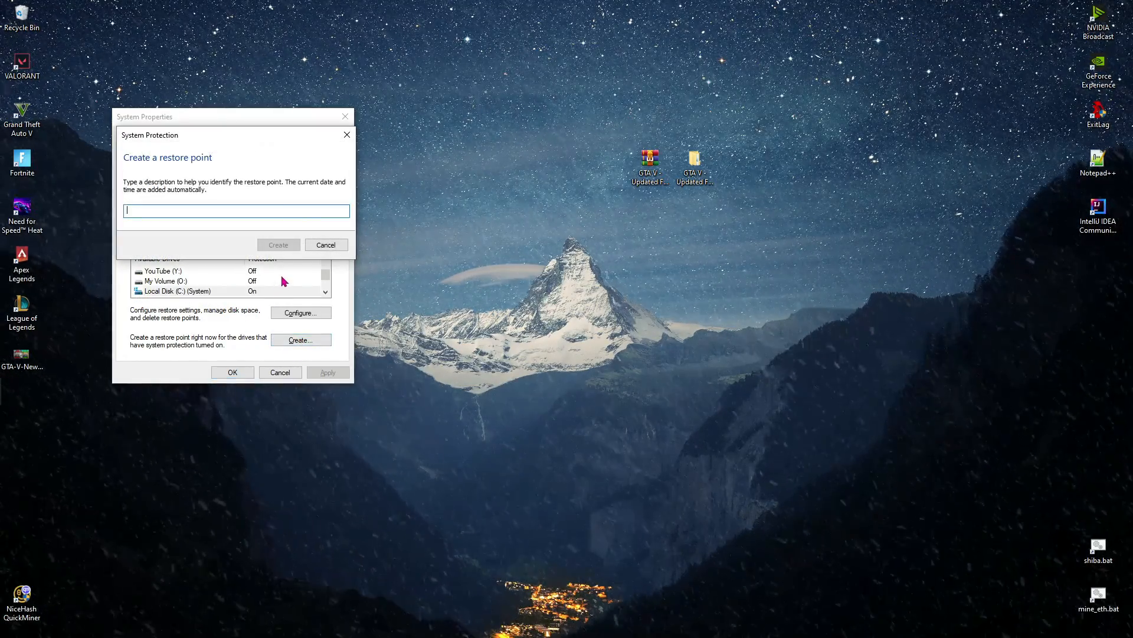
{"action": "type", "text": "GTA V Ba"}
{"action": "type", "text": "back"}
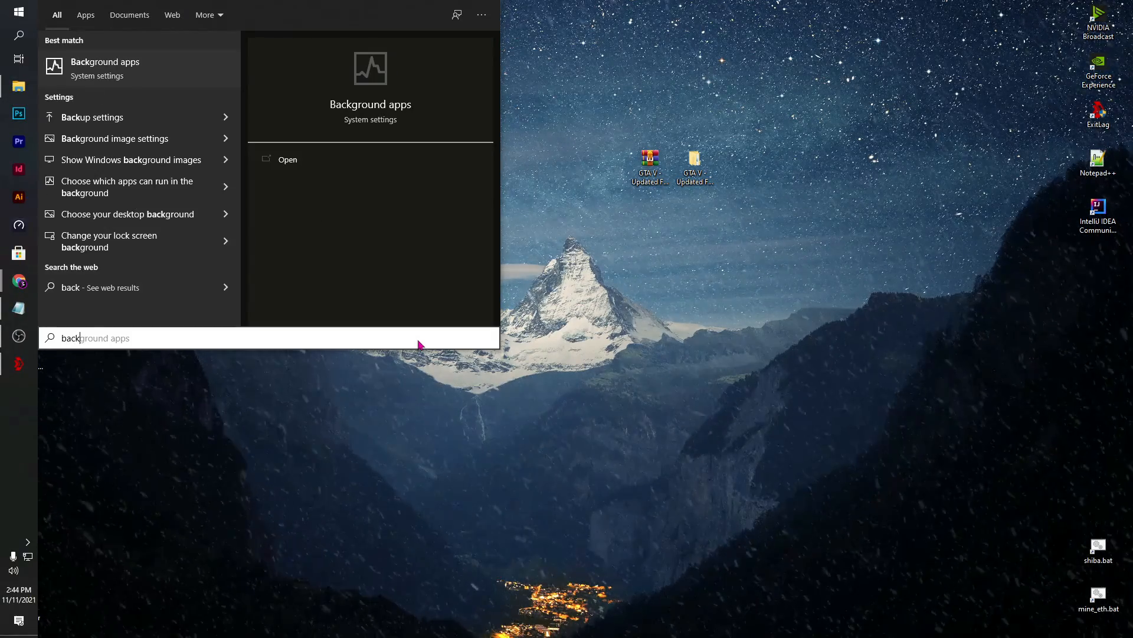
Step: Confirm all background apps are off, then review the Startup apps list
{"action": "left_click", "coordinate": [287, 158]}
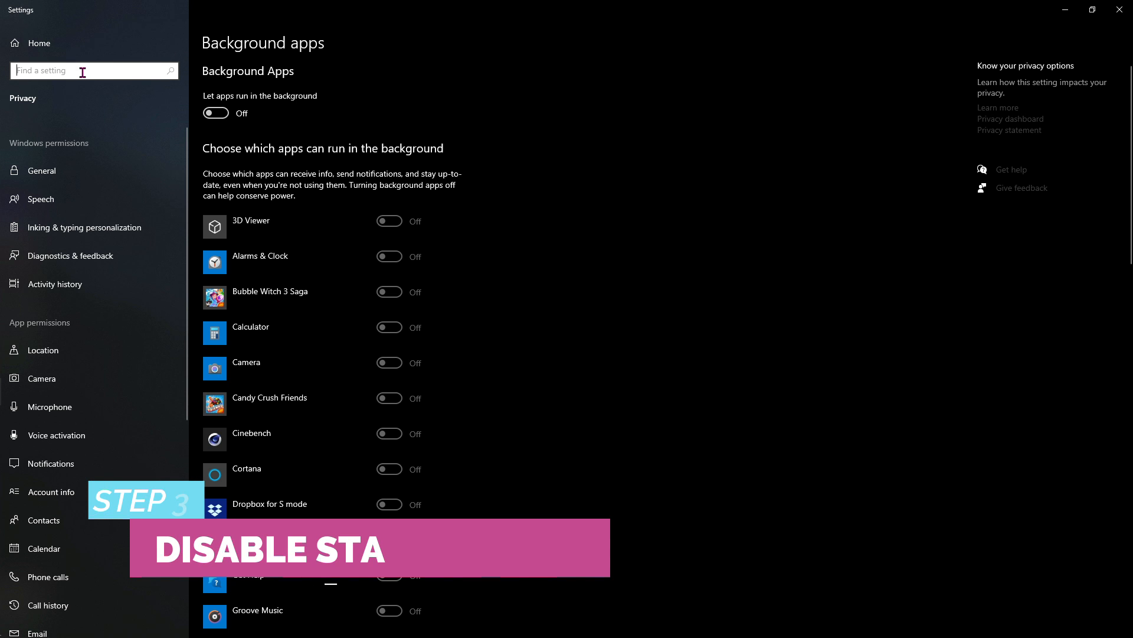
{"action": "type", "text": "start"}
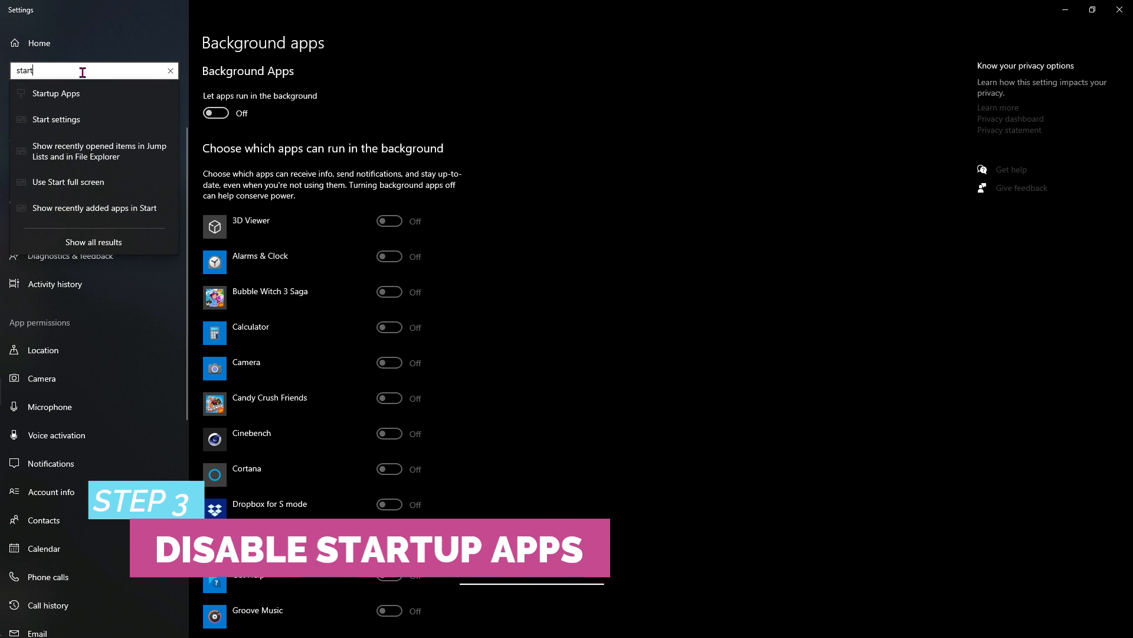
{"action": "left_click", "coordinate": [55, 93]}
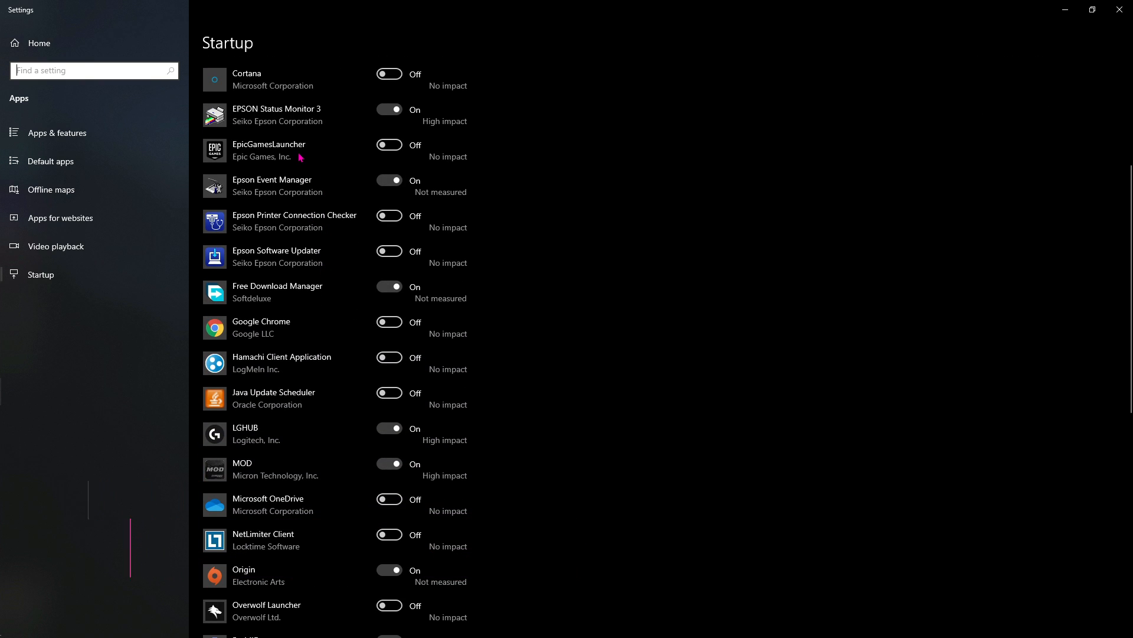
{"action": "scroll", "scroll_direction": "down", "scroll_amount": 3}
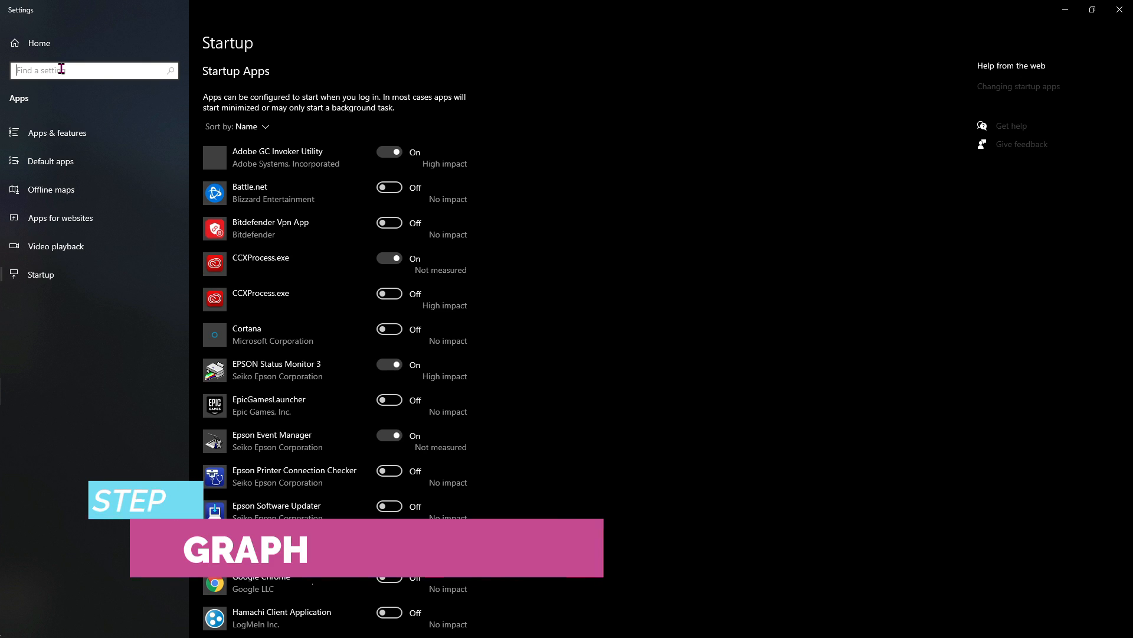
Step: Add GTA5.exe to Graphics settings with a High performance preference
{"action": "type", "text": "graphic"}
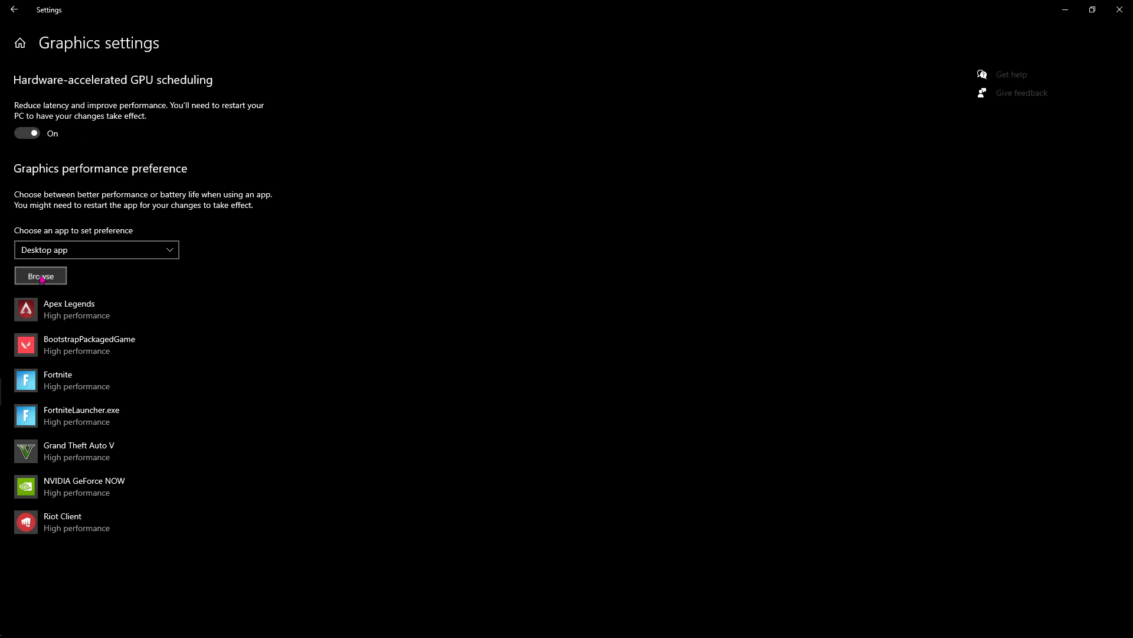
{"action": "left_click", "coordinate": [41, 276]}
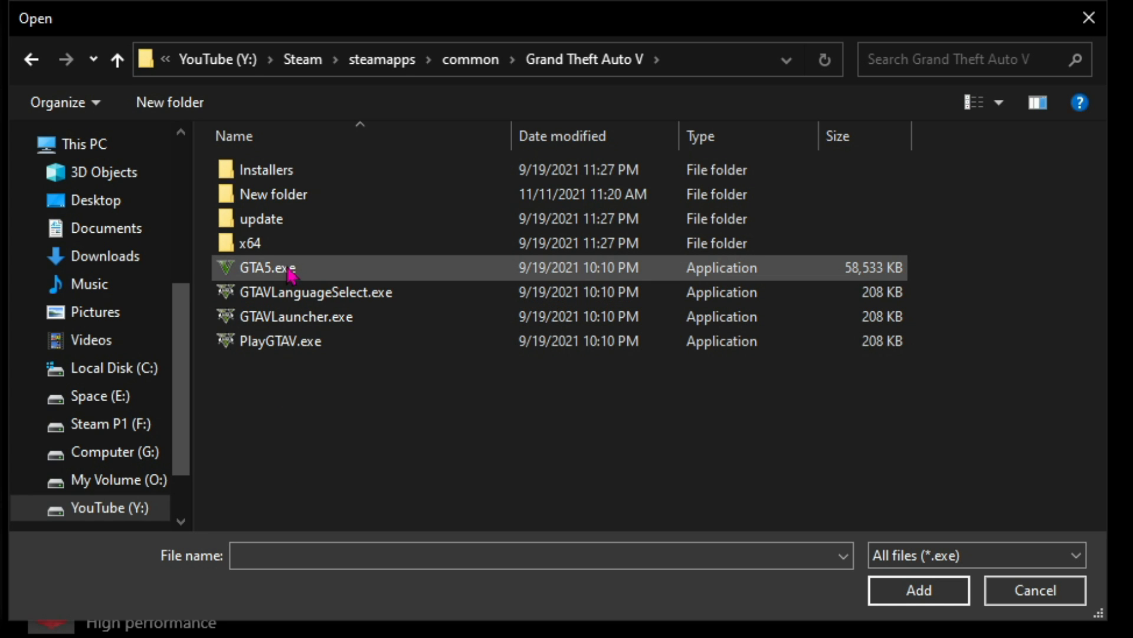
{"action": "left_click", "coordinate": [267, 268]}
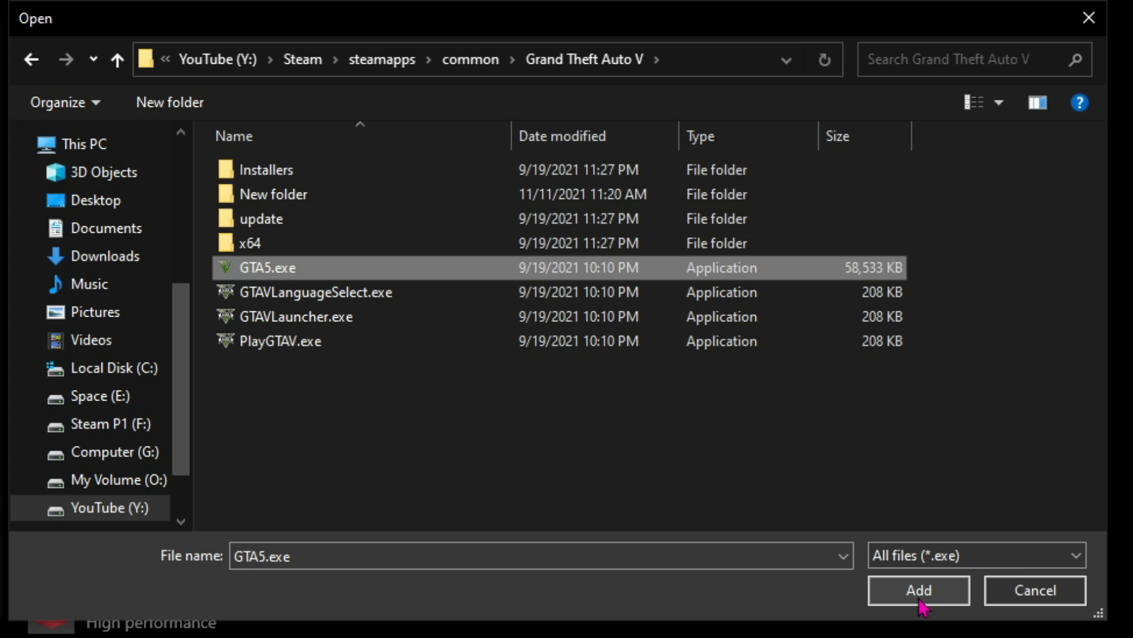
{"action": "left_click", "coordinate": [918, 590]}
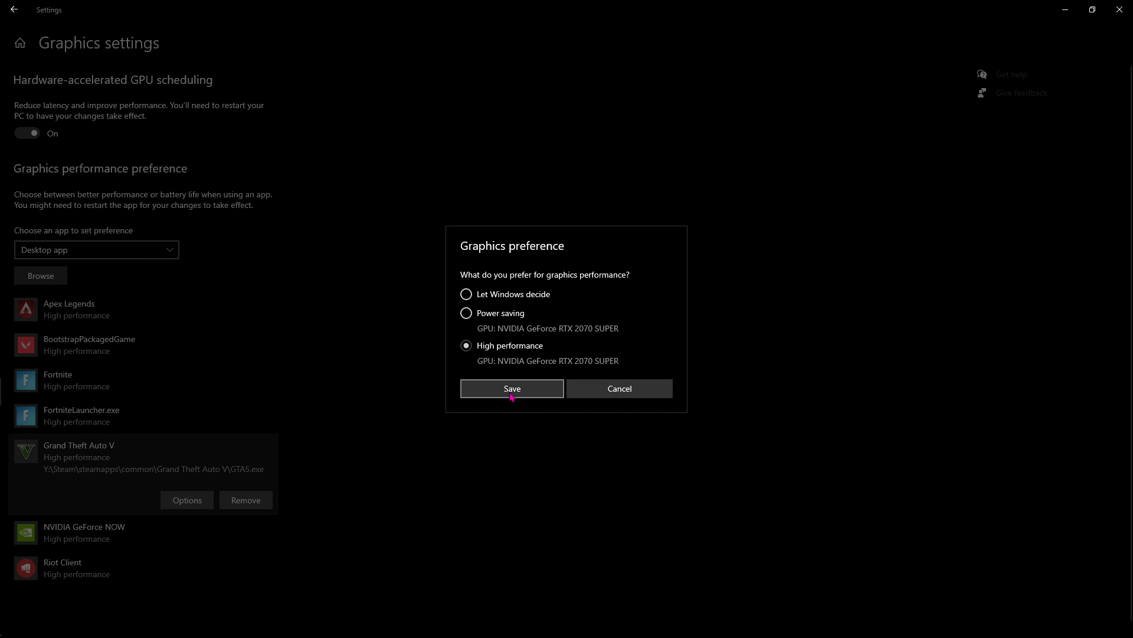
{"action": "left_click", "coordinate": [511, 388]}
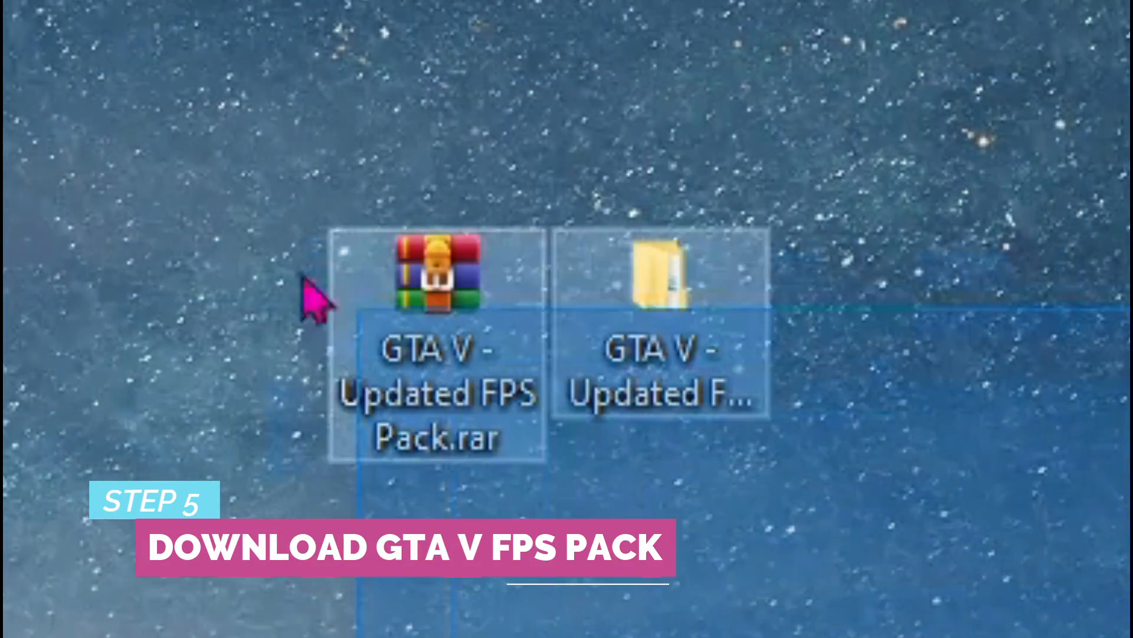
Step: Follow the BareFox GTA V FPS guide to the MEGA page for the Updated FPS Pack
{"action": "left_click", "coordinate": [432, 278]}
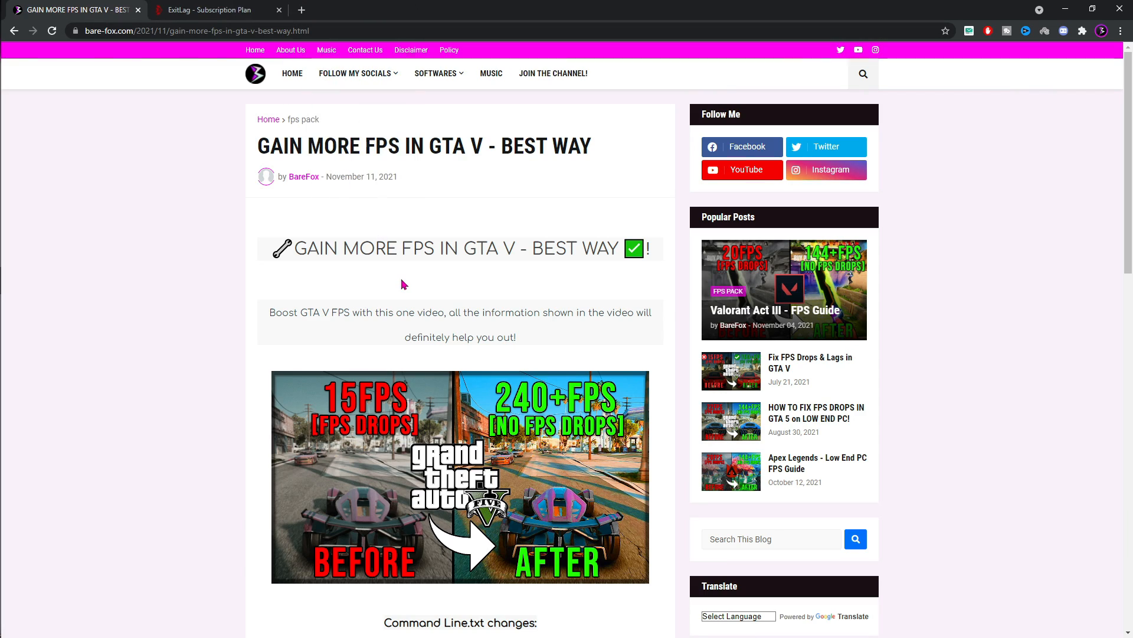
{"action": "scroll", "scroll_direction": "down", "scroll_amount": 3}
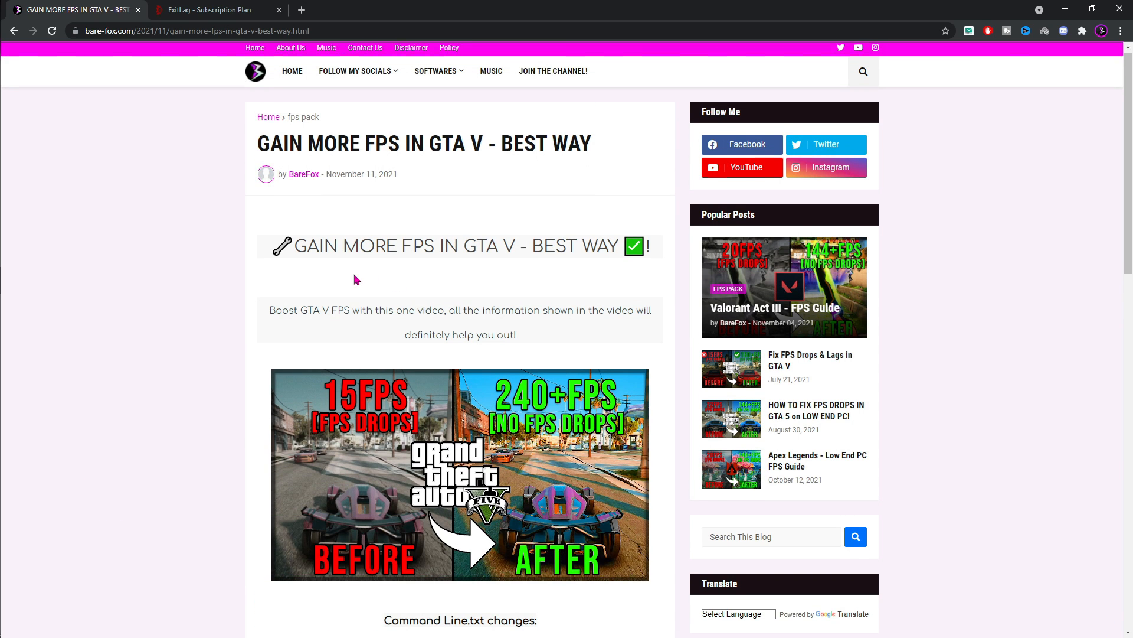
{"action": "scroll", "scroll_direction": "down", "scroll_amount": 3}
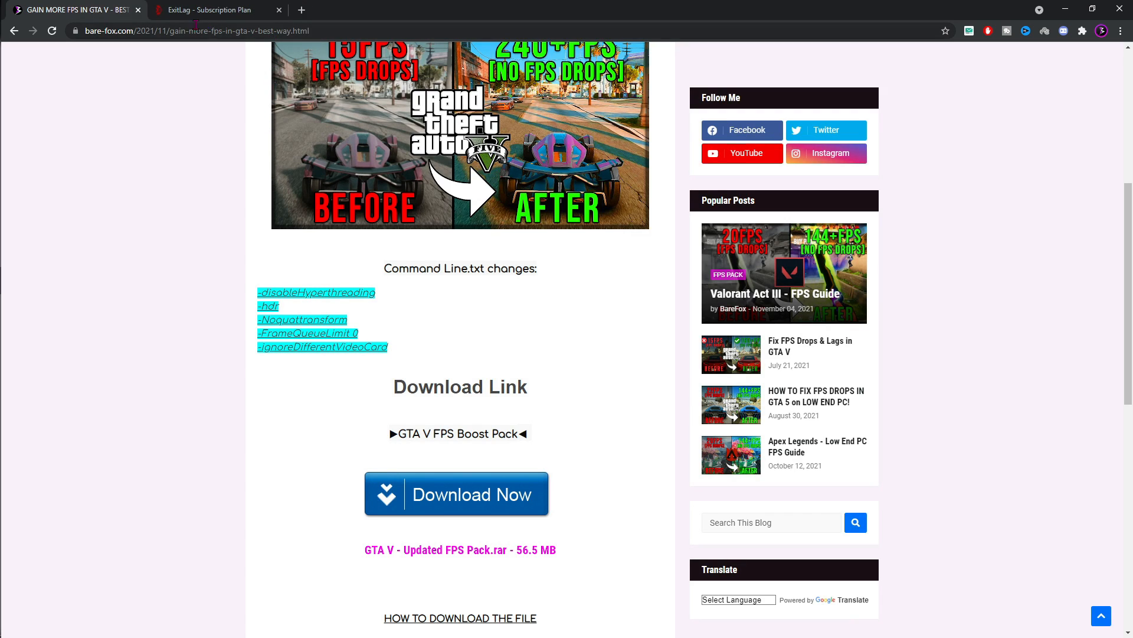
{"action": "left_click", "coordinate": [457, 494]}
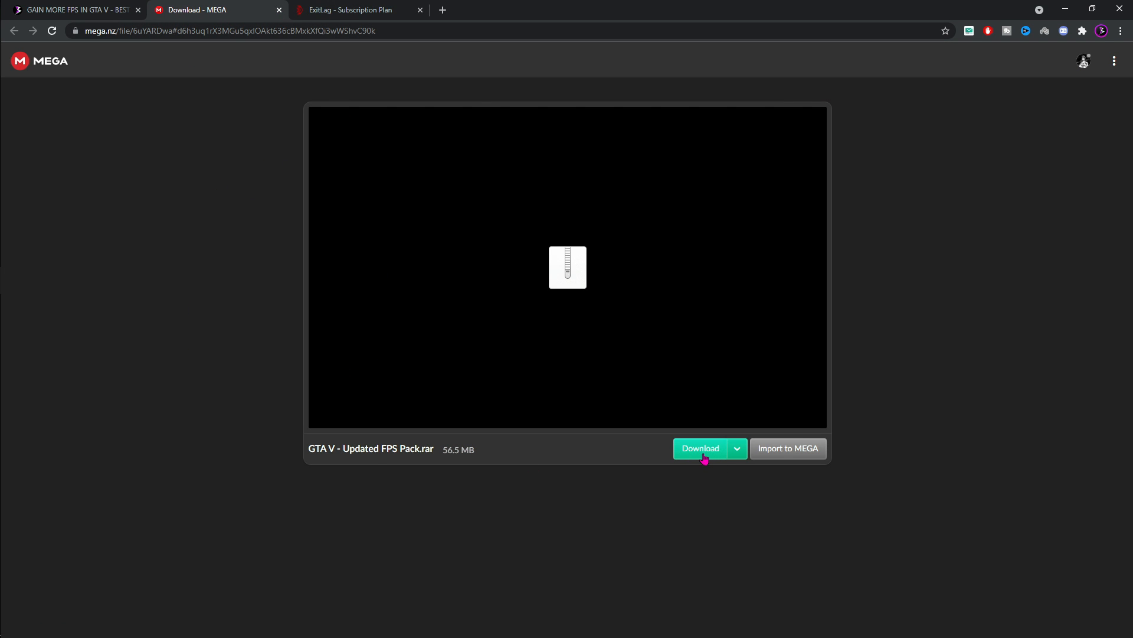
{"action": "mouse_move", "coordinate": [347, 428]}
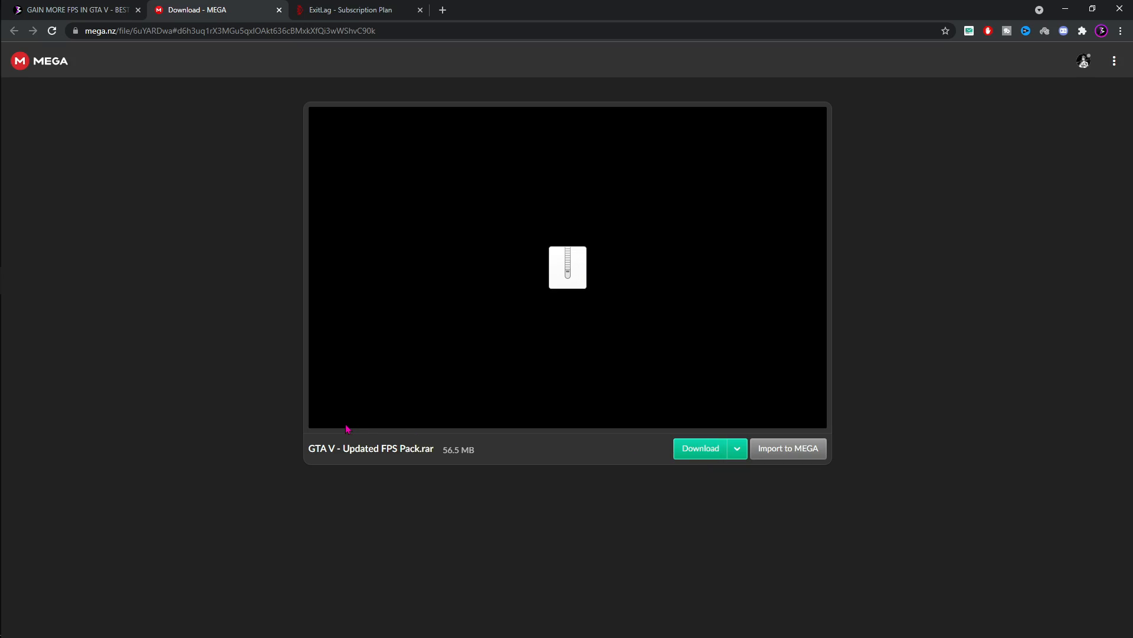
{"action": "mouse_move", "coordinate": [232, 60]}
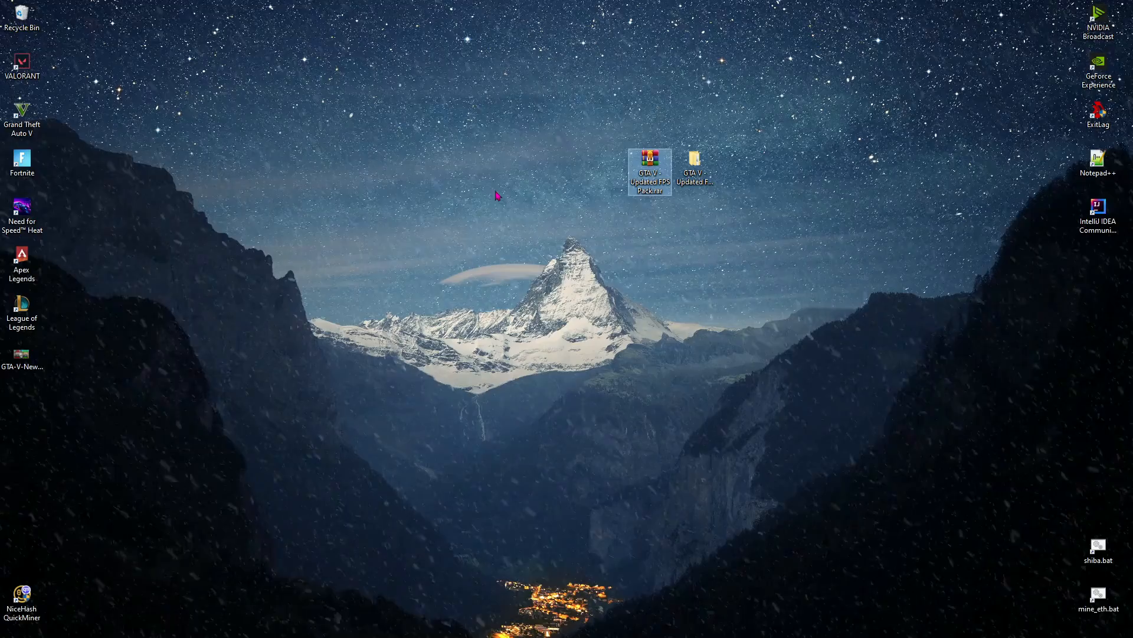
Step: Open the GTA V Updated FPS Pack's #Command Tweaks folder
{"action": "left_click", "coordinate": [694, 159]}
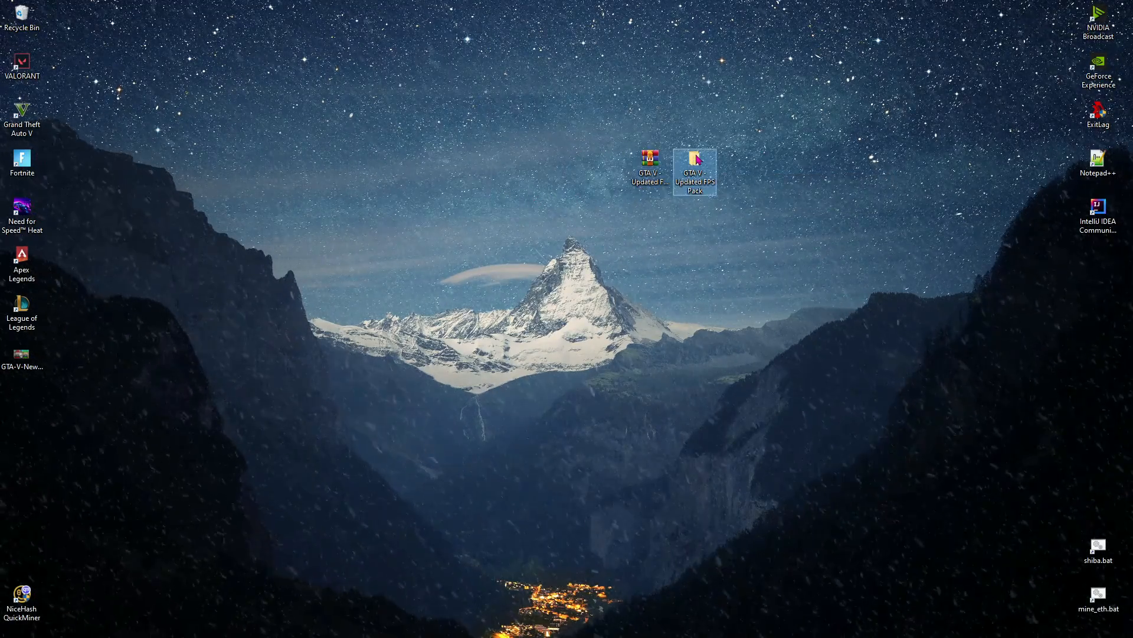
{"action": "double_click", "coordinate": [695, 159]}
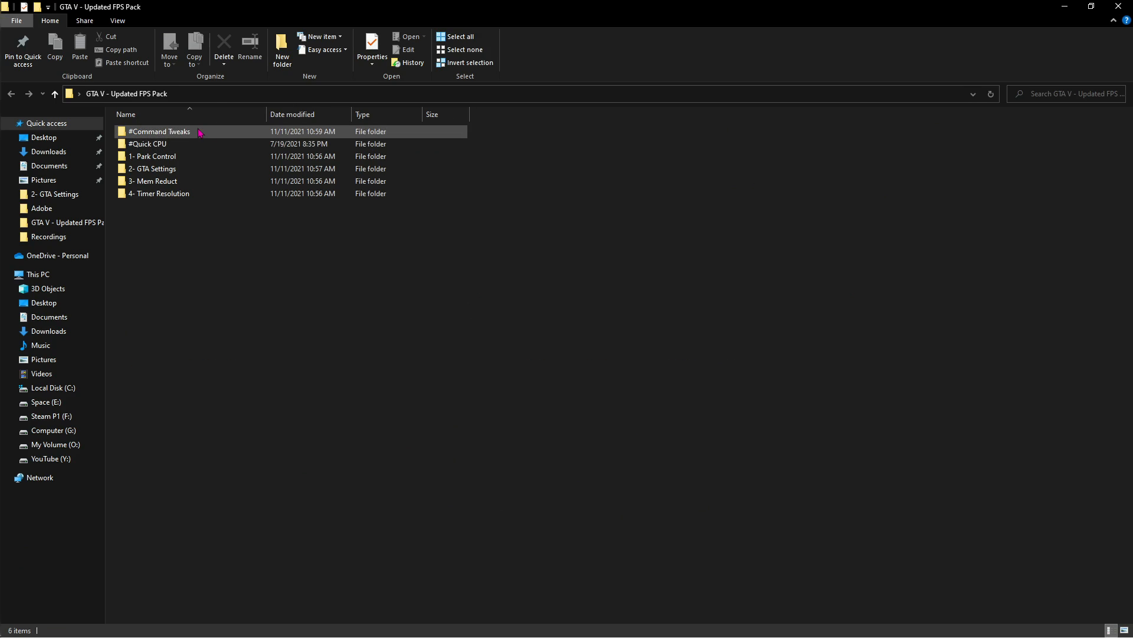
{"action": "double_click", "coordinate": [158, 131]}
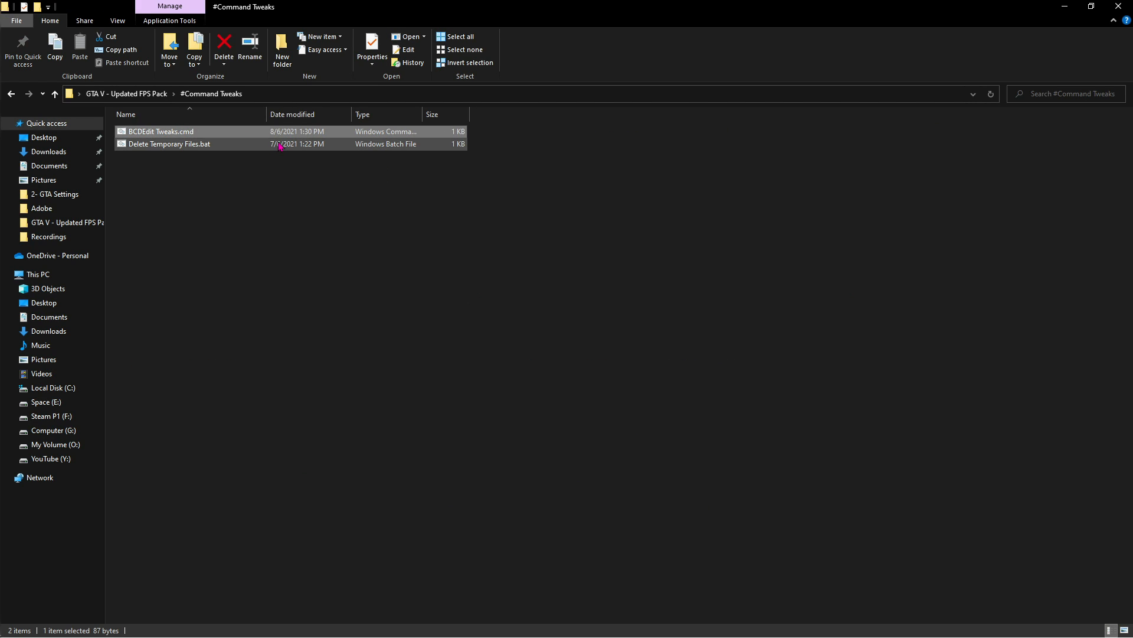
Step: Run Delete Temporary Files.bat as administrator and dismiss the finished window
{"action": "double_click", "coordinate": [160, 131]}
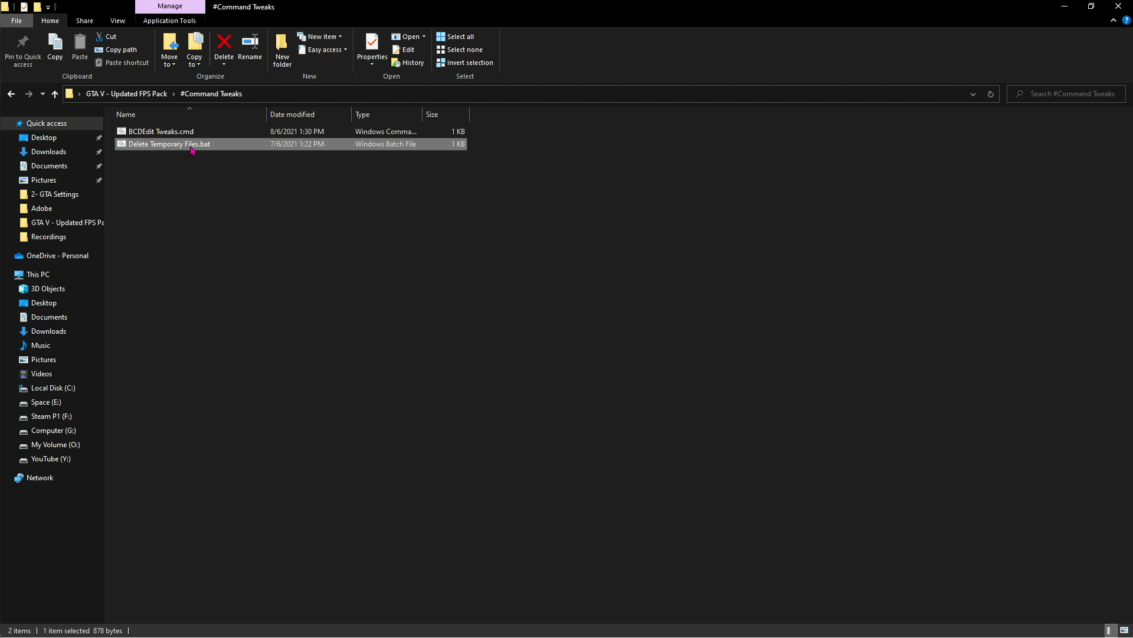
{"action": "right_click", "coordinate": [171, 144]}
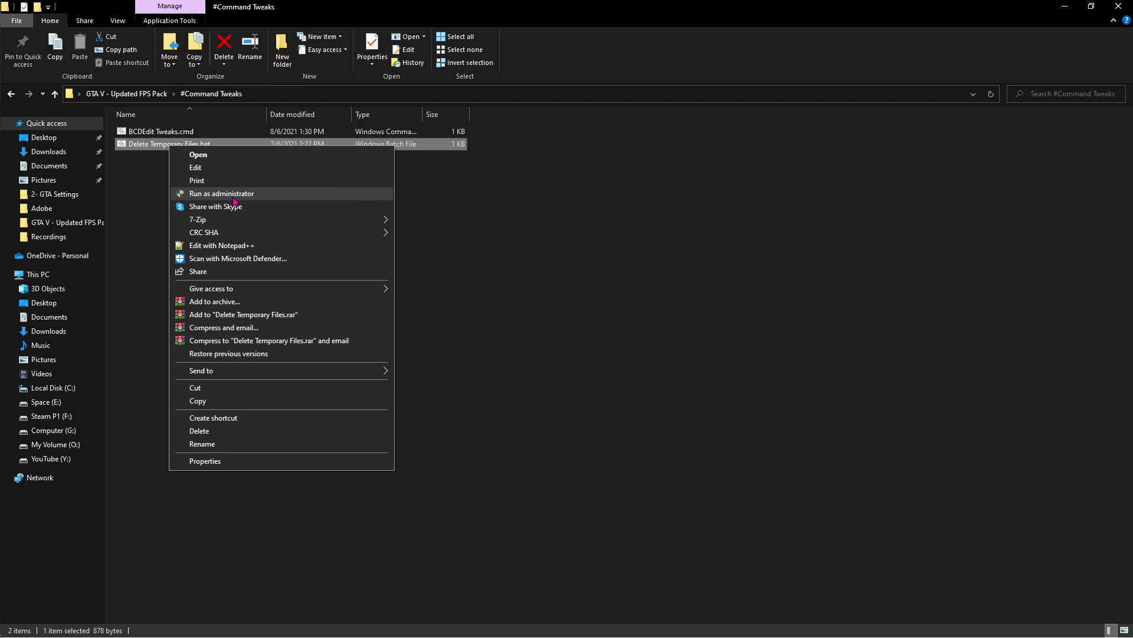
{"action": "left_click", "coordinate": [220, 194]}
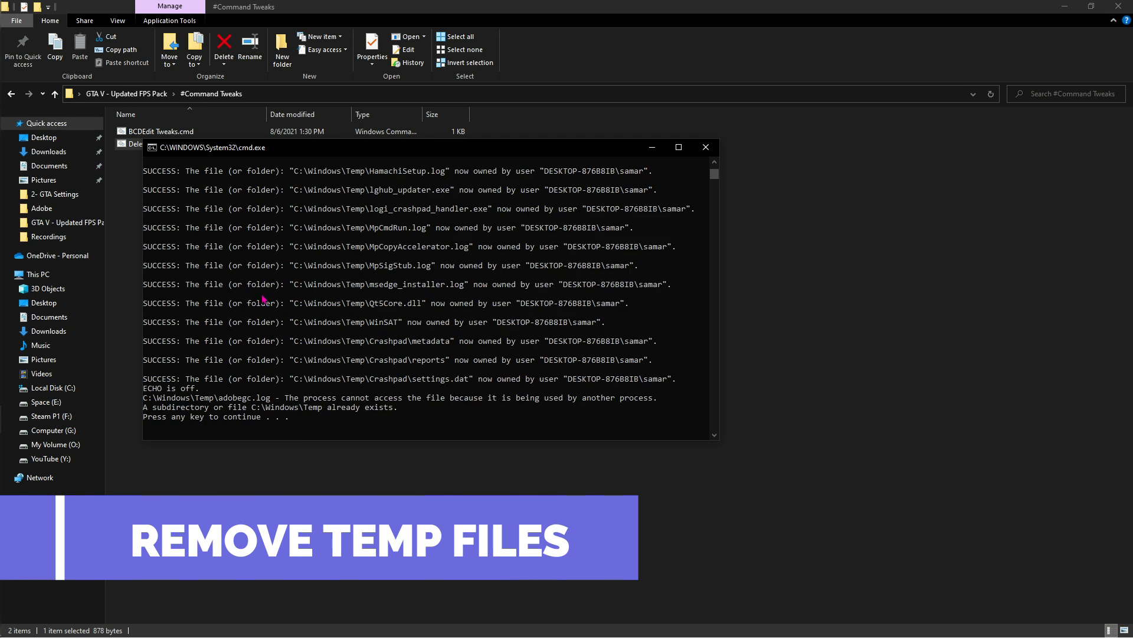
{"action": "key", "text": "enter"}
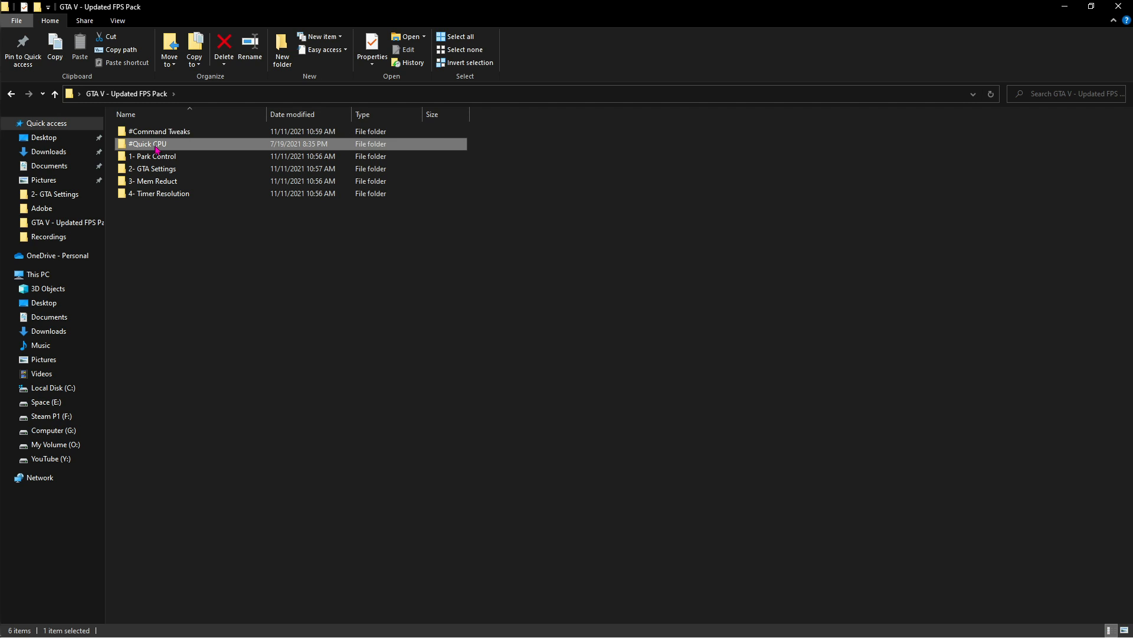
Step: Launch Quick CPU, dismiss the new version notice, and view the memory details
{"action": "double_click", "coordinate": [148, 144]}
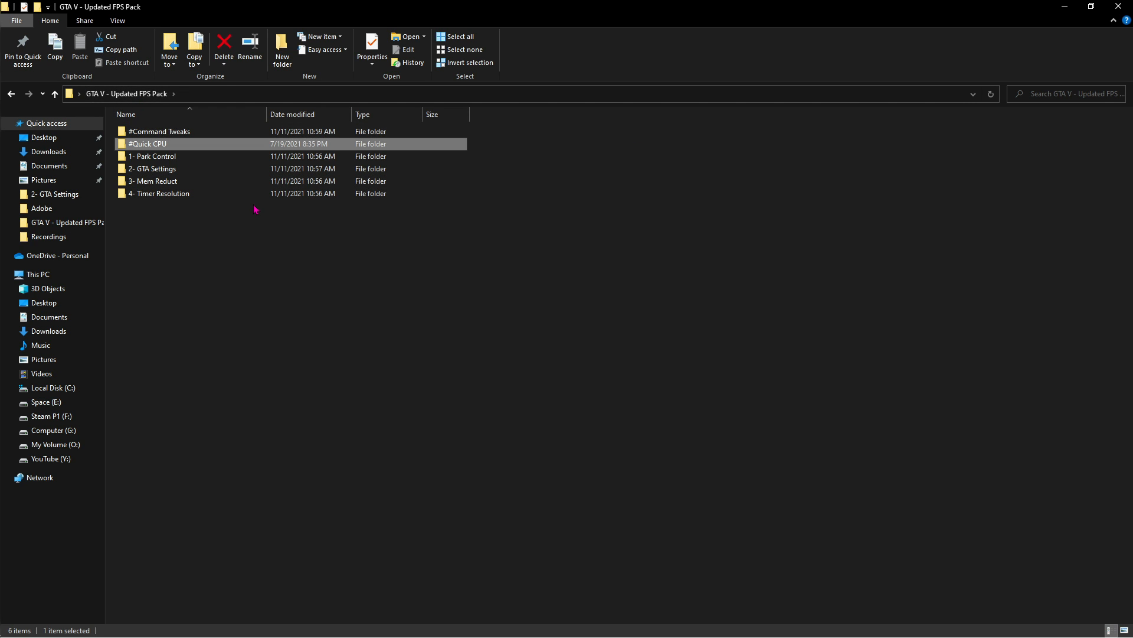
{"action": "double_click", "coordinate": [147, 143]}
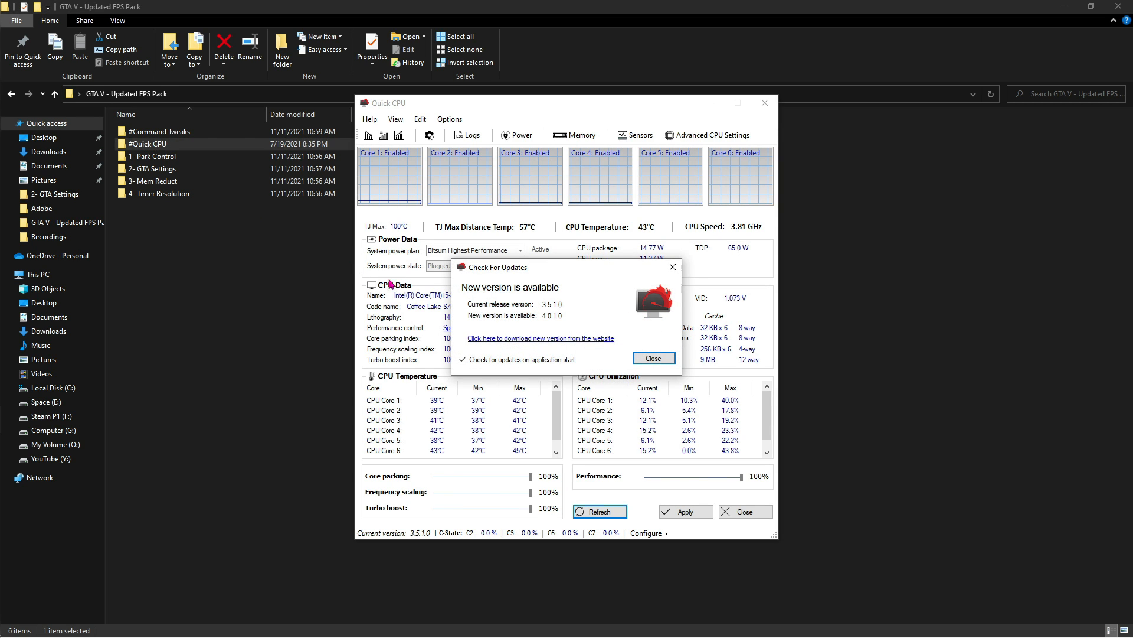
{"action": "left_click", "coordinate": [652, 358]}
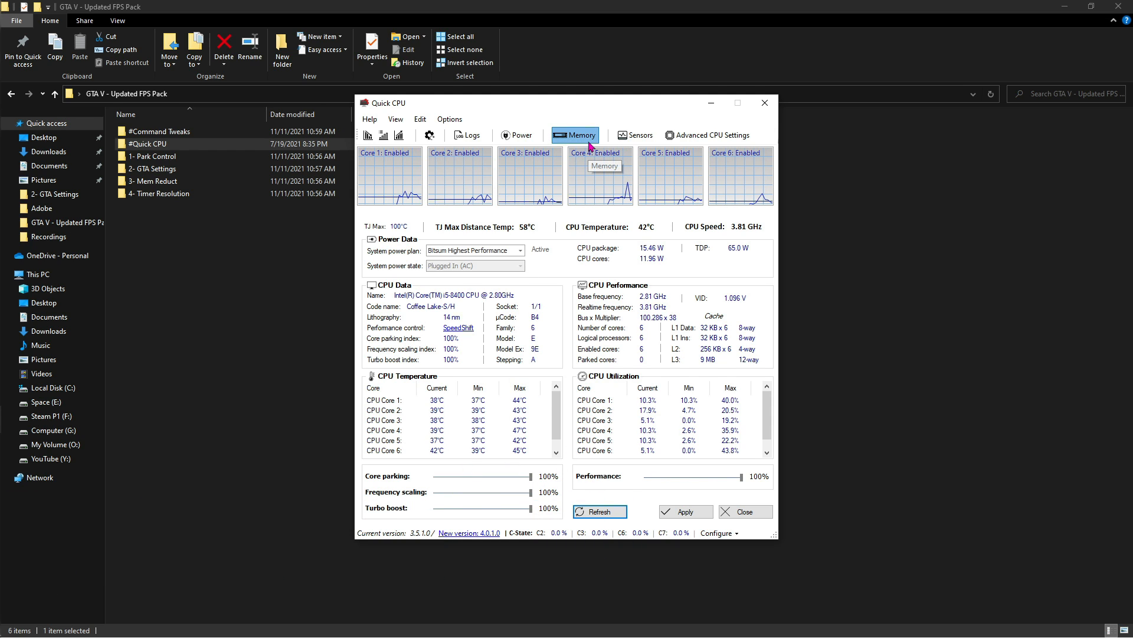
{"action": "left_click", "coordinate": [574, 136]}
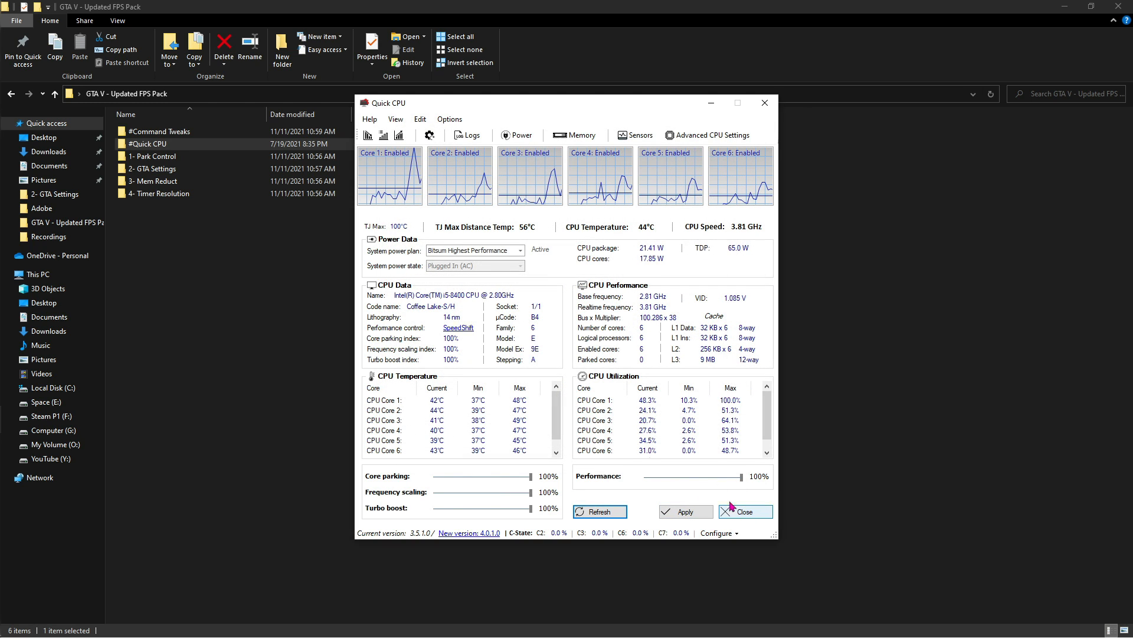
Step: Close Quick CPU and apply ParkControl's Bitsum Highest Performance profile with parking disabled
{"action": "left_click", "coordinate": [743, 512]}
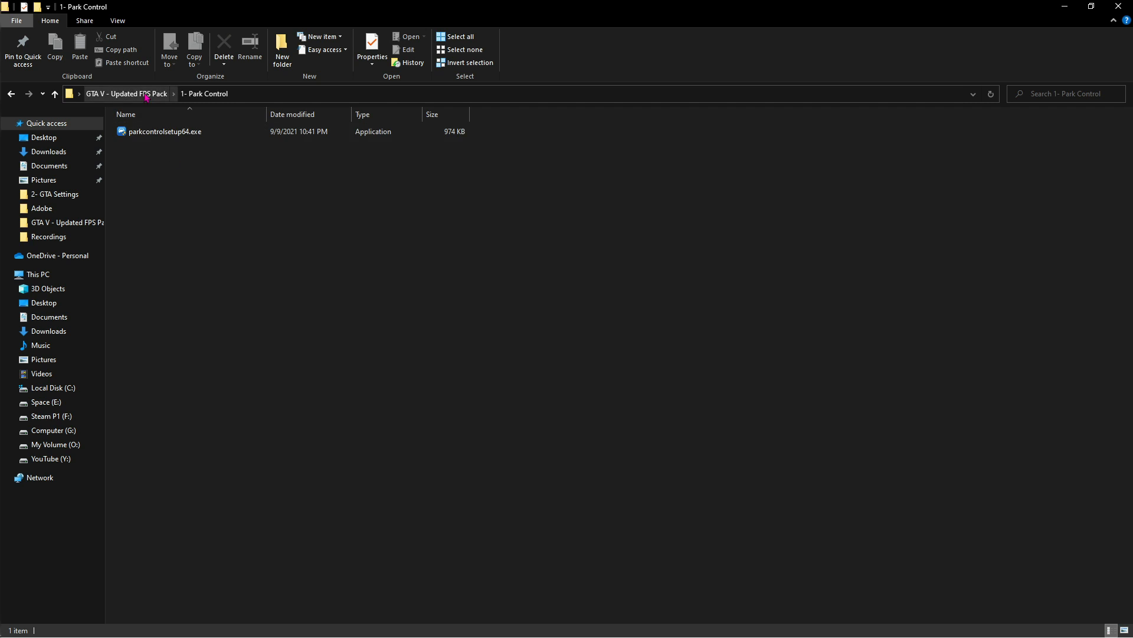
{"action": "double_click", "coordinate": [163, 131]}
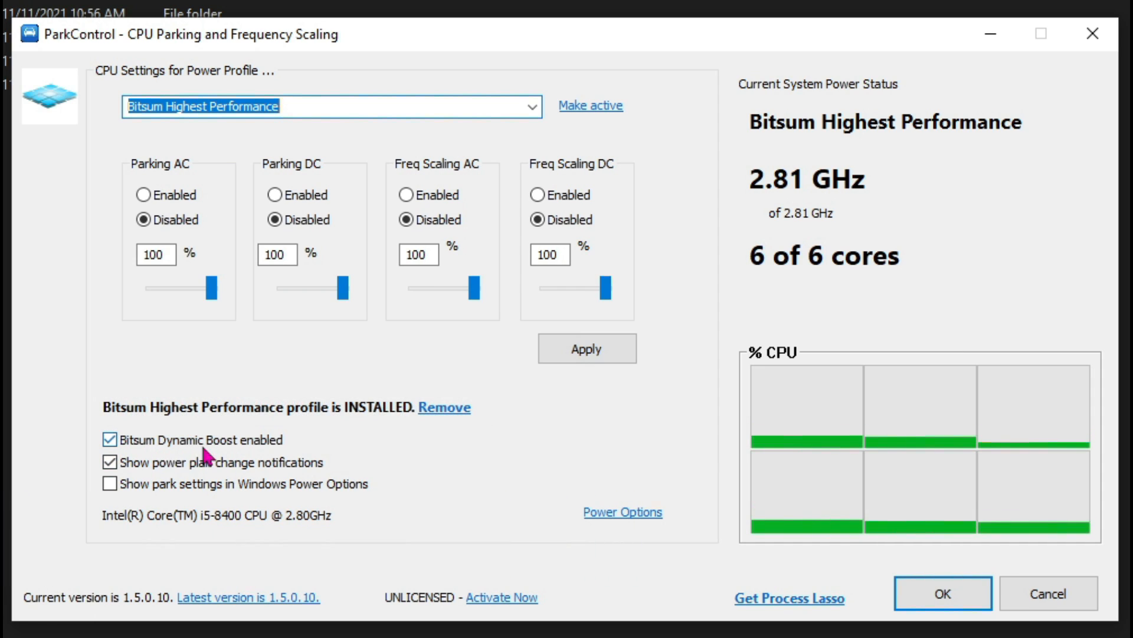
{"action": "left_click", "coordinate": [532, 106]}
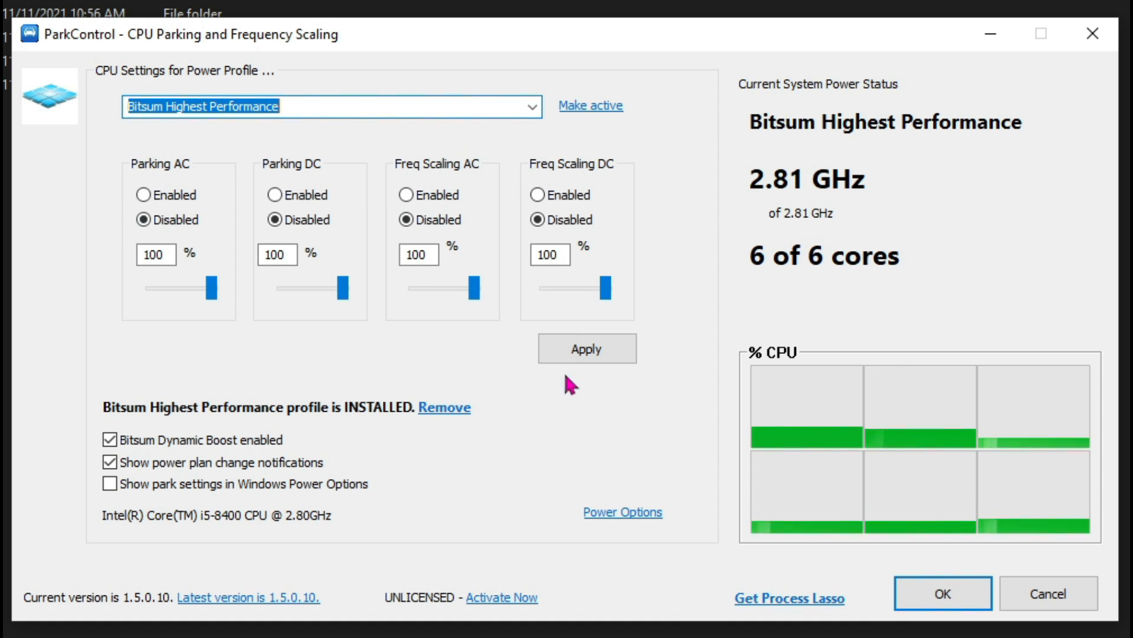
{"action": "mouse_move", "coordinate": [942, 593]}
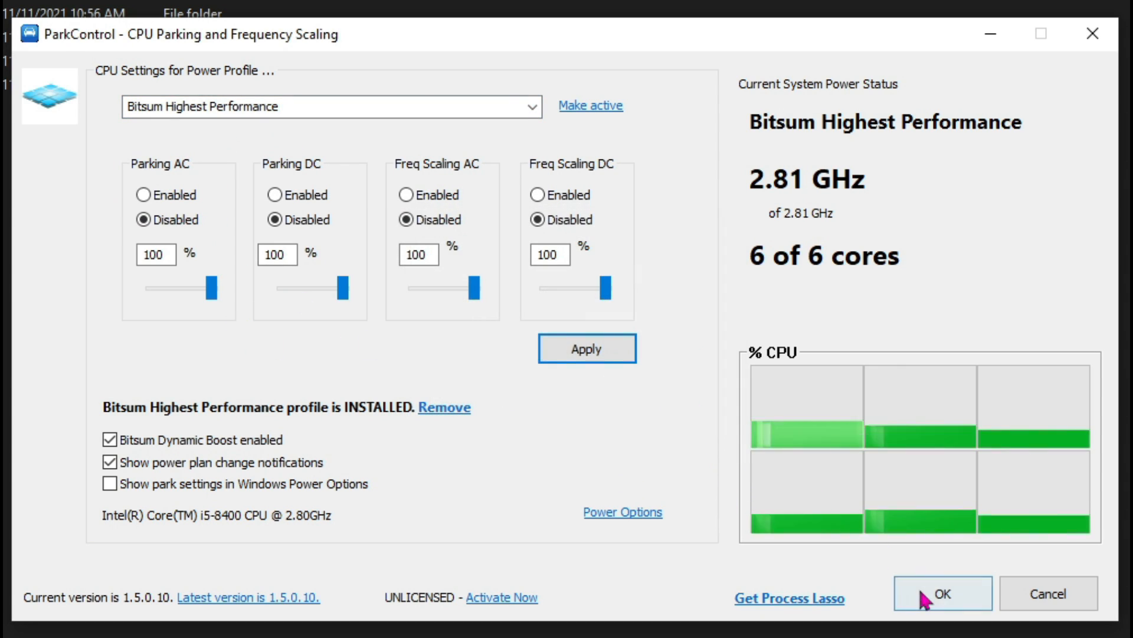
{"action": "left_click", "coordinate": [941, 593]}
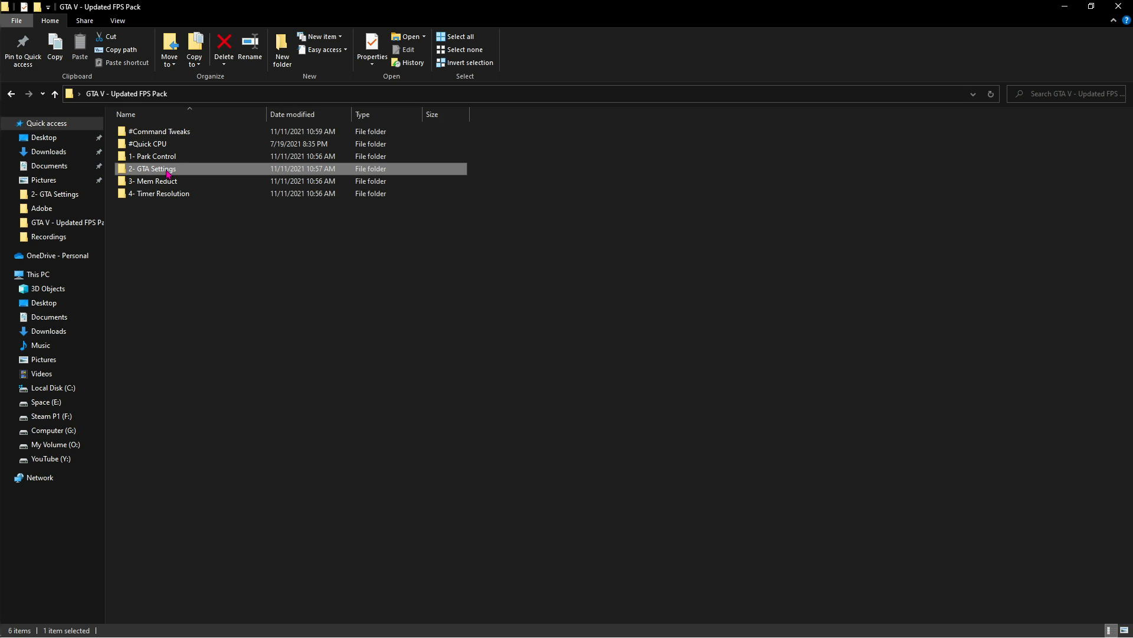
Step: Select settings.xml in 2- GTA Settings and browse to Documents > Rockstar Games > GTA V
{"action": "double_click", "coordinate": [151, 168]}
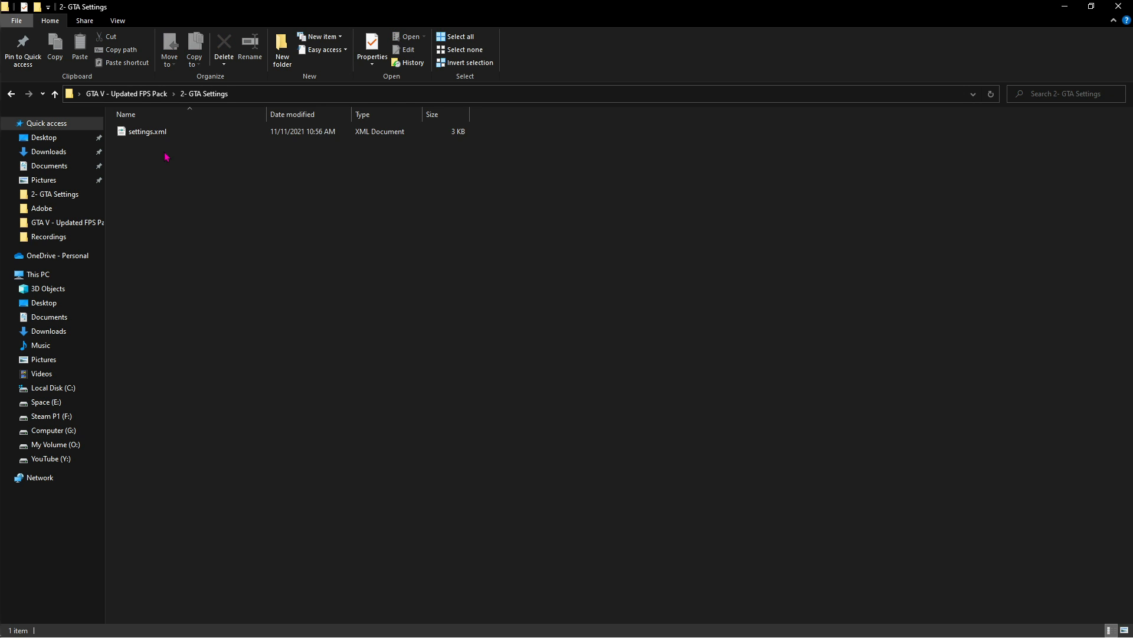
{"action": "left_click", "coordinate": [148, 132]}
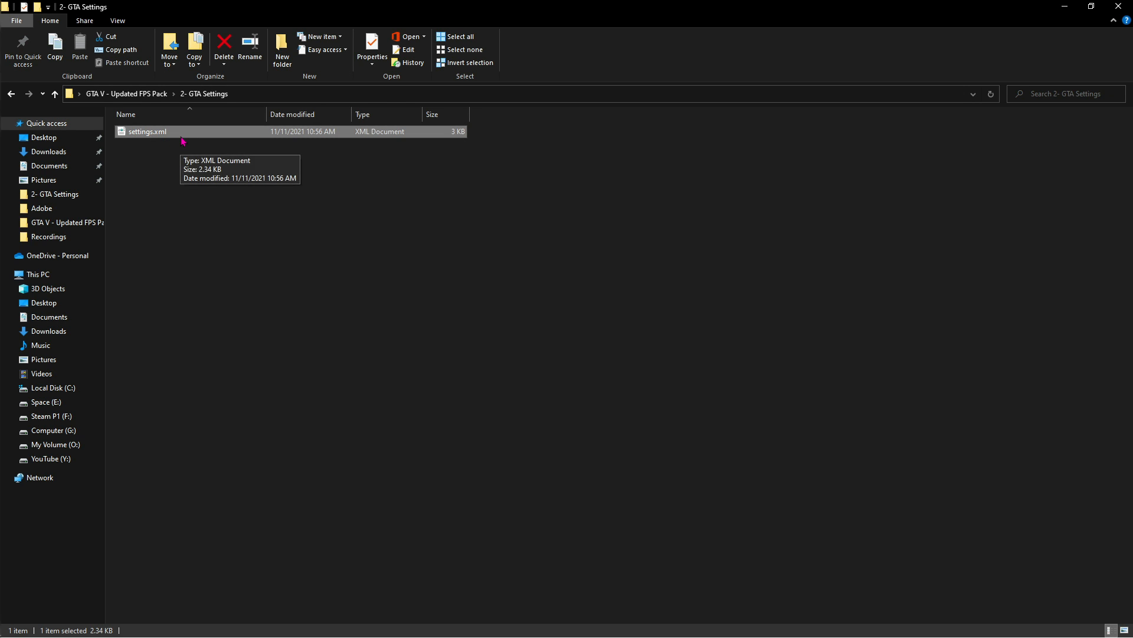
{"action": "left_click", "coordinate": [49, 165]}
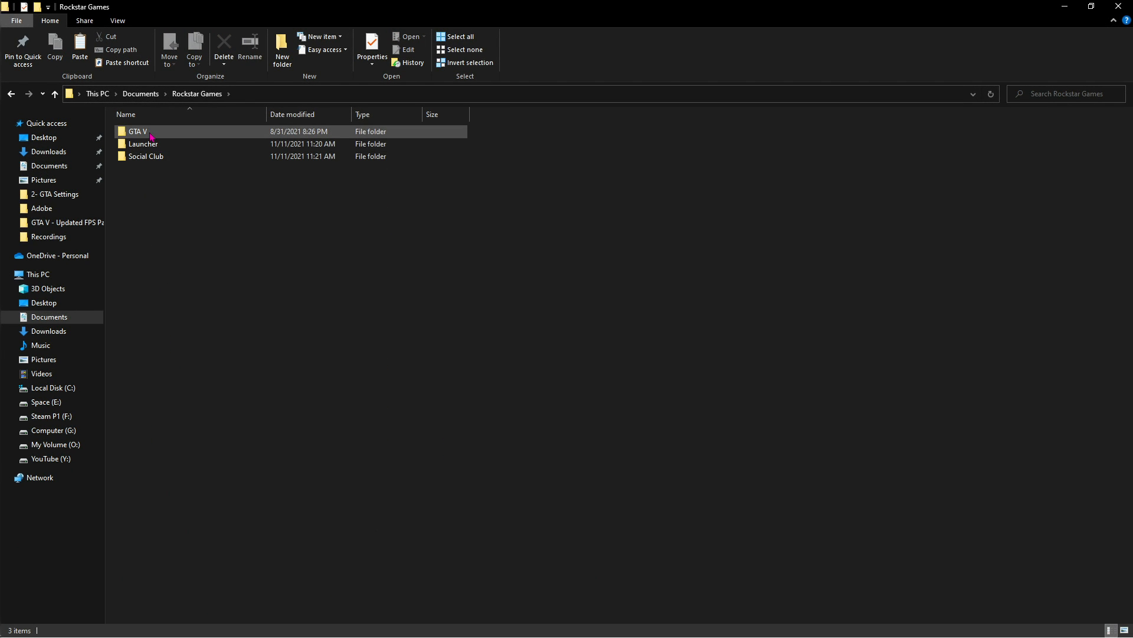
{"action": "double_click", "coordinate": [138, 131]}
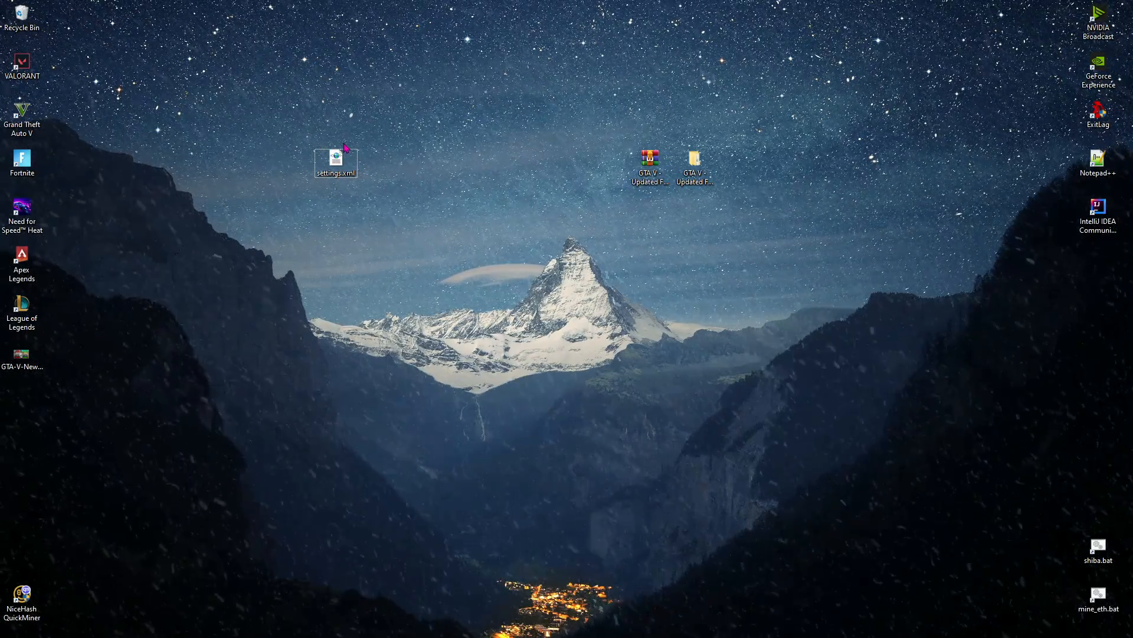
Step: Run Mem Reduct from the 3- Mem Reduct folder and sort Task Manager by memory
{"action": "double_click", "coordinate": [648, 162]}
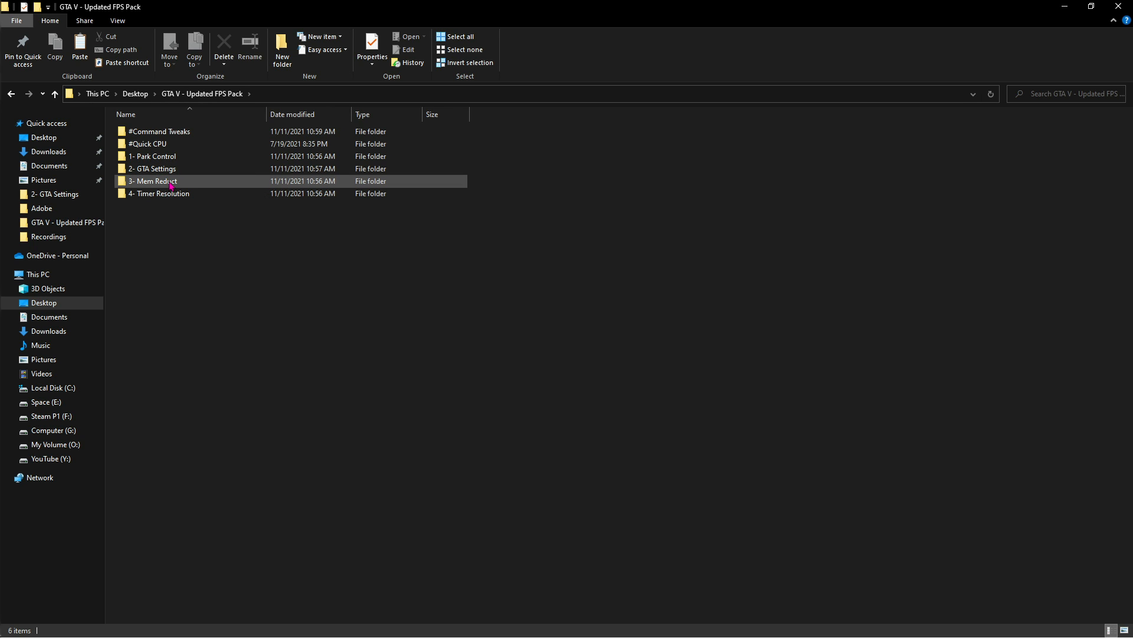
{"action": "left_click", "coordinate": [154, 181]}
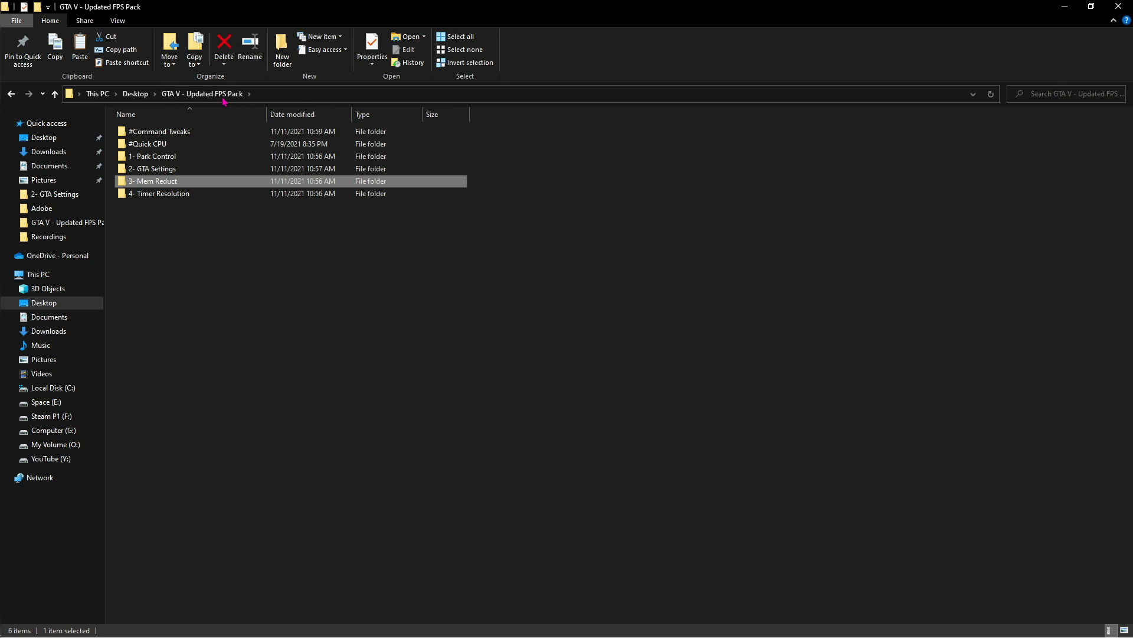
{"action": "double_click", "coordinate": [154, 180]}
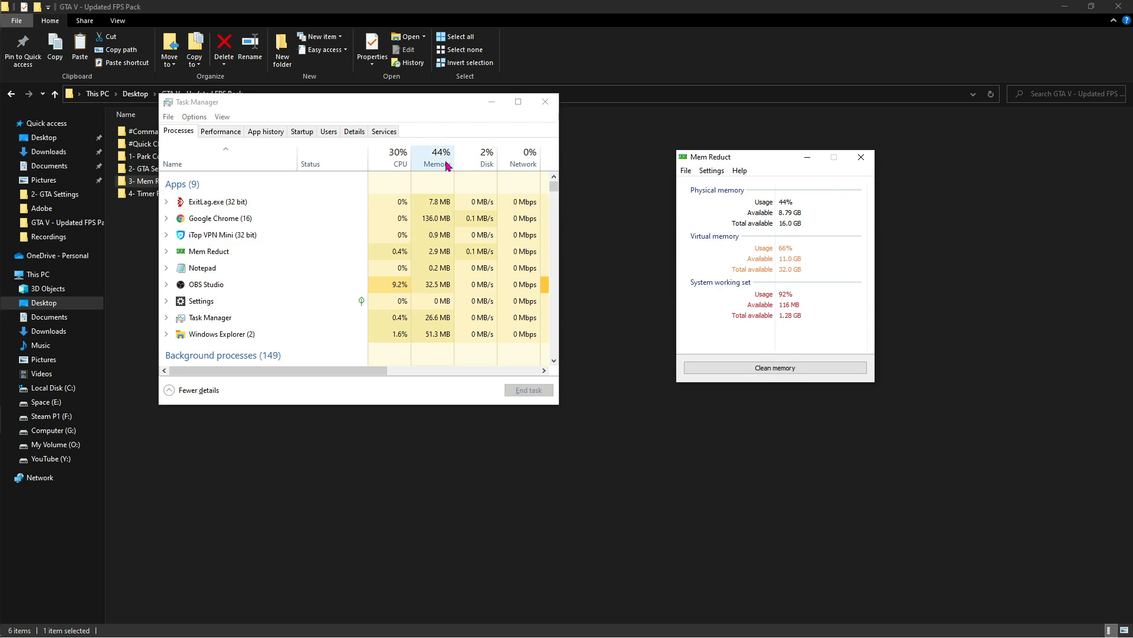
{"action": "left_click", "coordinate": [774, 367]}
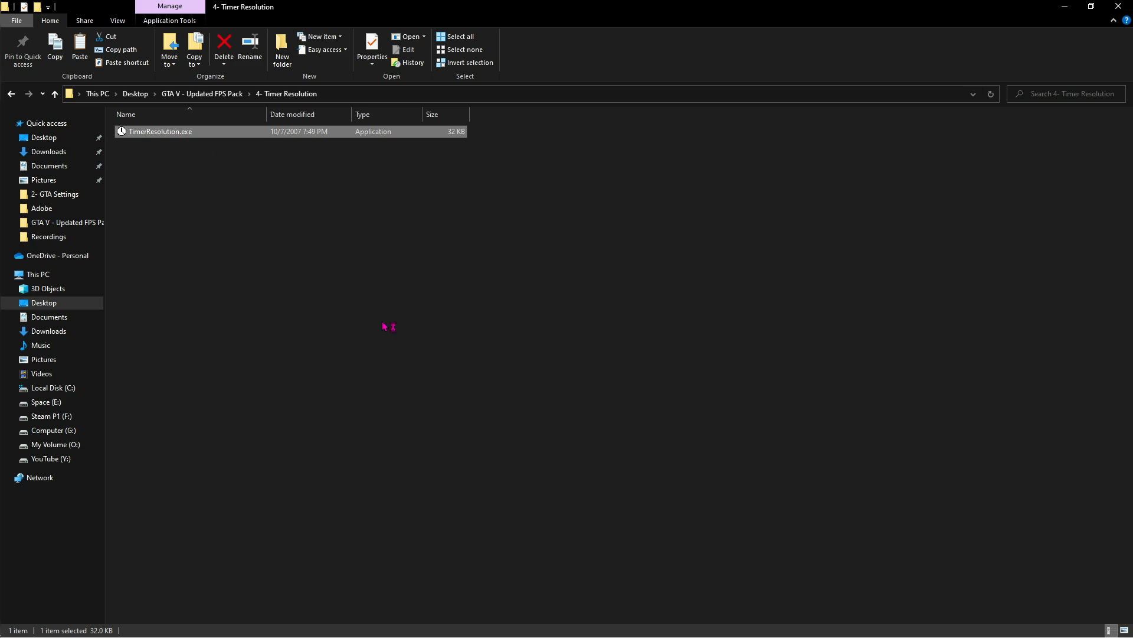
{"action": "mouse_move", "coordinate": [382, 318]}
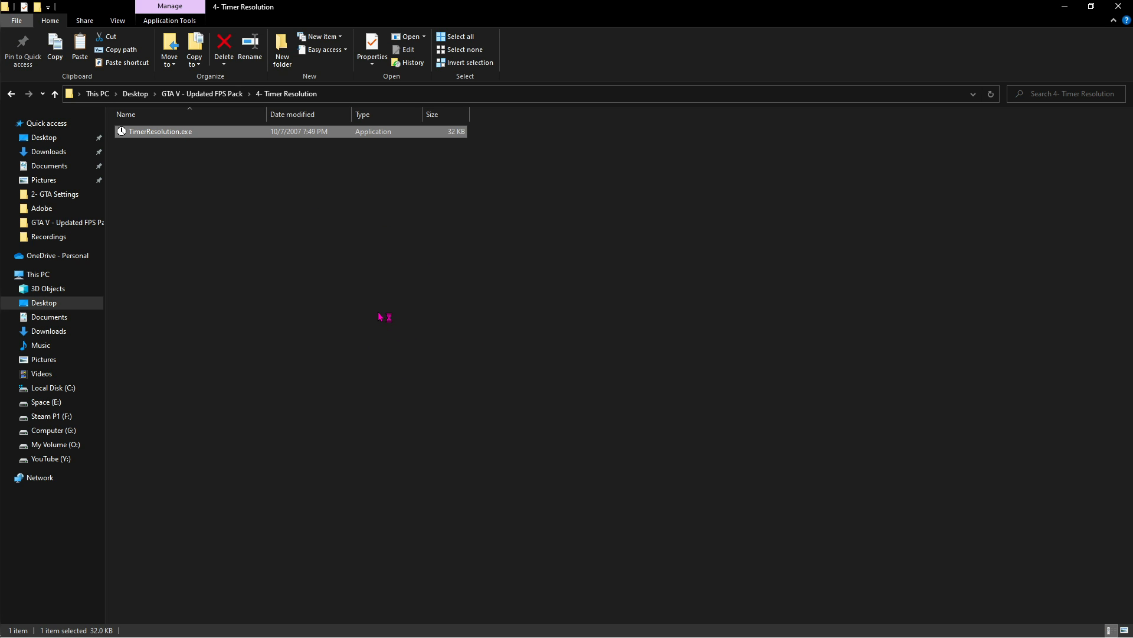
Step: Launch TimerResolution.exe, check the 1.000 ms current resolution, and close the tool
{"action": "double_click", "coordinate": [160, 131]}
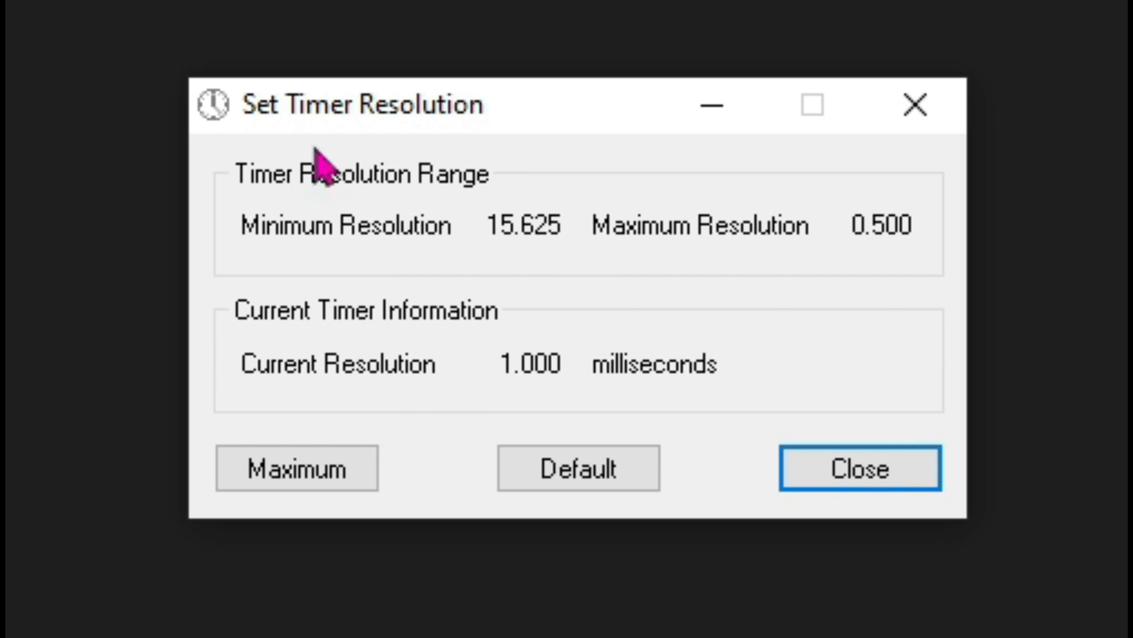
{"action": "left_click", "coordinate": [297, 467]}
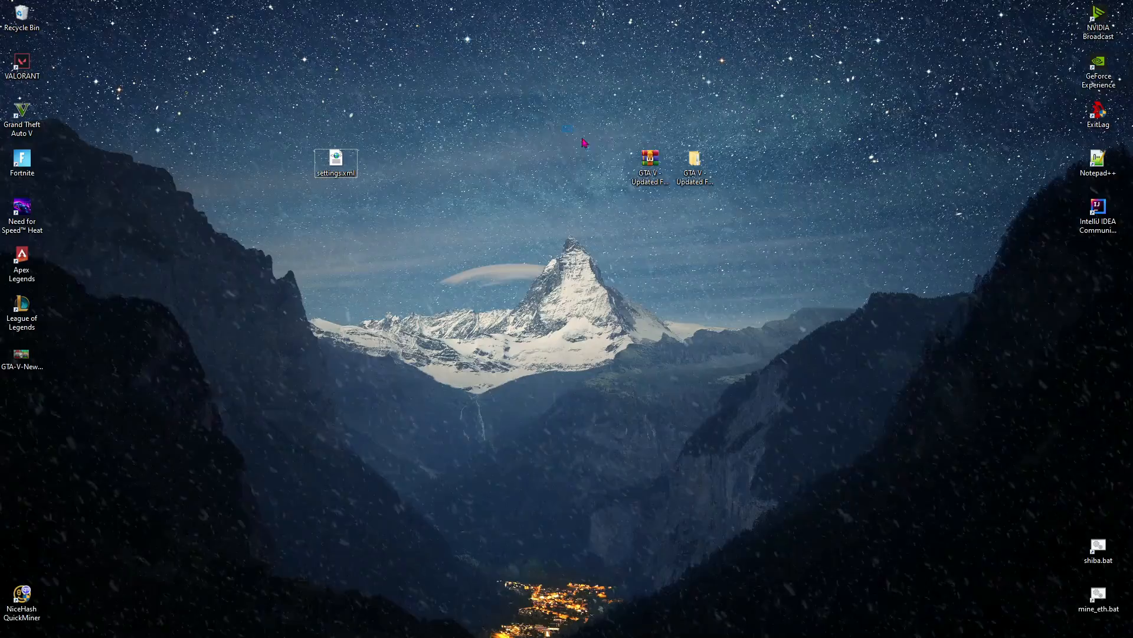
{"action": "mouse_move", "coordinate": [458, 149]}
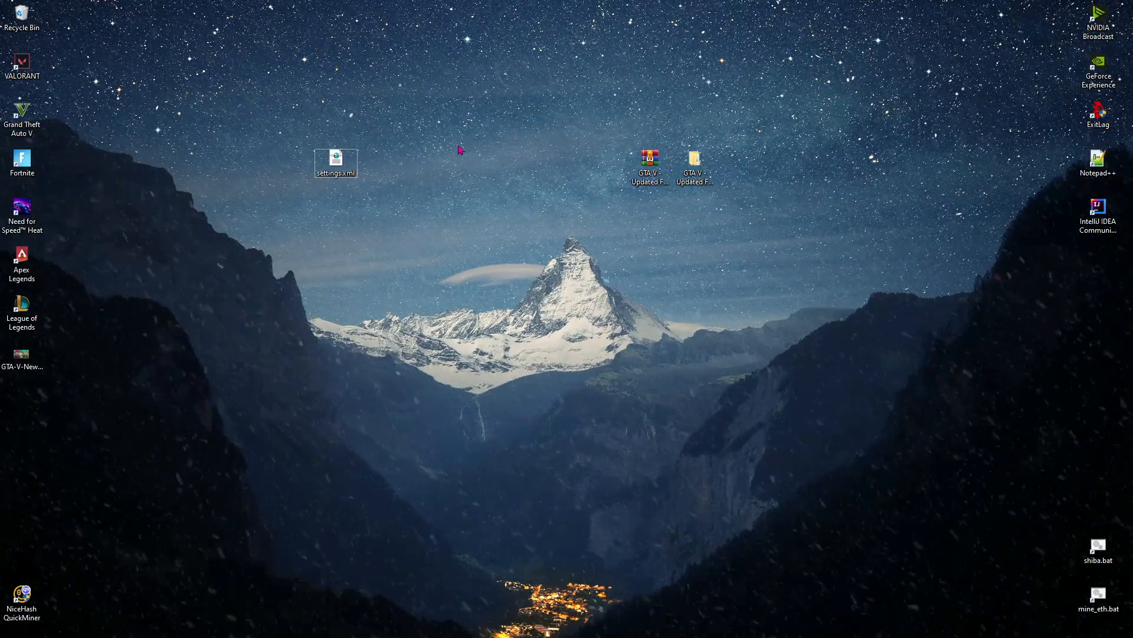
Step: Open NVIDIA Manage 3D settings and choose Grand Theft Auto V (gta5.exe) under Program Settings
{"action": "right_click", "coordinate": [459, 149]}
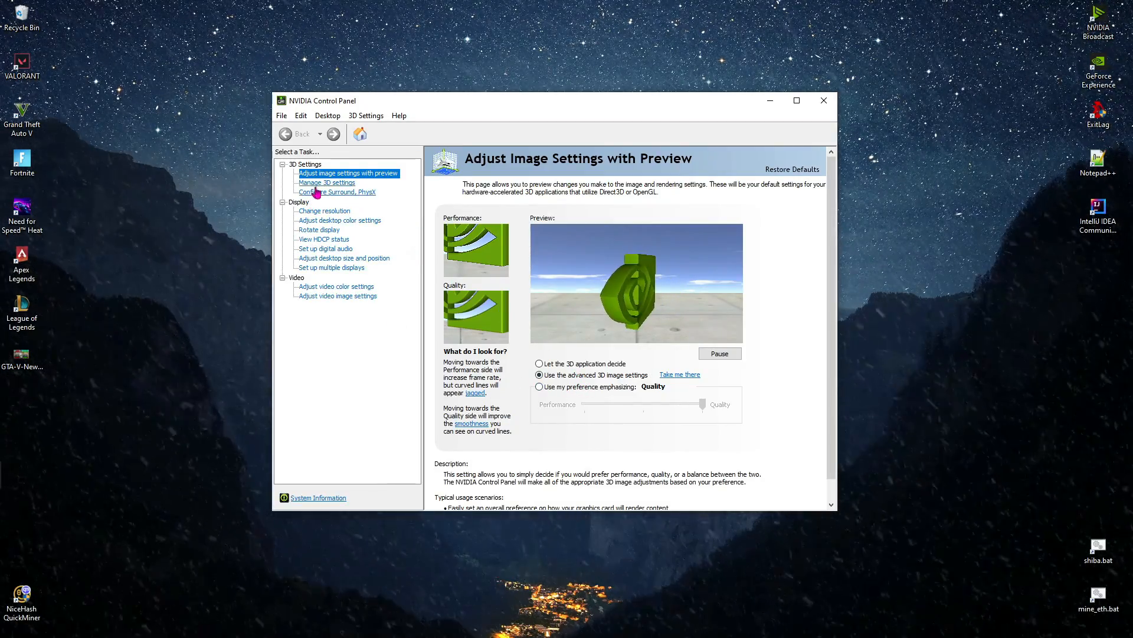
{"action": "left_click", "coordinate": [327, 183]}
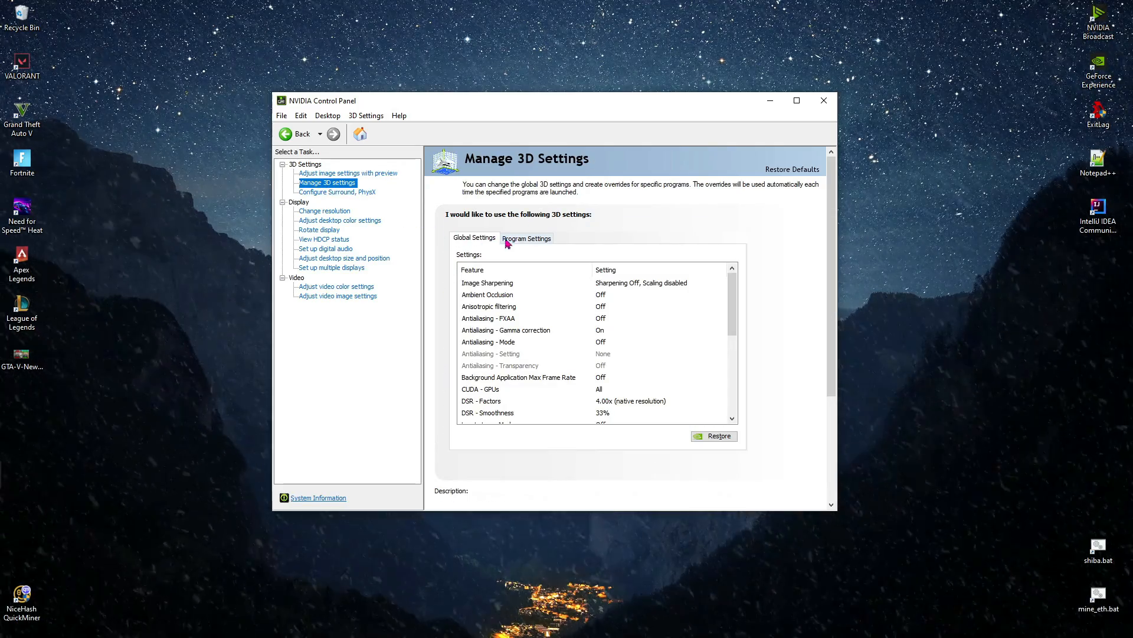
{"action": "left_click", "coordinate": [526, 237]}
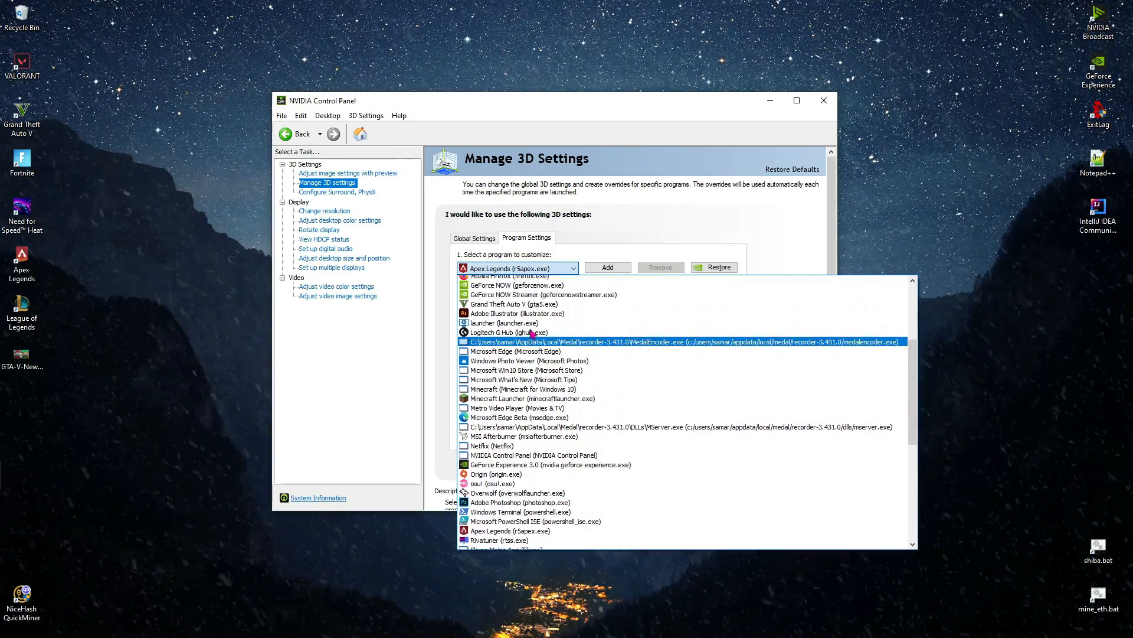
{"action": "left_click", "coordinate": [513, 304]}
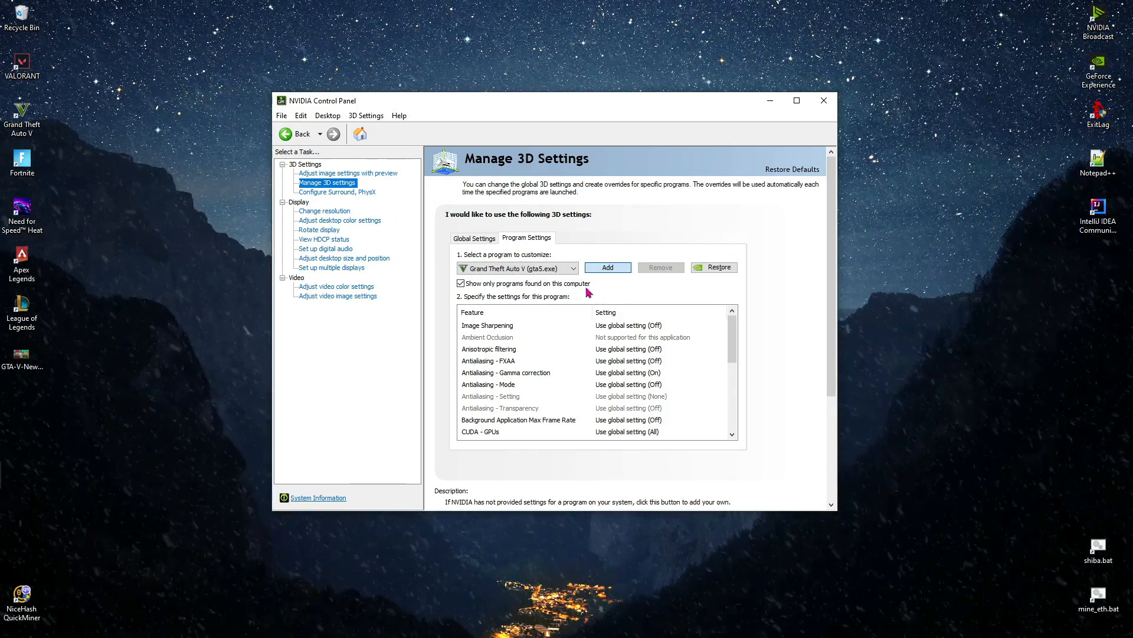
Step: Restrict GTA V's CUDA GPUs to the RTX 2070 SUPER only
{"action": "left_click", "coordinate": [488, 384]}
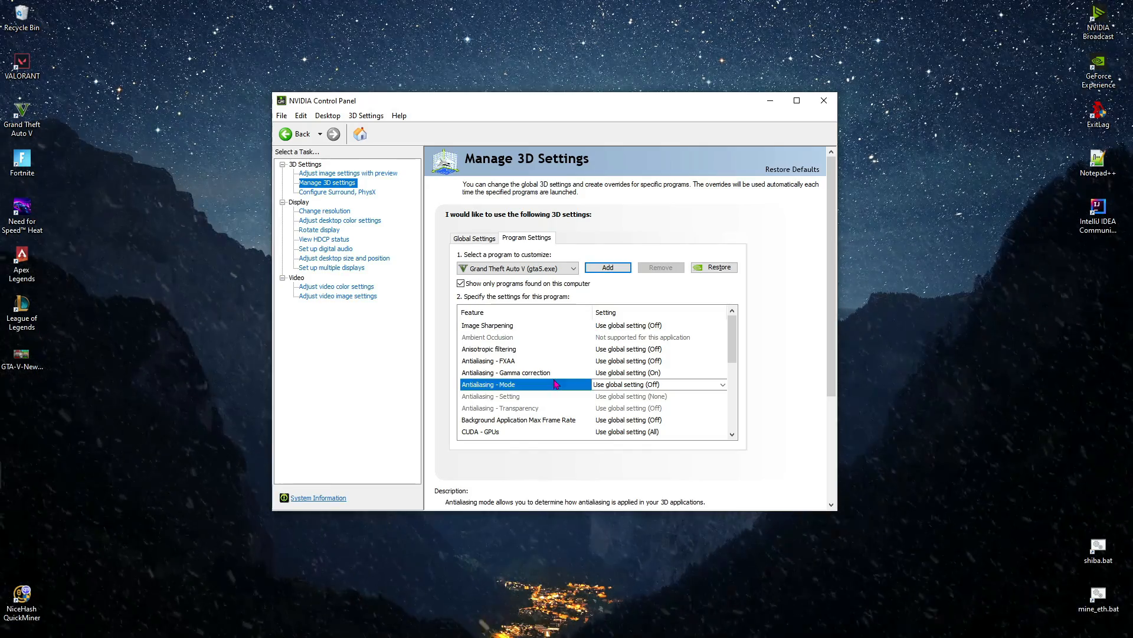
{"action": "scroll", "scroll_direction": "down", "scroll_amount": 3}
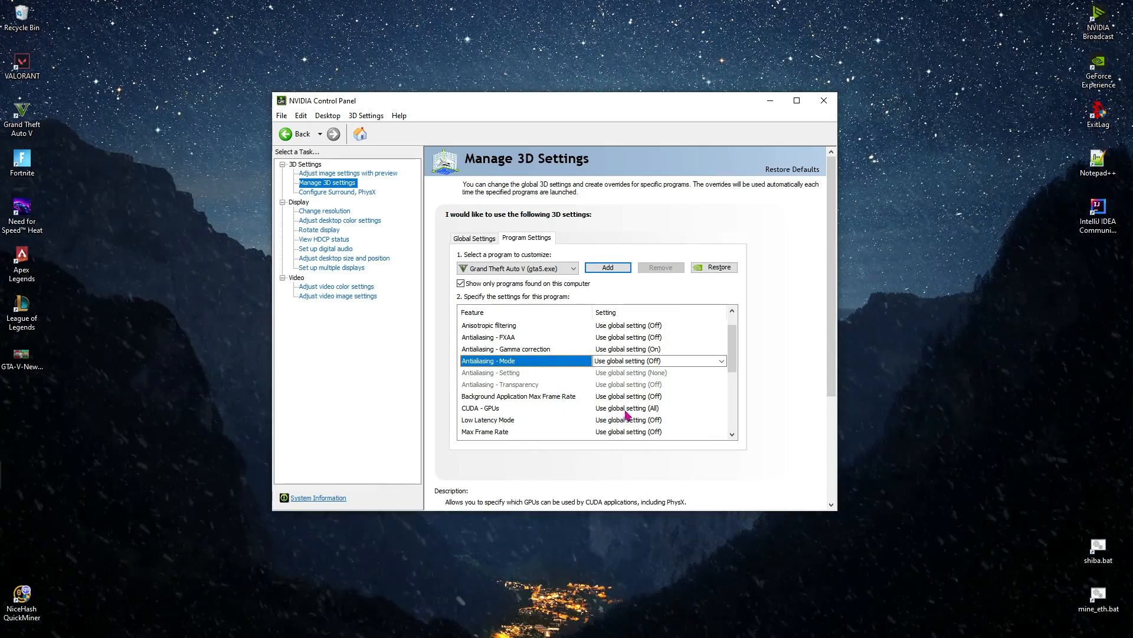
{"action": "left_click", "coordinate": [721, 408]}
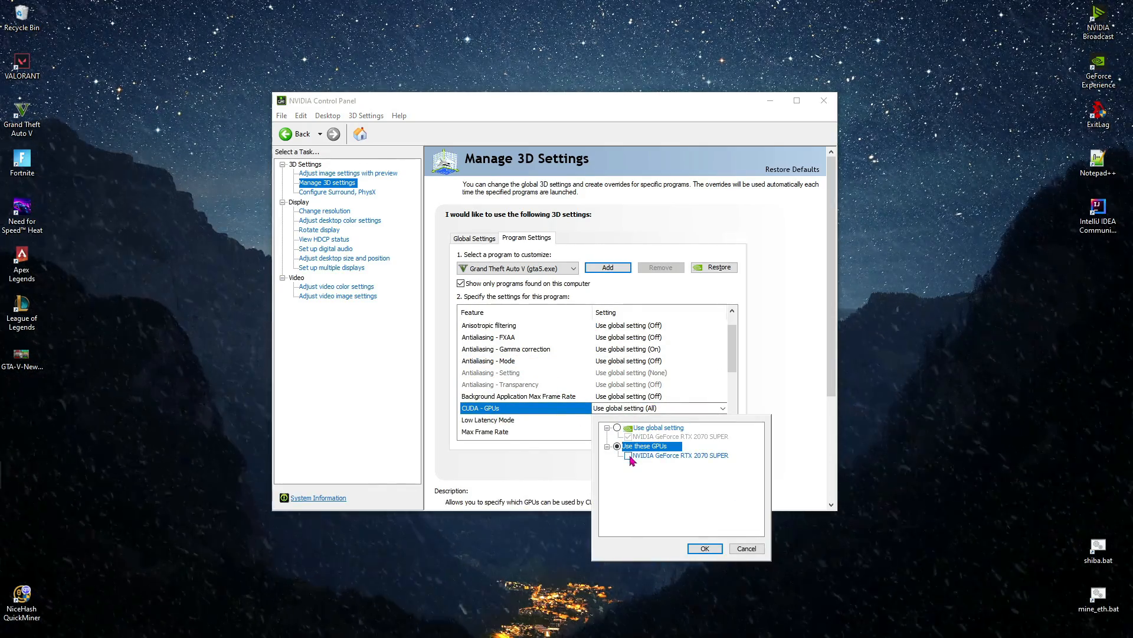
{"action": "left_click", "coordinate": [627, 455]}
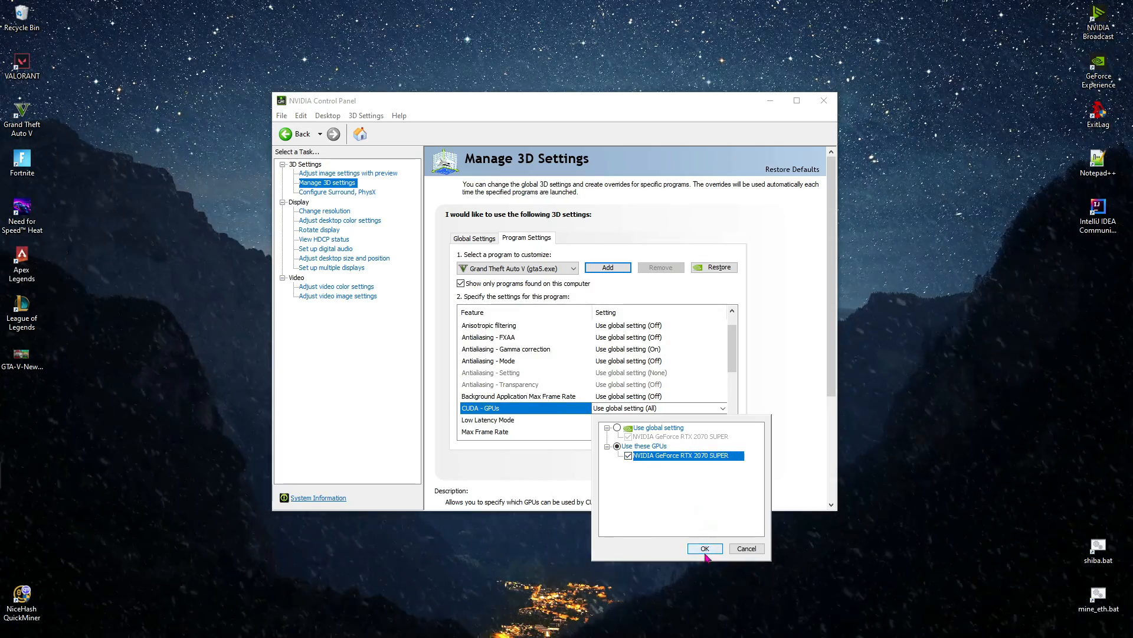
{"action": "left_click", "coordinate": [704, 548]}
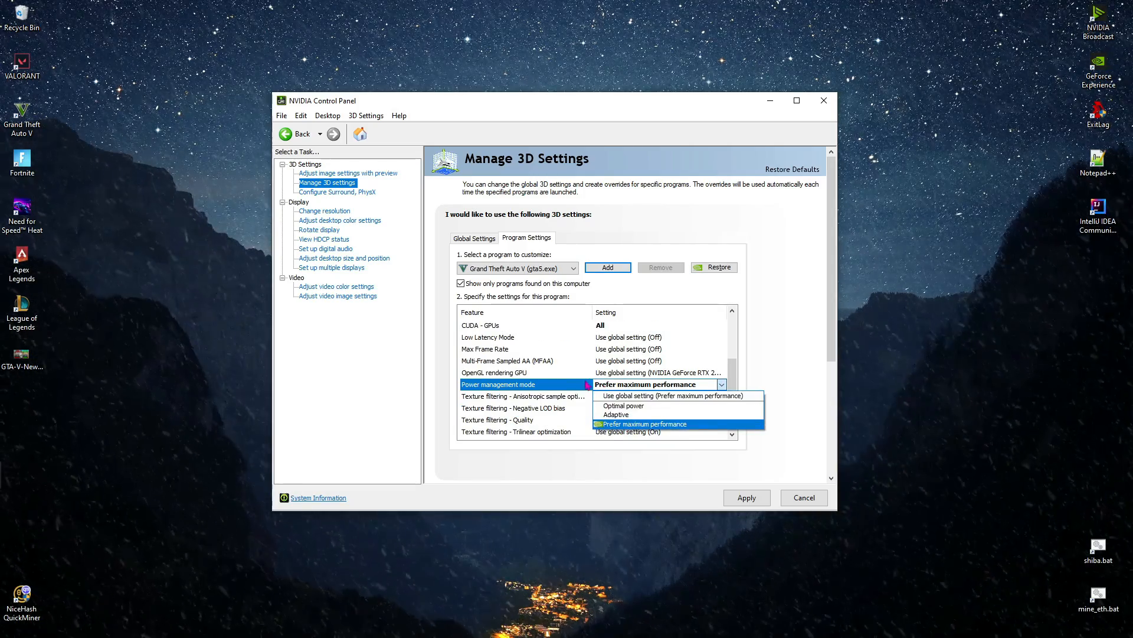
Step: Set power management to Prefer maximum performance, trilinear optimization Off, and adjust vertical sync
{"action": "left_click", "coordinate": [644, 424]}
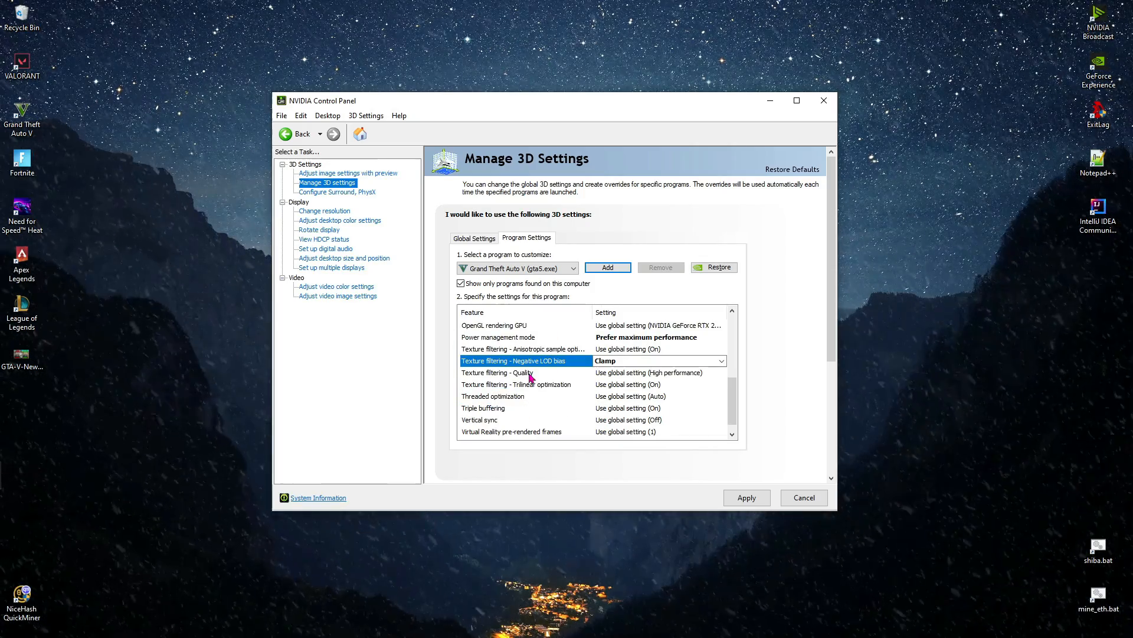
{"action": "left_click", "coordinate": [721, 384]}
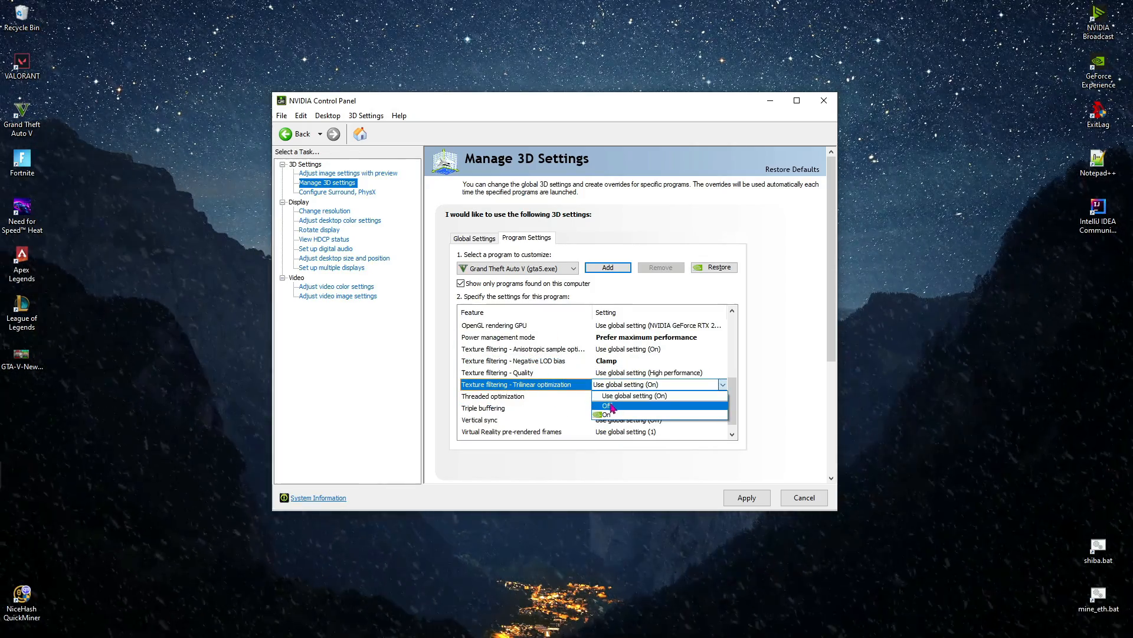
{"action": "left_click", "coordinate": [603, 414]}
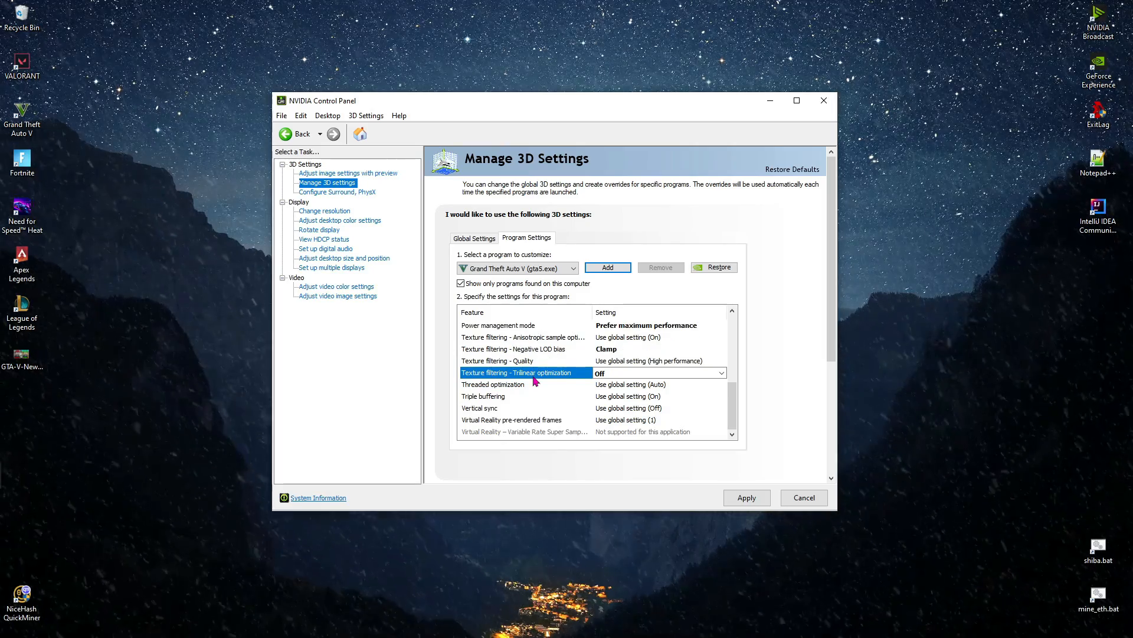
{"action": "left_click", "coordinate": [720, 408]}
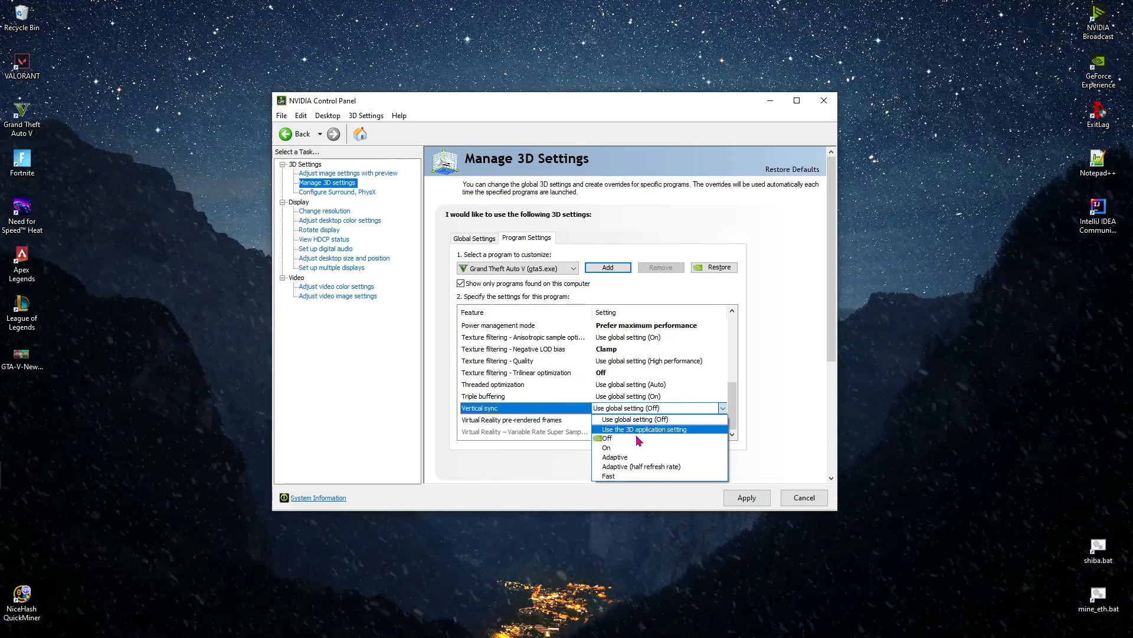
{"action": "left_click", "coordinate": [606, 438]}
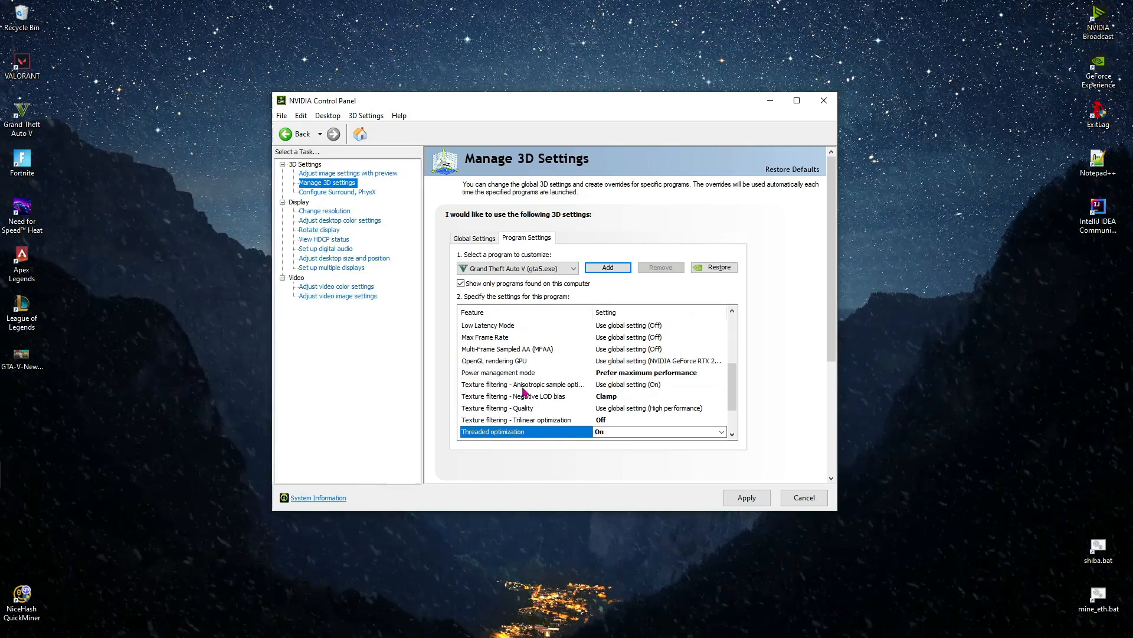
{"action": "scroll", "scroll_direction": "down", "scroll_amount": 3}
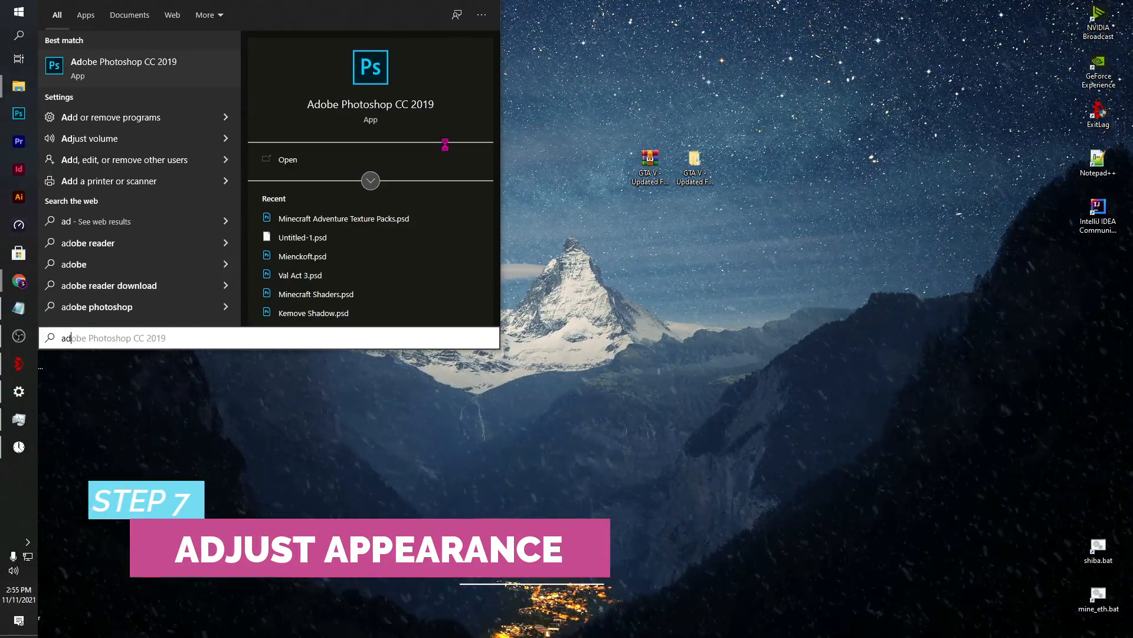
Step: Search 'adjust' and set Windows visual effects to Adjust for best performance
{"action": "type", "text": "adjust volume"}
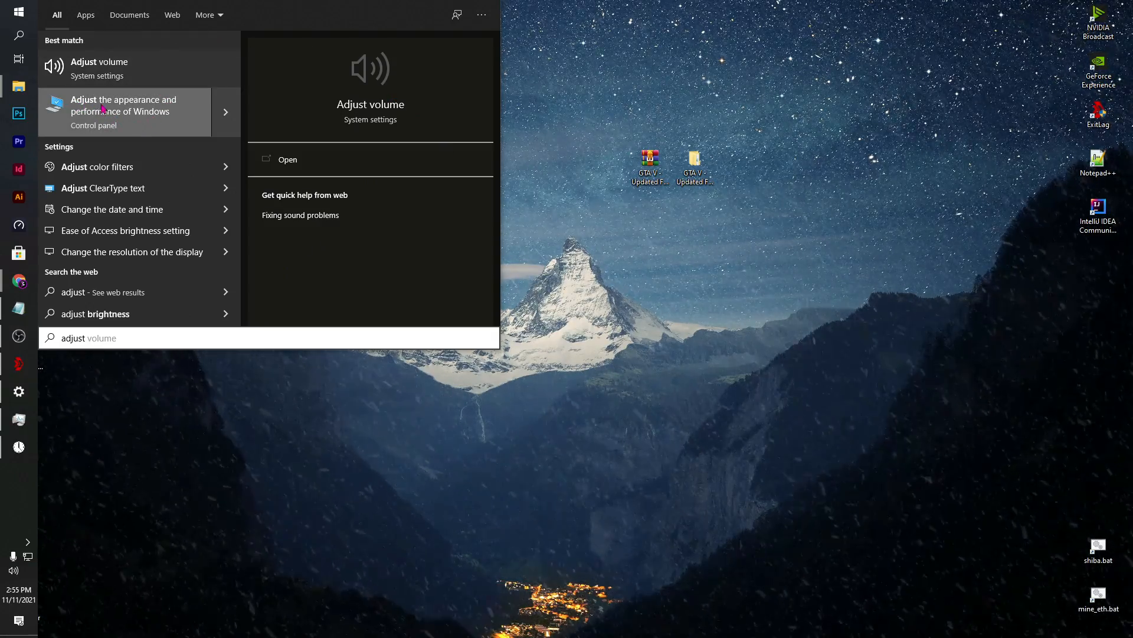
{"action": "left_click", "coordinate": [123, 111]}
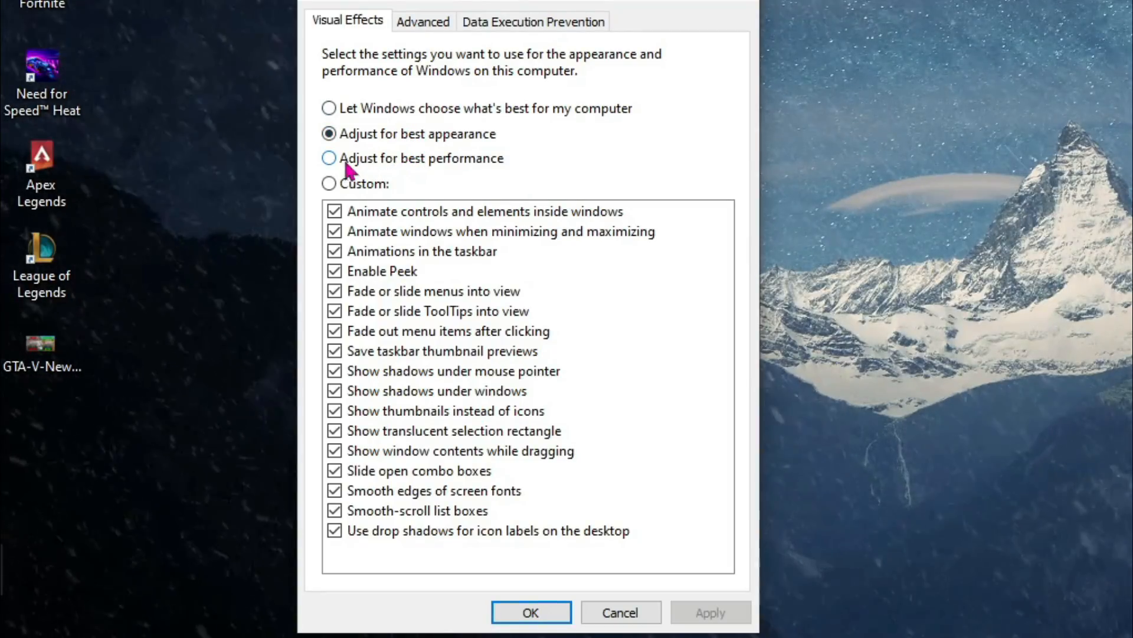
{"action": "left_click", "coordinate": [329, 157]}
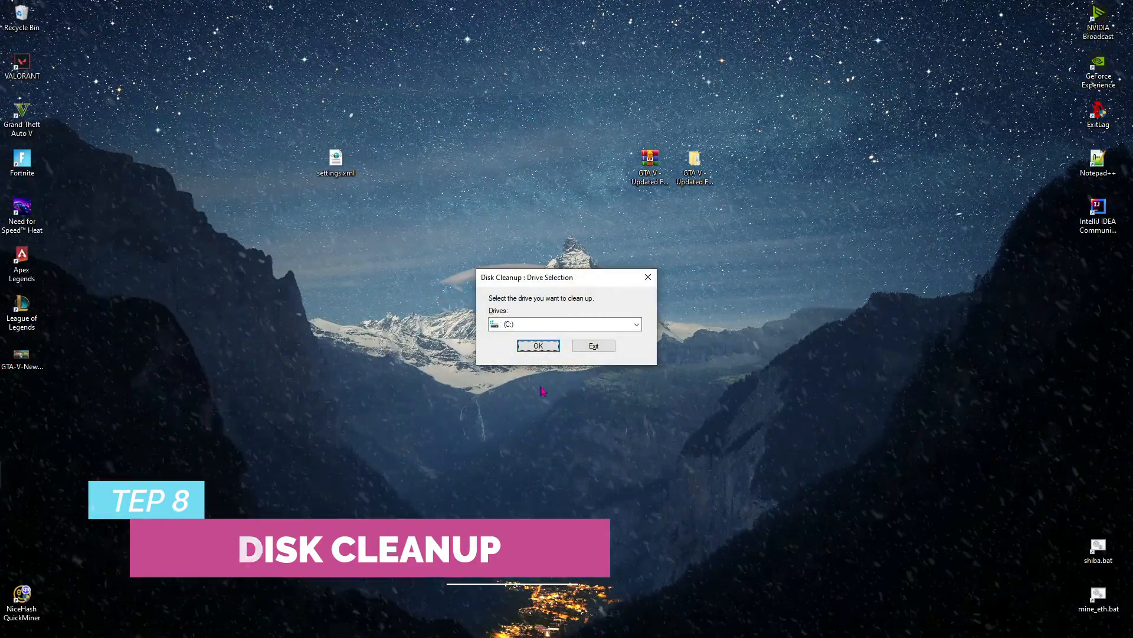
Step: Clean drive C: with Downloaded Program Files and Thumbnails excluded, confirming permanent deletion
{"action": "left_click", "coordinate": [537, 345]}
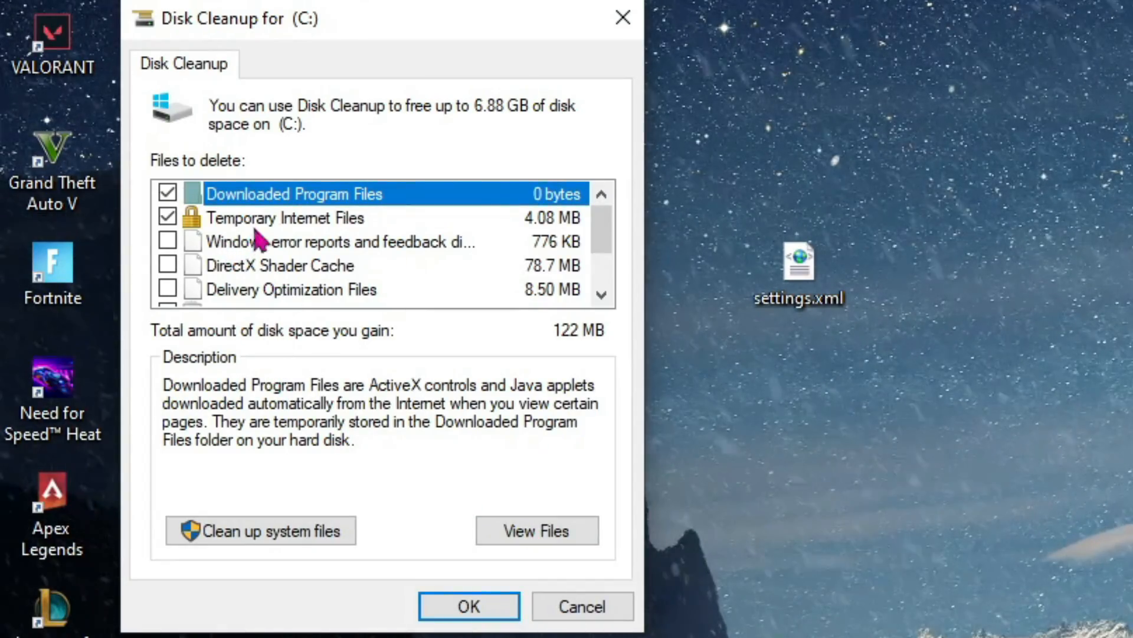
{"action": "left_click", "coordinate": [168, 193]}
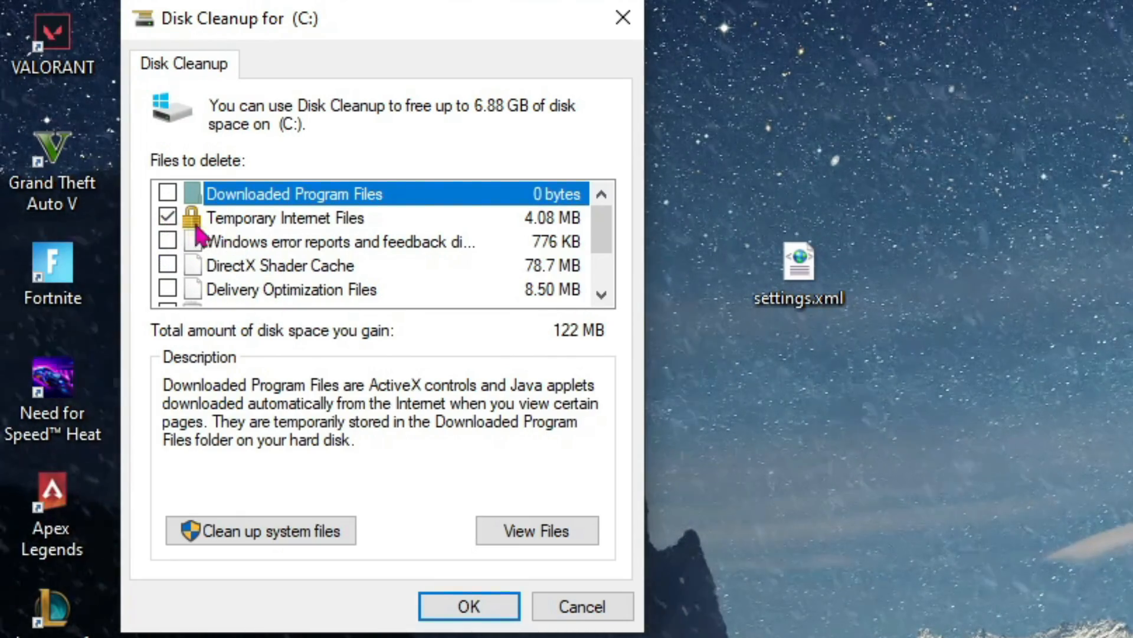
{"action": "scroll", "scroll_direction": "down", "scroll_amount": 3}
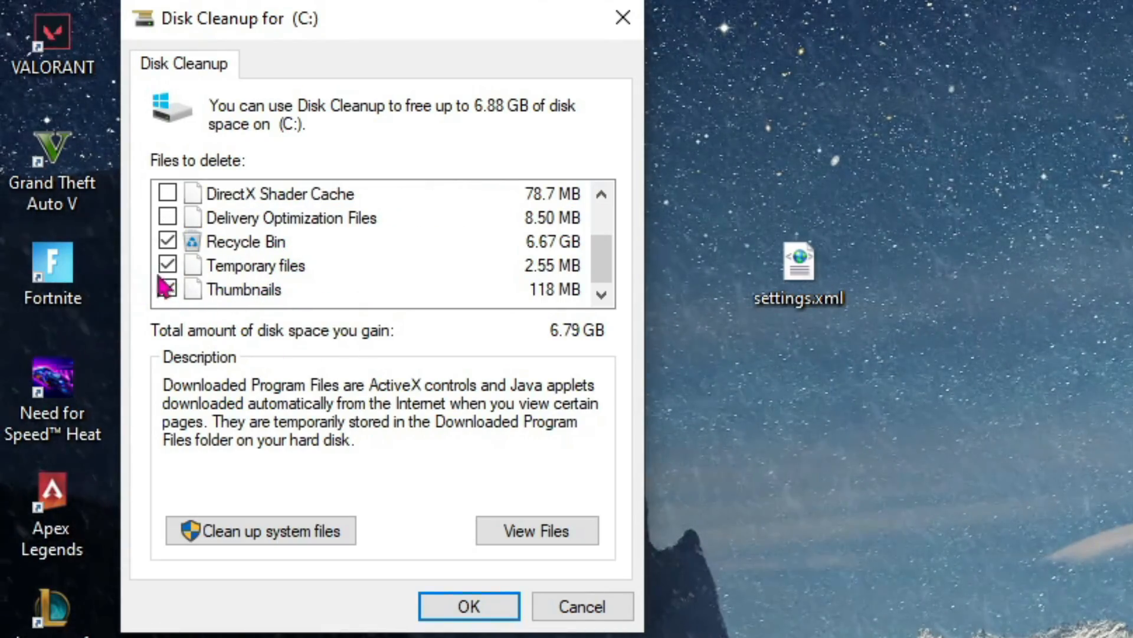
{"action": "left_click", "coordinate": [167, 289]}
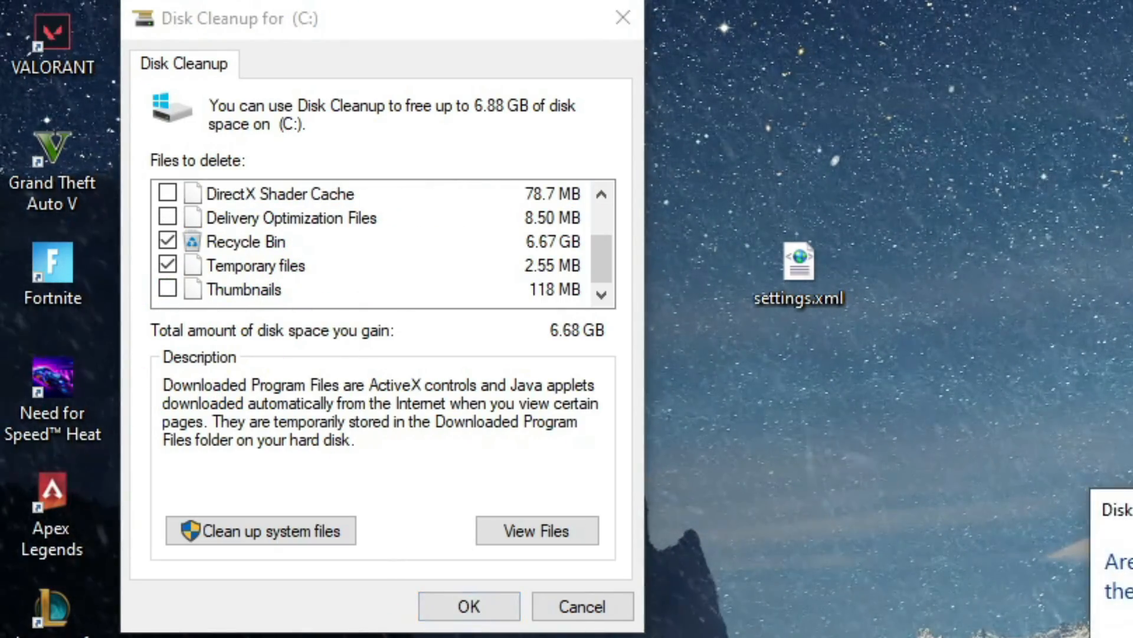
{"action": "left_click", "coordinate": [468, 605]}
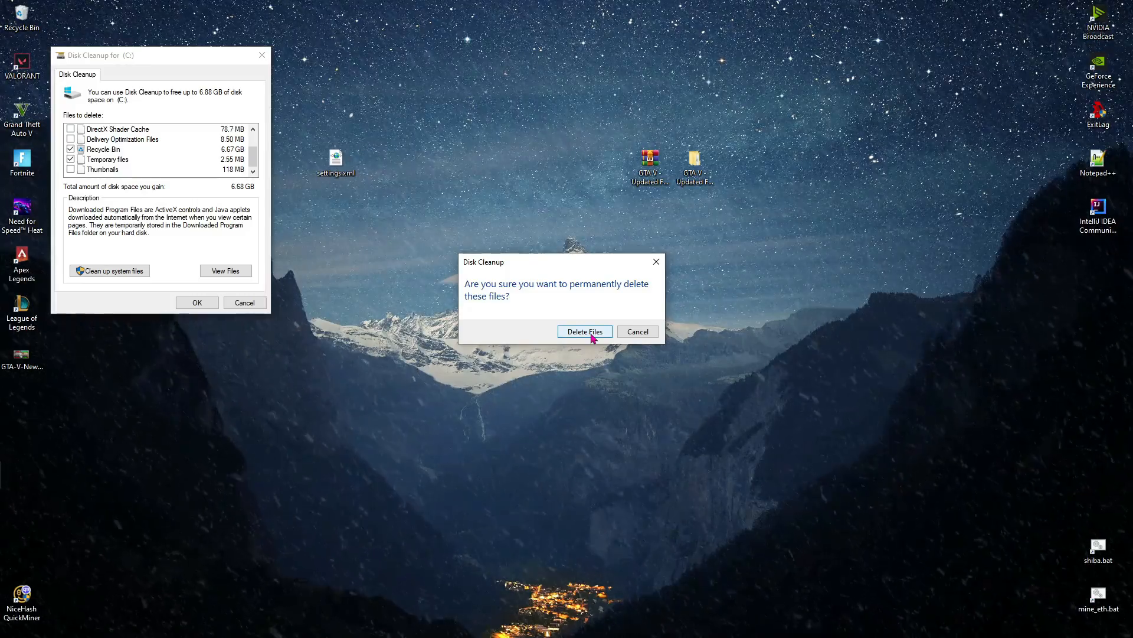
{"action": "left_click", "coordinate": [583, 331]}
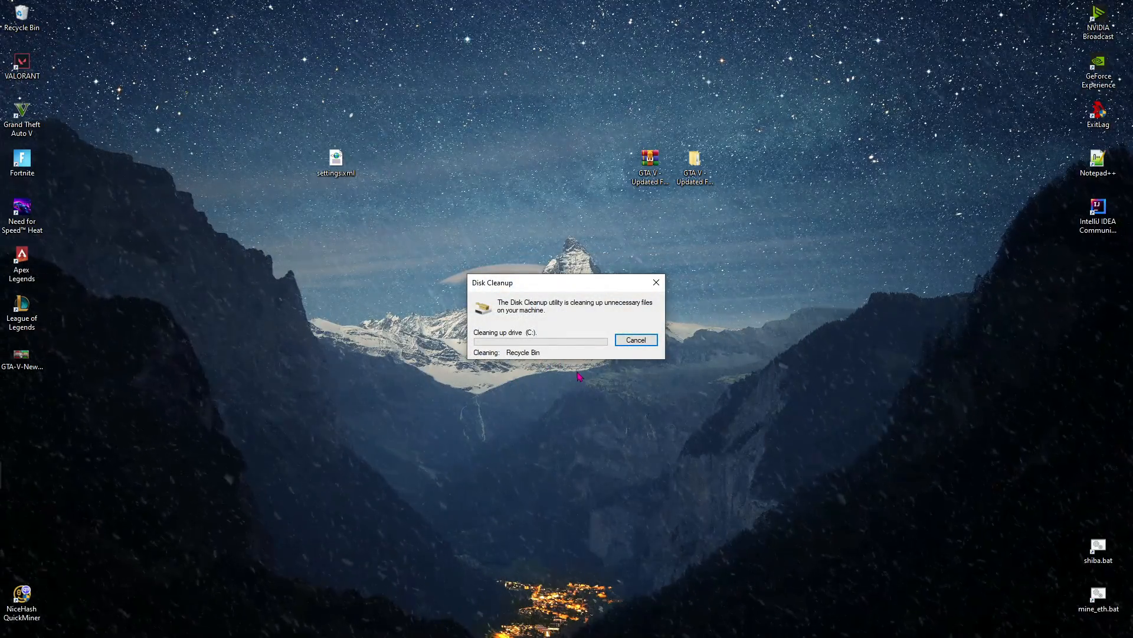
{"action": "mouse_move", "coordinate": [569, 368]}
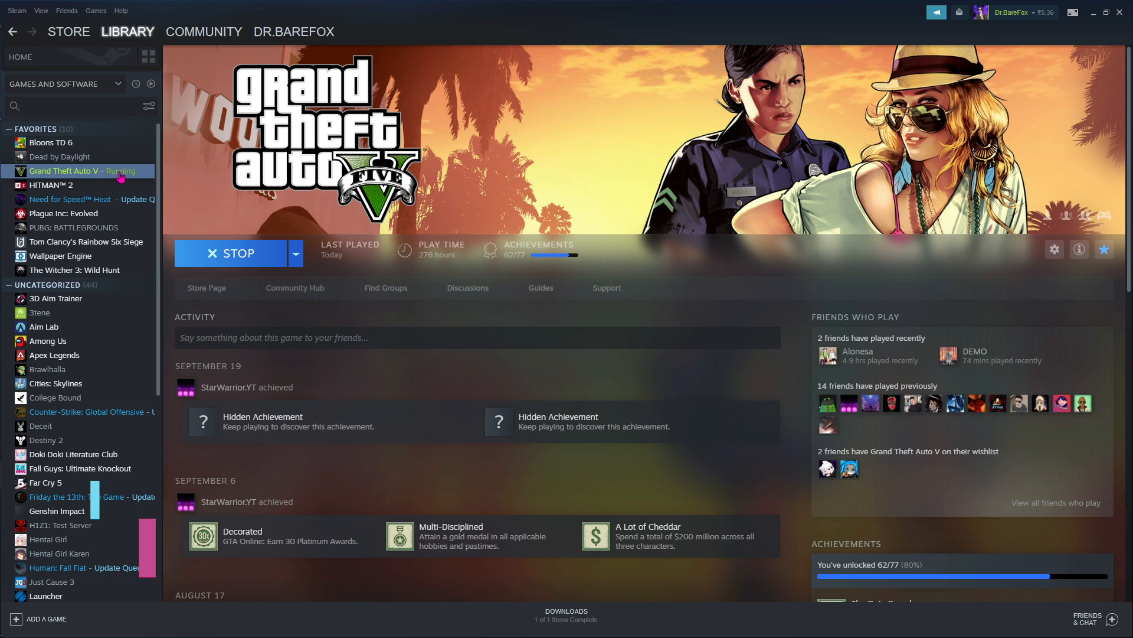
Step: Bring up Grand Theft Auto V's context menu in the Steam library
{"action": "right_click", "coordinate": [82, 172]}
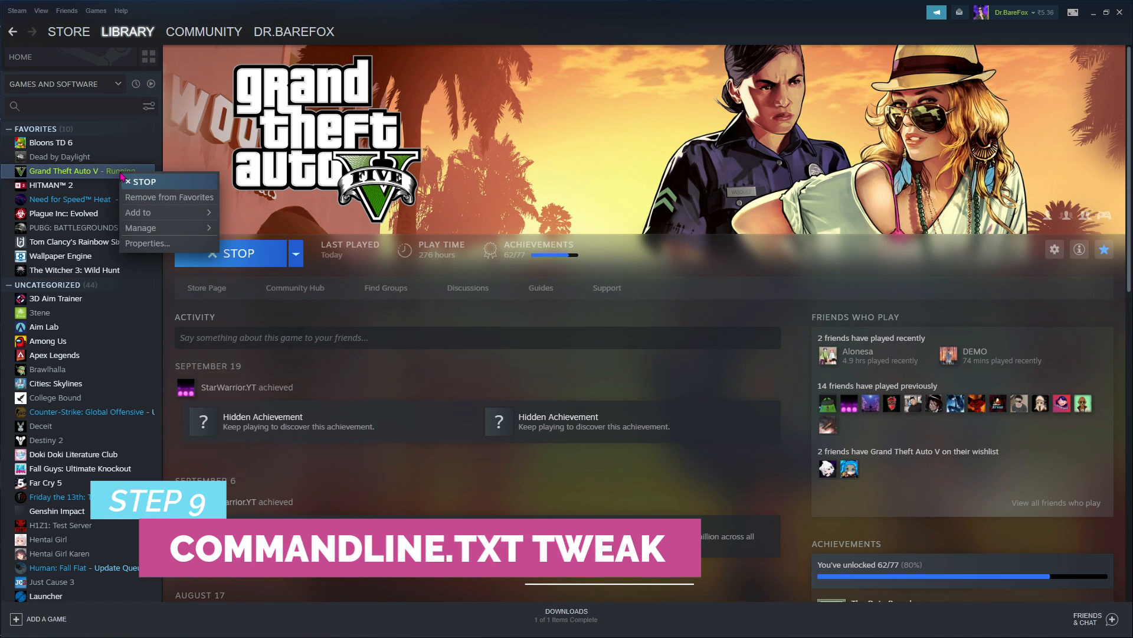
{"action": "mouse_move", "coordinate": [141, 228]}
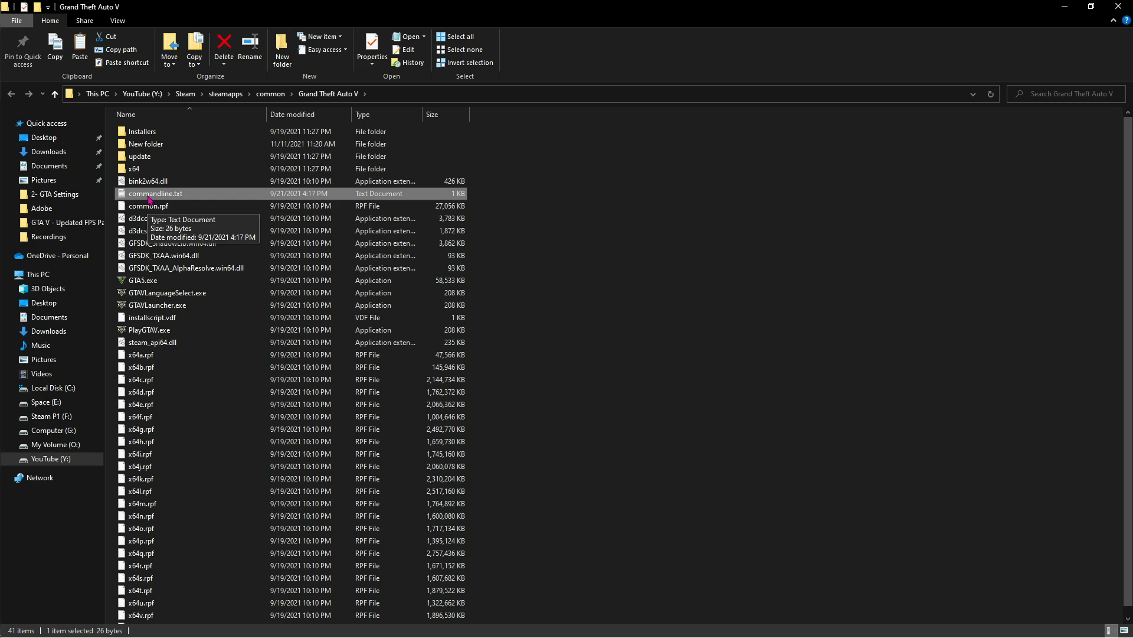
Step: Edit commandline.txt with launch options like -disableHyperthreading and -FrameQueueLimit 0, then close Notepad
{"action": "right_click", "coordinate": [573, 219]}
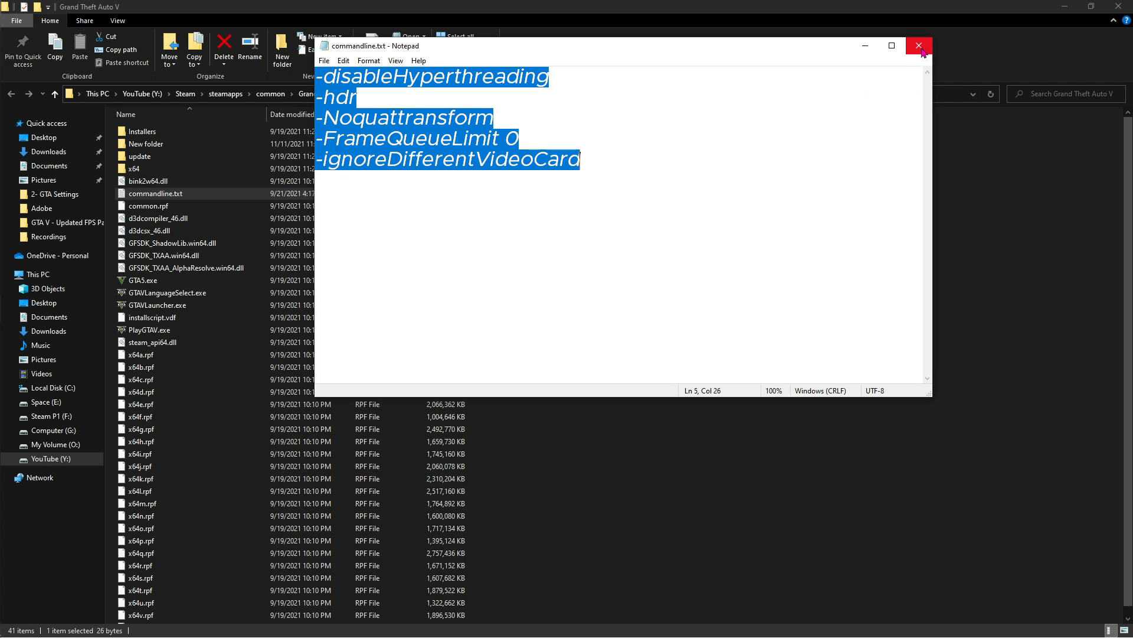
{"action": "left_click", "coordinate": [918, 46]}
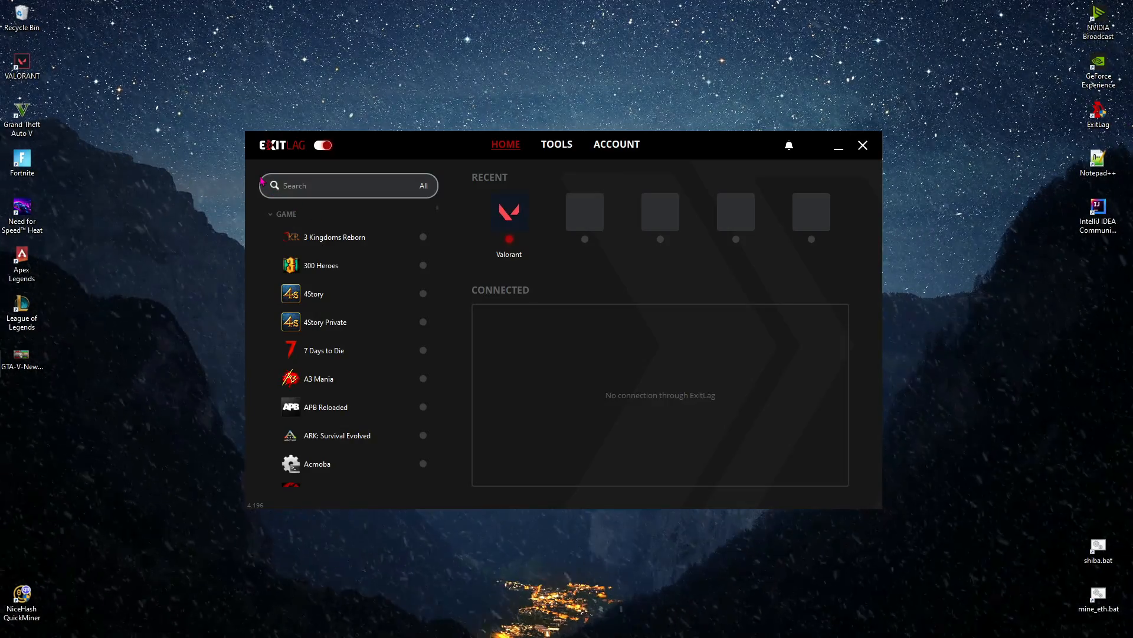
Step: Search 'gta' in ExitLag and apply GTA V routes through the IN Mumbai01 region
{"action": "left_click", "coordinate": [325, 184]}
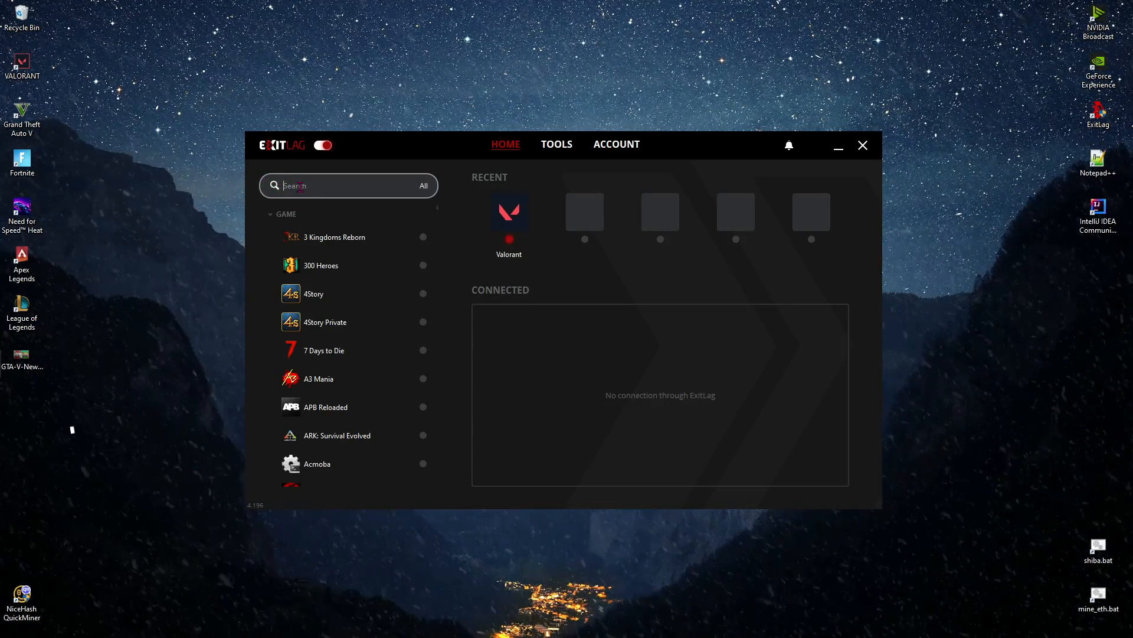
{"action": "type", "text": "gta"}
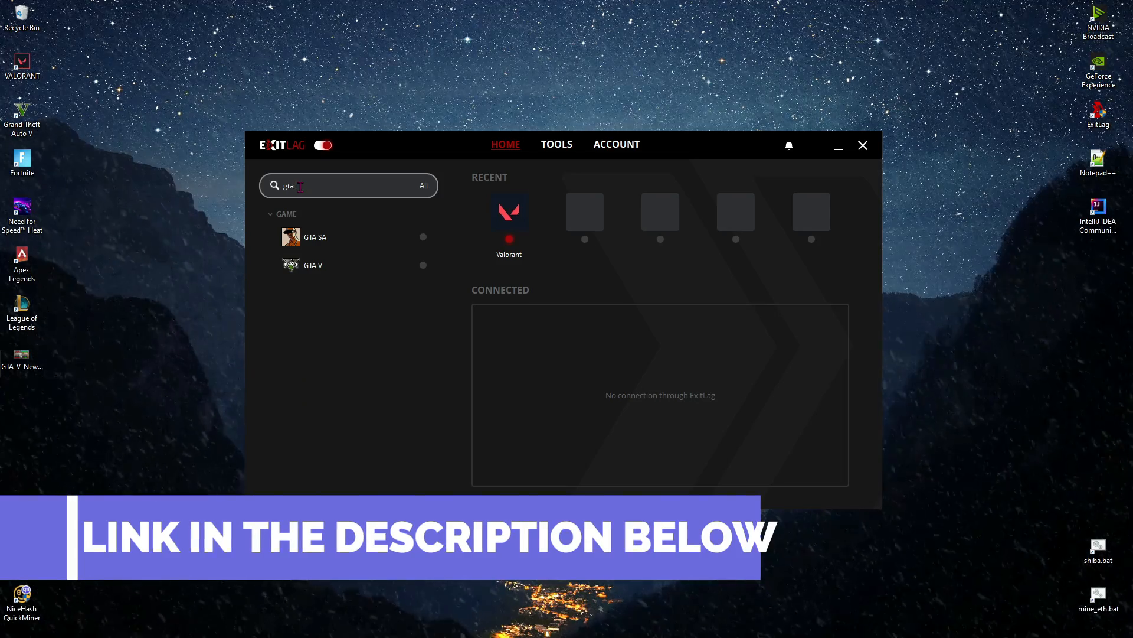
{"action": "left_click", "coordinate": [313, 265]}
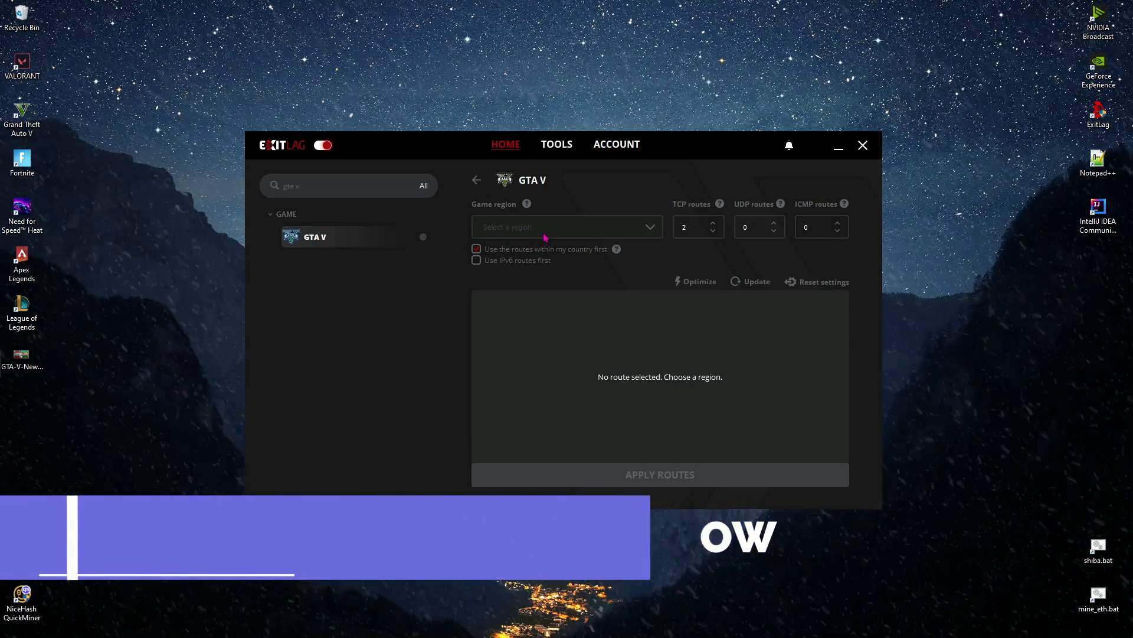
{"action": "left_click", "coordinate": [566, 226]}
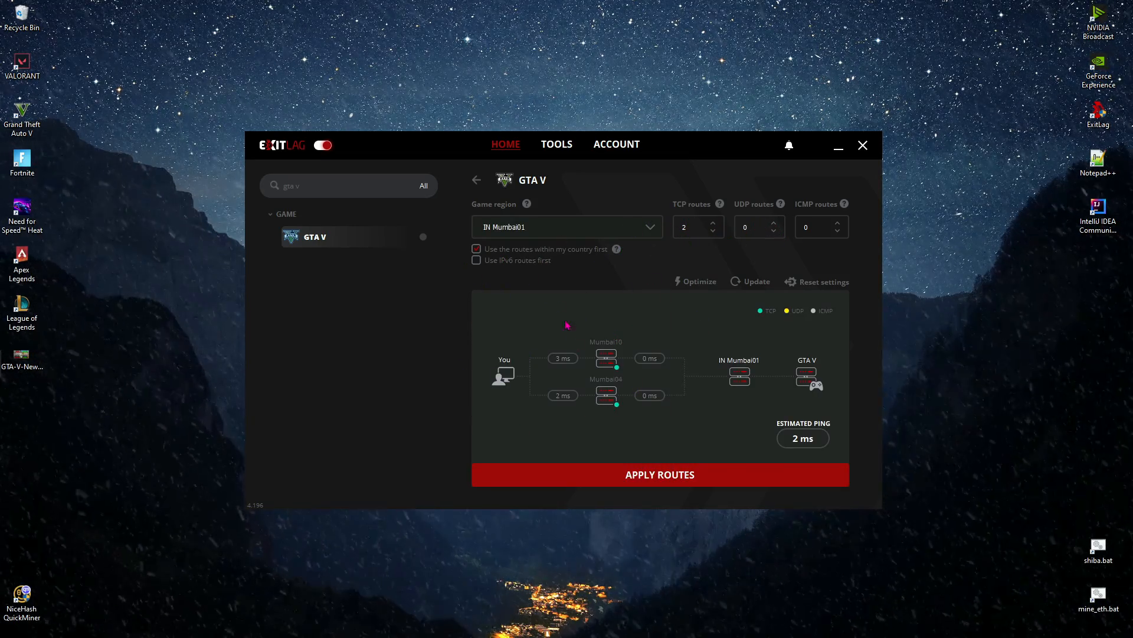
{"action": "left_click", "coordinate": [477, 180]}
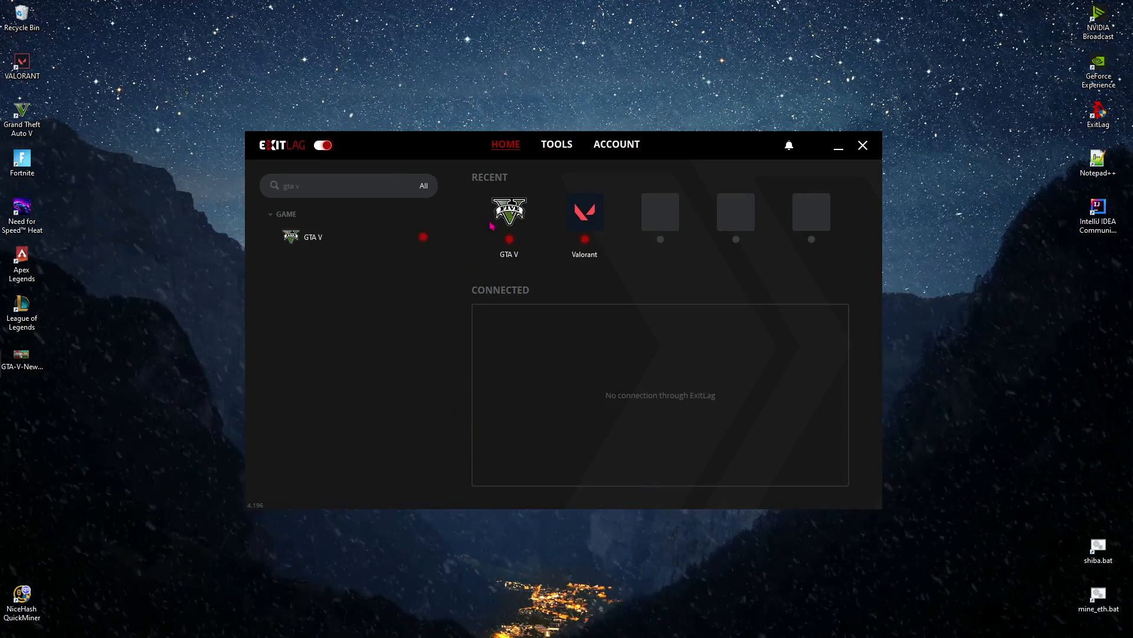
{"action": "left_click", "coordinate": [556, 144]}
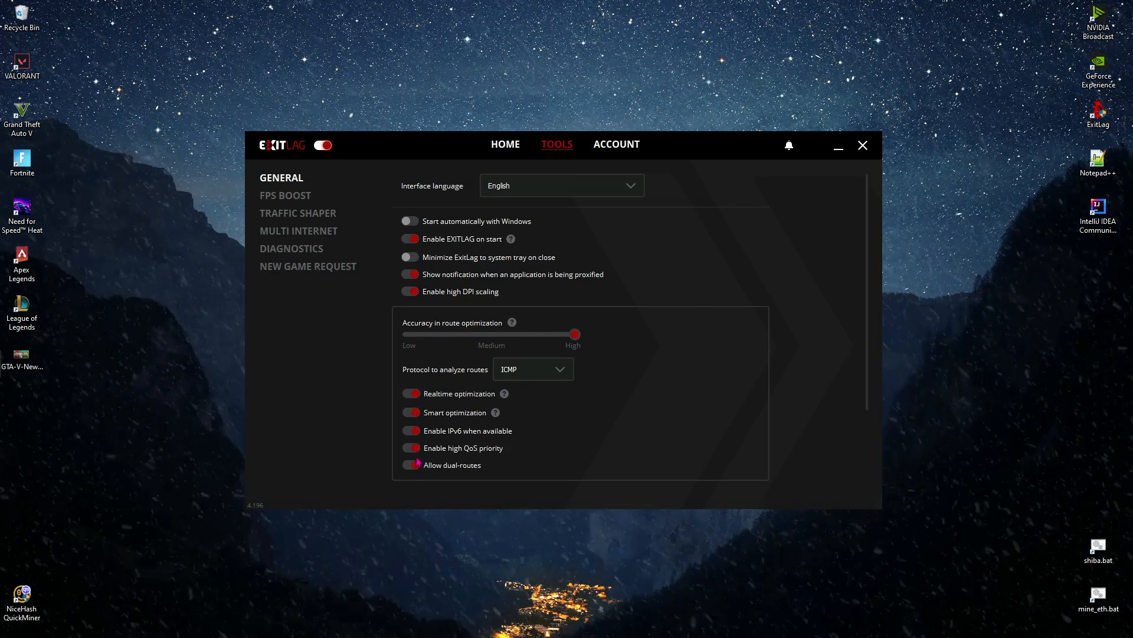
Step: Turn on ExitLag's maximum game processing priority and SuperFetch disabling in FPS Boost
{"action": "left_click", "coordinate": [284, 195]}
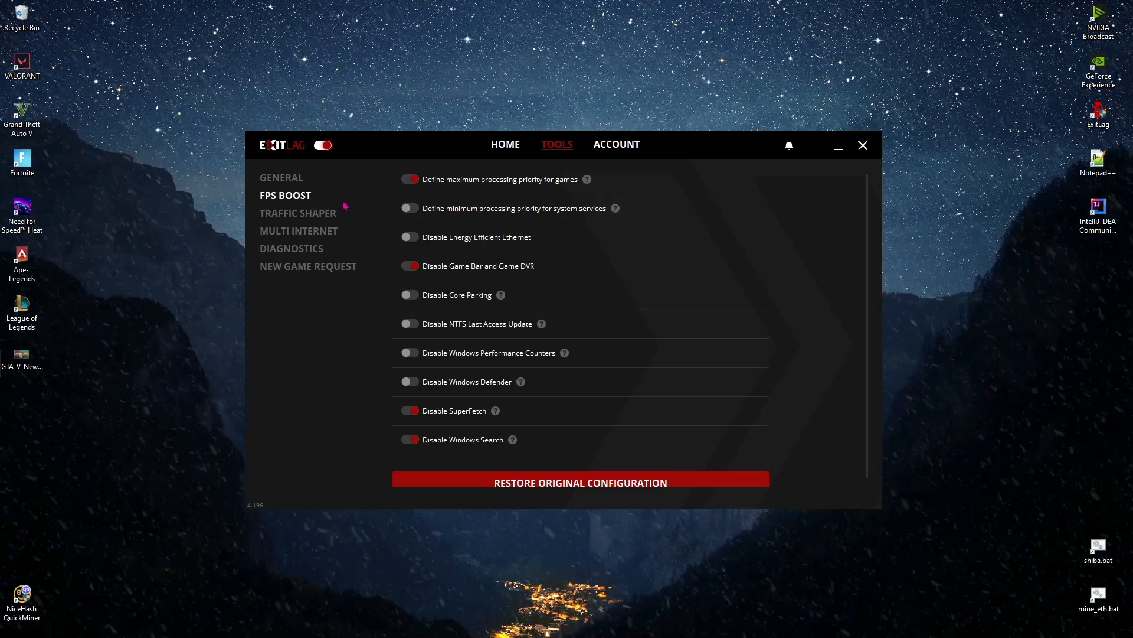
{"action": "left_click", "coordinate": [409, 179]}
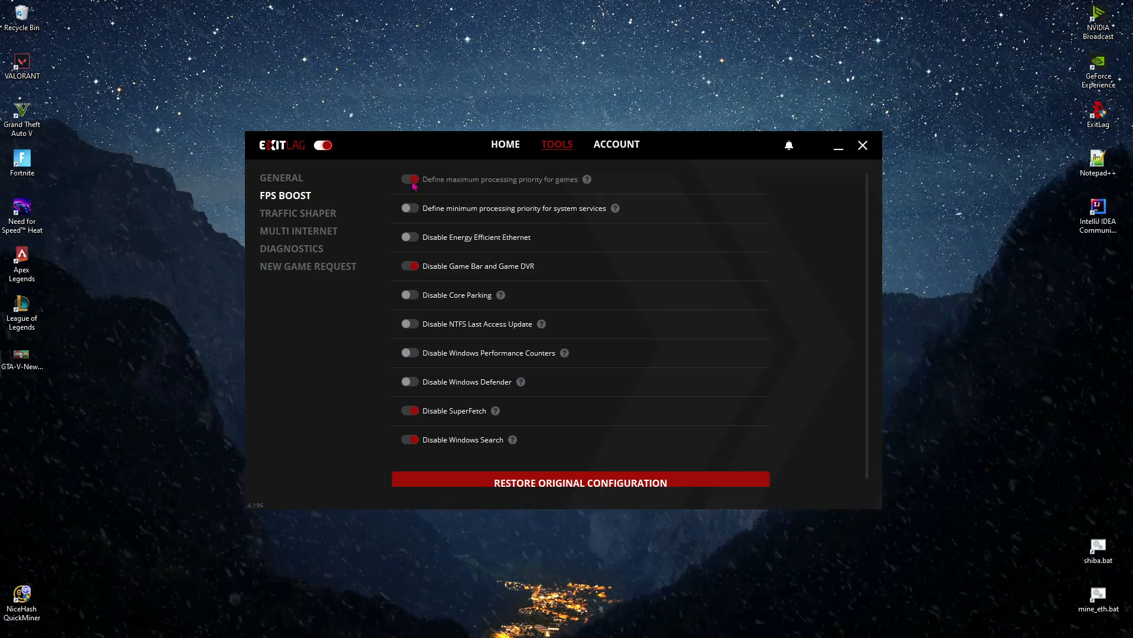
{"action": "scroll", "scroll_direction": "down", "scroll_amount": 3}
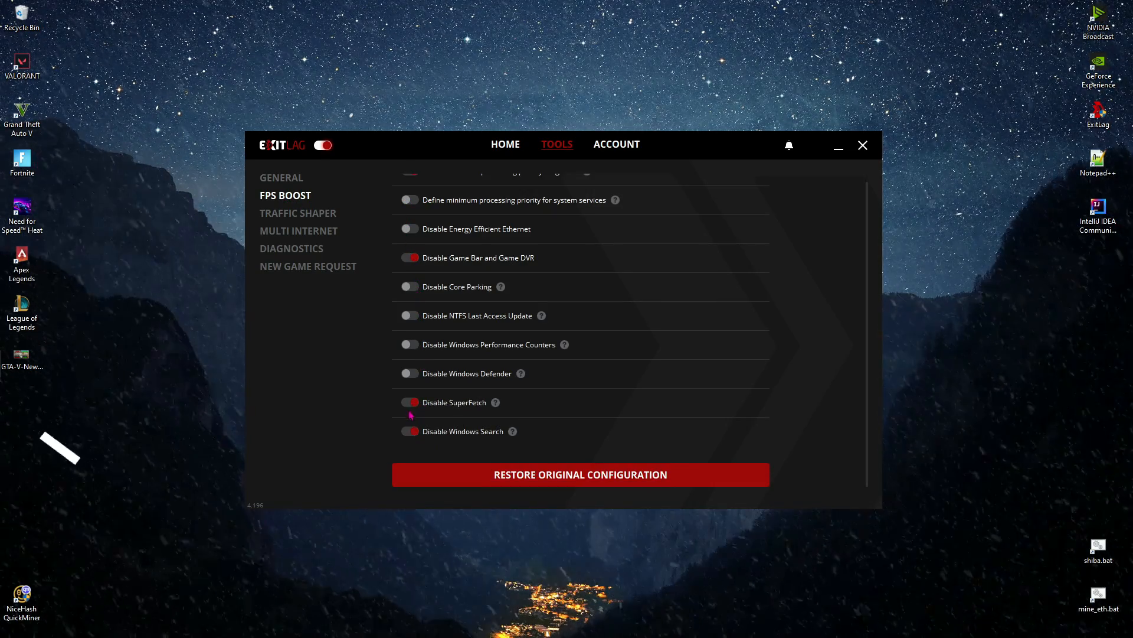
{"action": "left_click", "coordinate": [861, 145]}
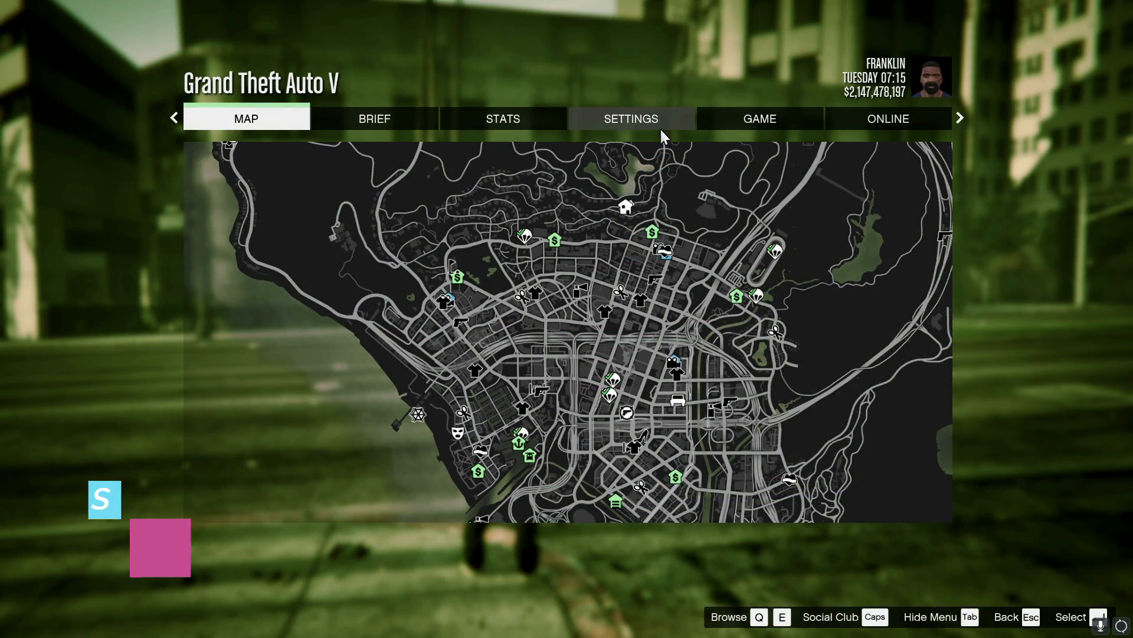
Step: Open the Graphics category in GTA V's pause-menu Settings
{"action": "left_click", "coordinate": [630, 118]}
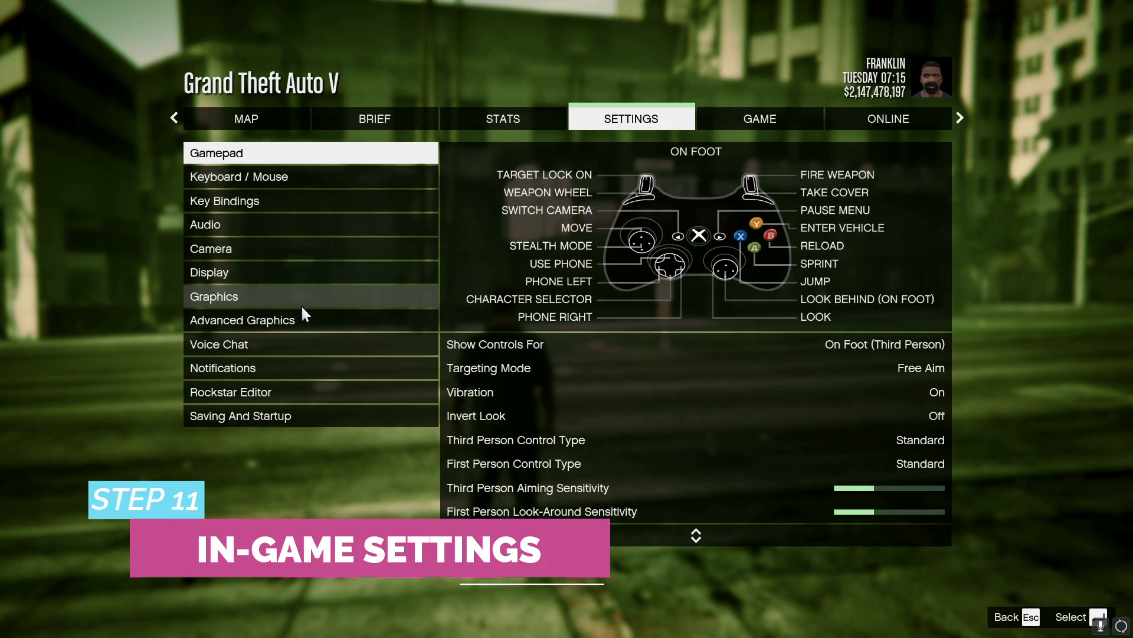
{"action": "left_click", "coordinate": [213, 296]}
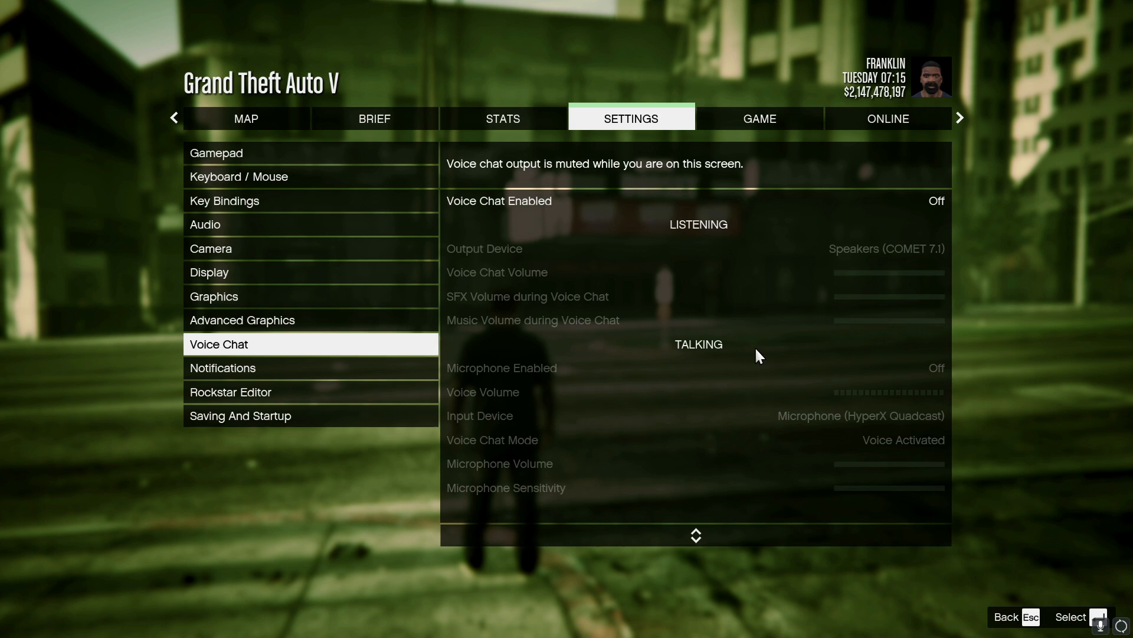
{"action": "left_click", "coordinate": [213, 296]}
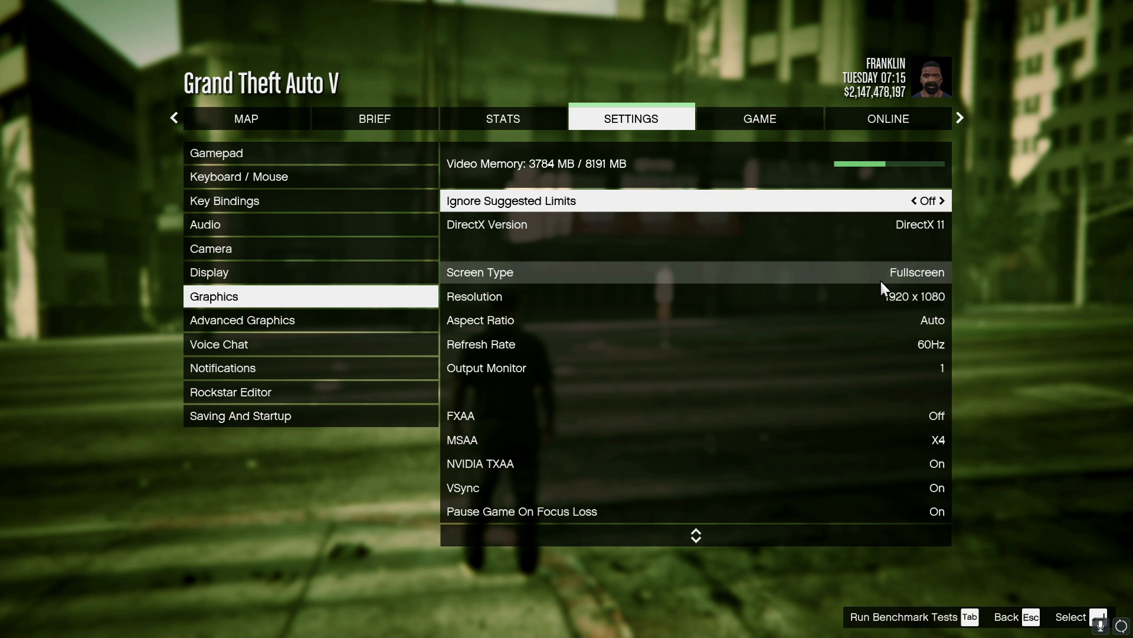
{"action": "mouse_move", "coordinate": [882, 224]}
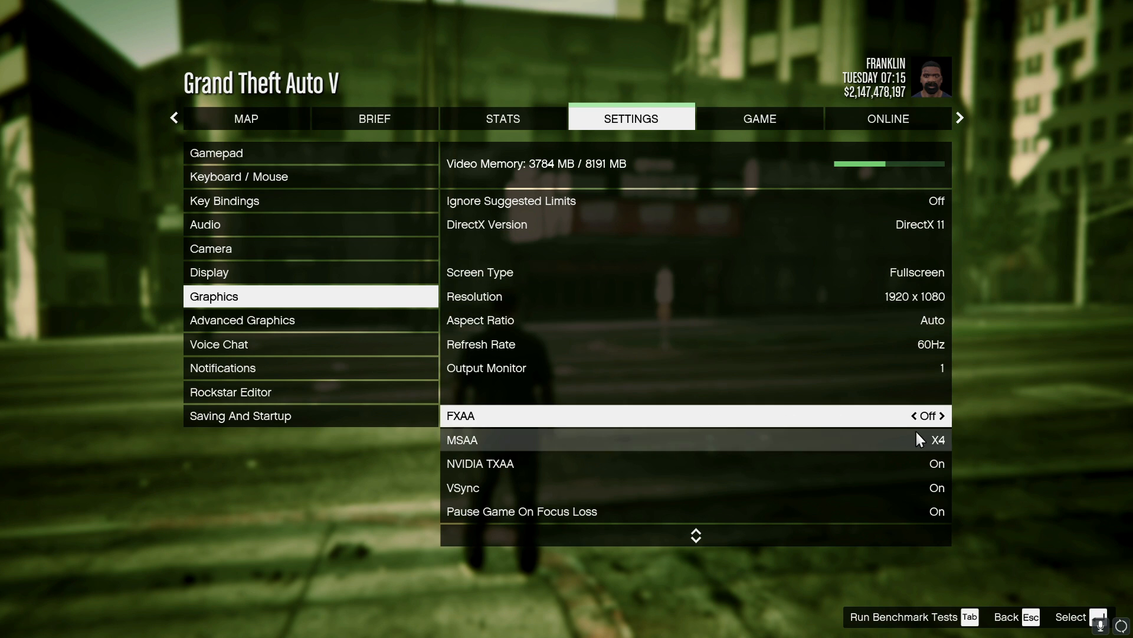
Step: Turn off MSAA in GTA V graphics and scroll through the remaining quality options
{"action": "left_click", "coordinate": [915, 439]}
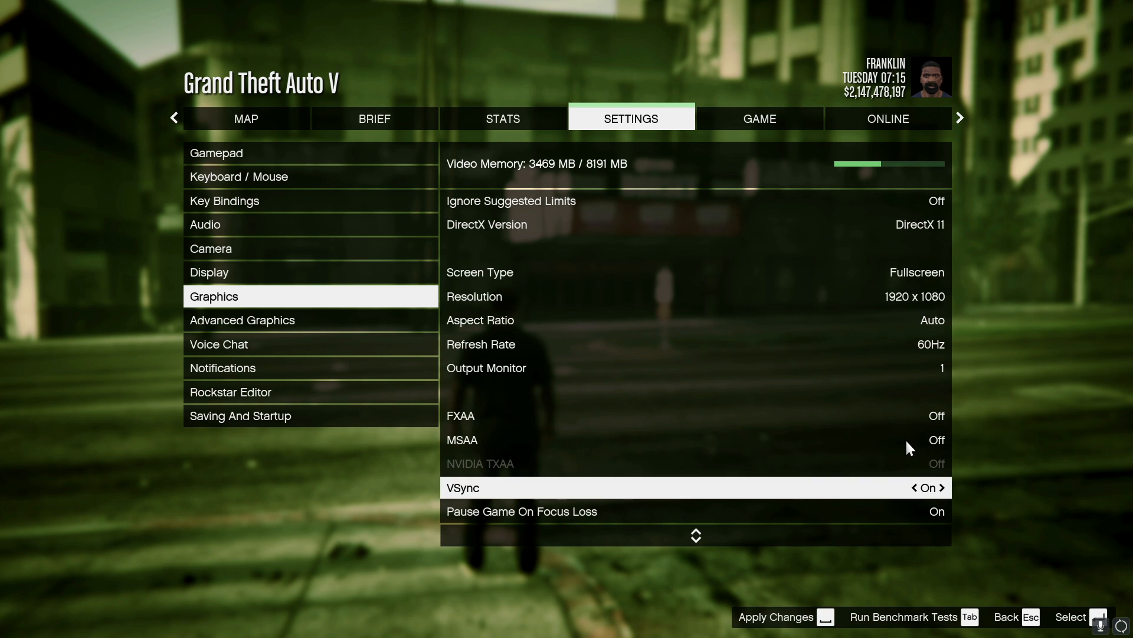
{"action": "scroll", "scroll_direction": "down", "scroll_amount": 3}
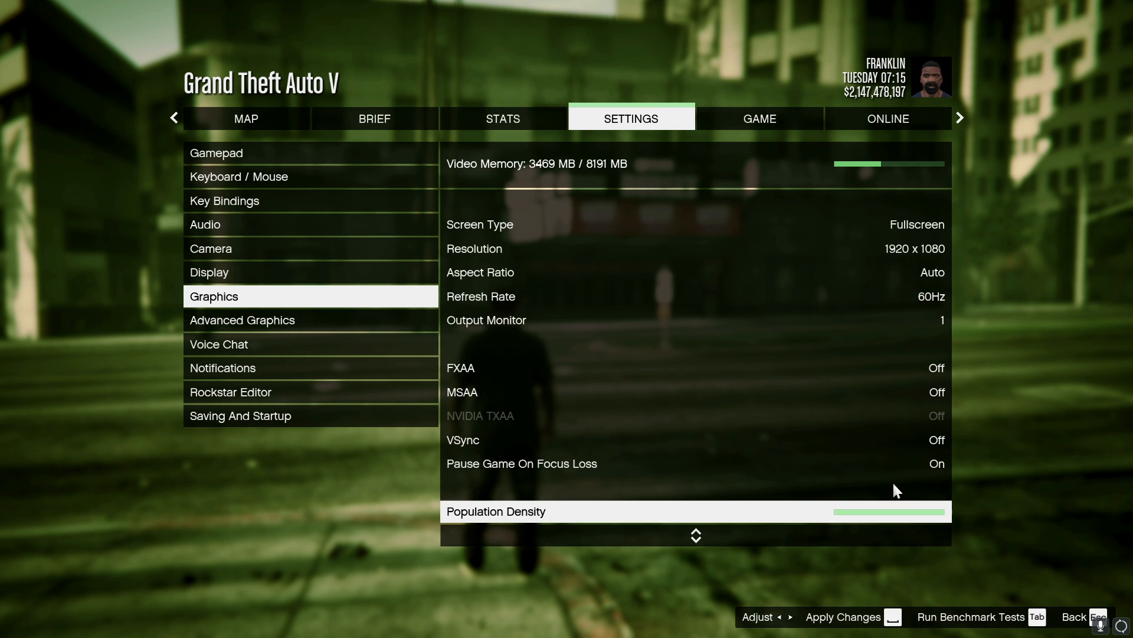
{"action": "scroll", "scroll_direction": "down", "scroll_amount": 3}
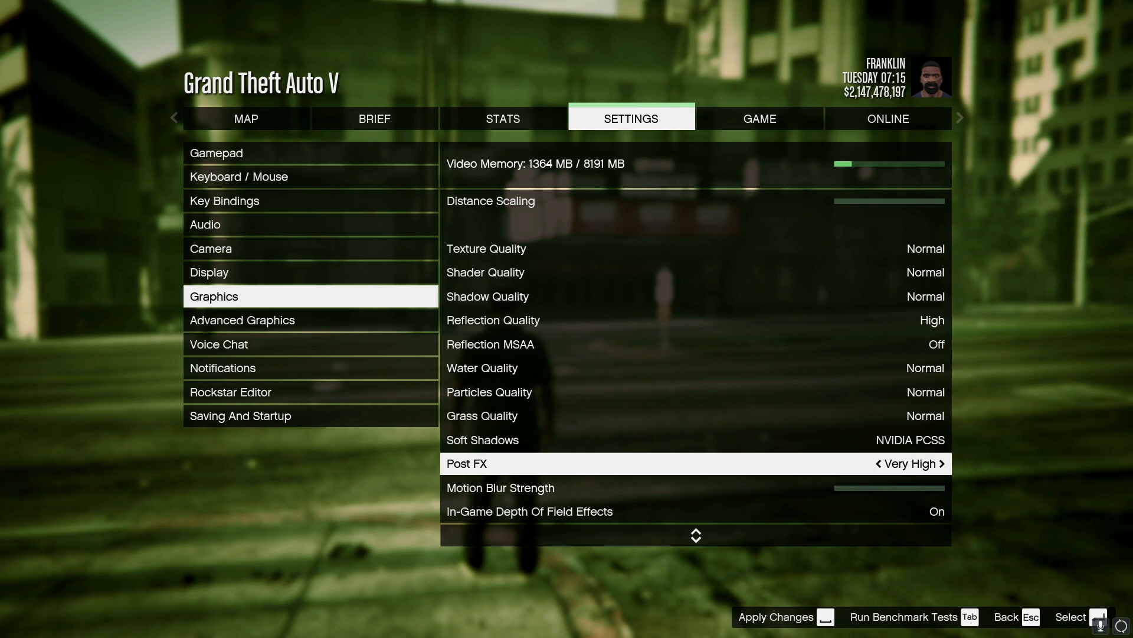
{"action": "scroll", "scroll_direction": "down", "scroll_amount": 3}
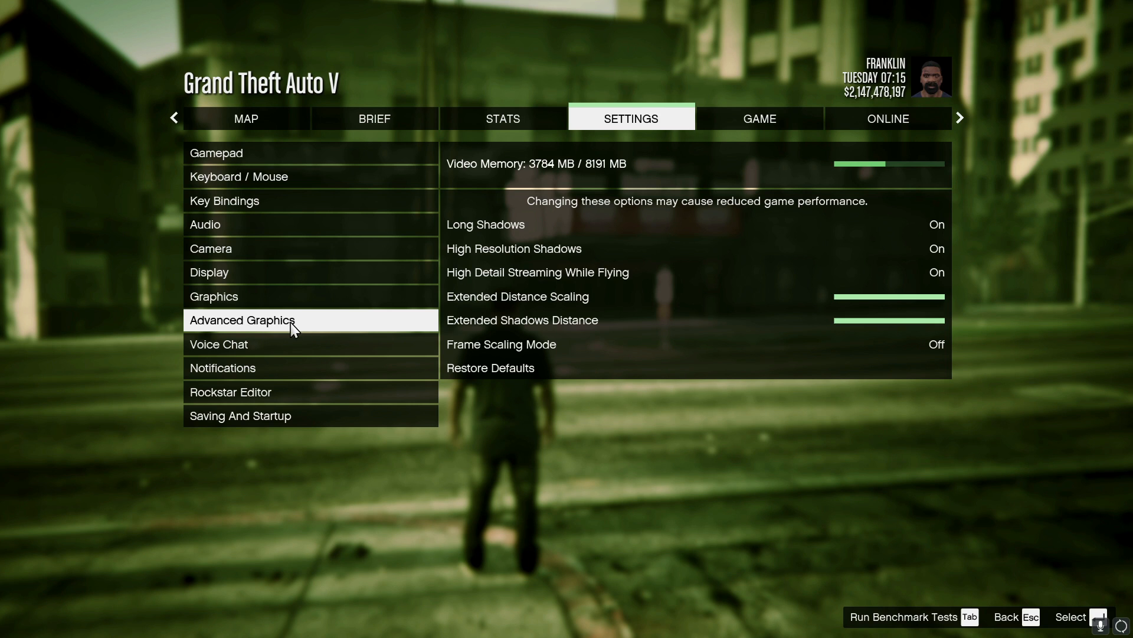
{"action": "mouse_move", "coordinate": [914, 331]}
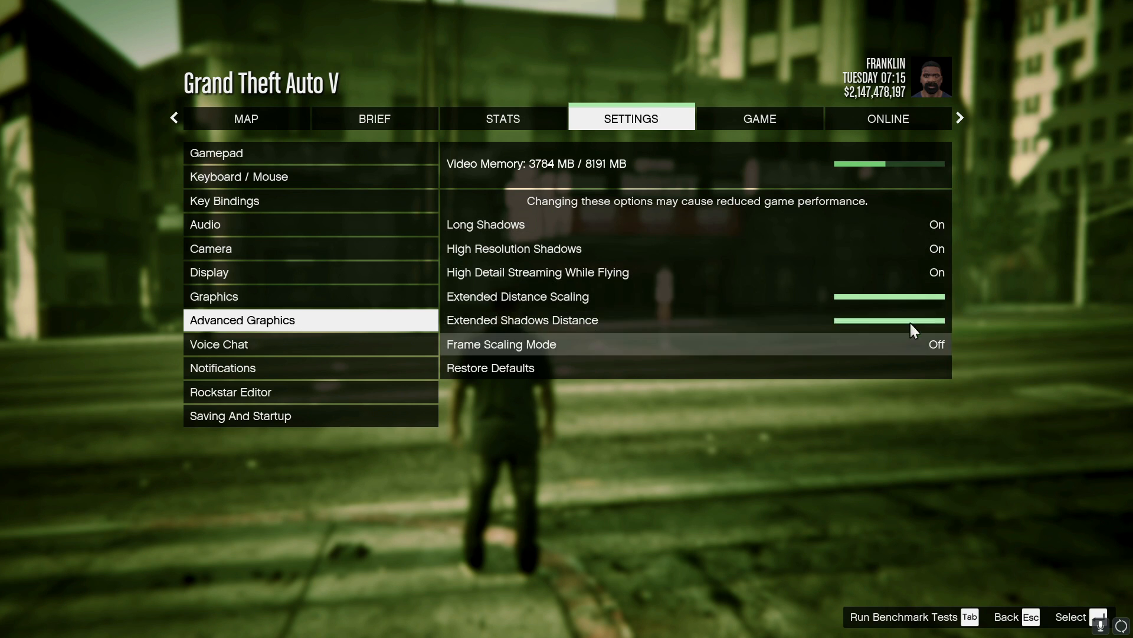